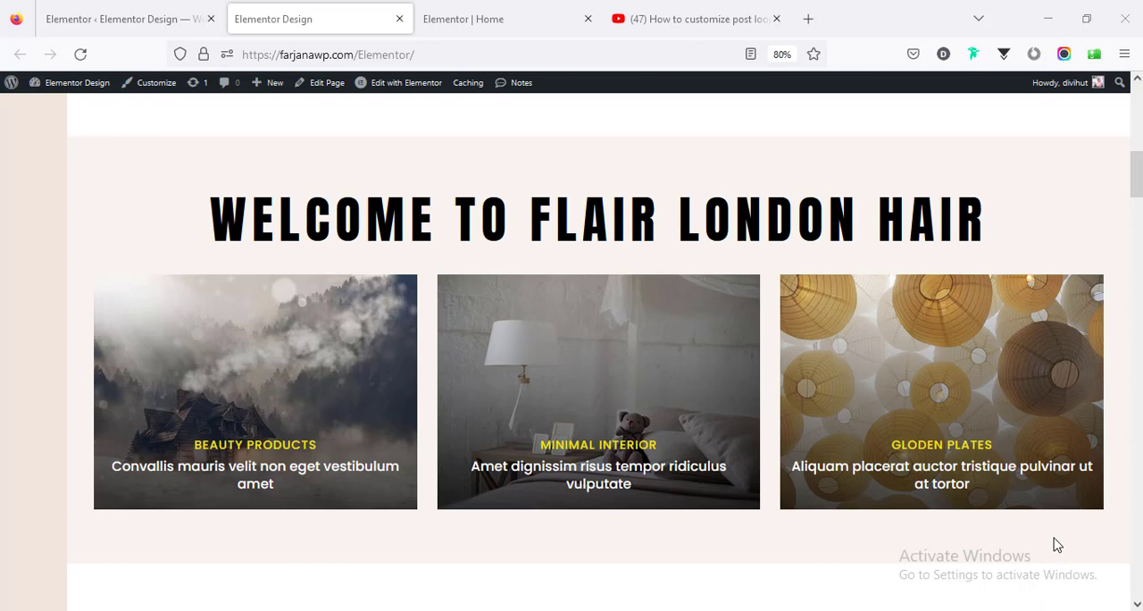
mouse_move(366, 427)
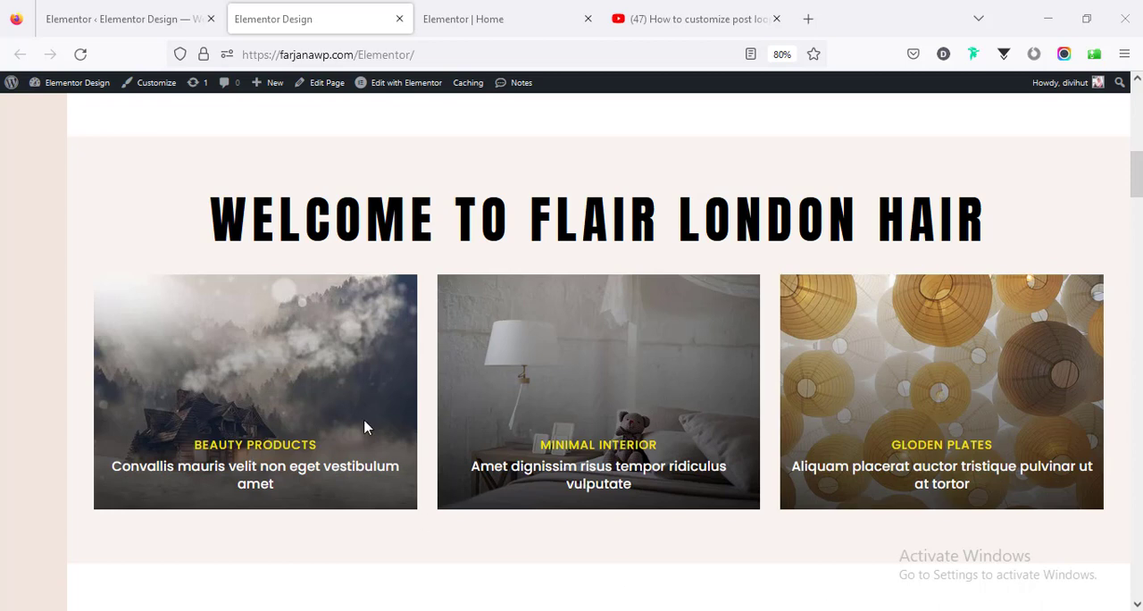
mouse_move(796, 422)
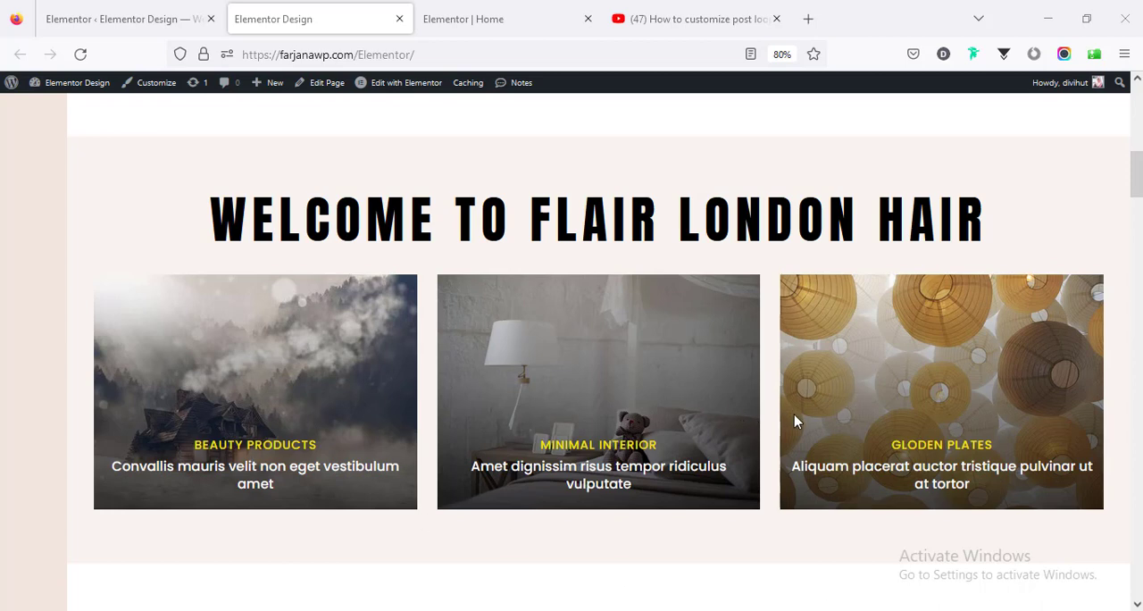
mouse_move(774, 401)
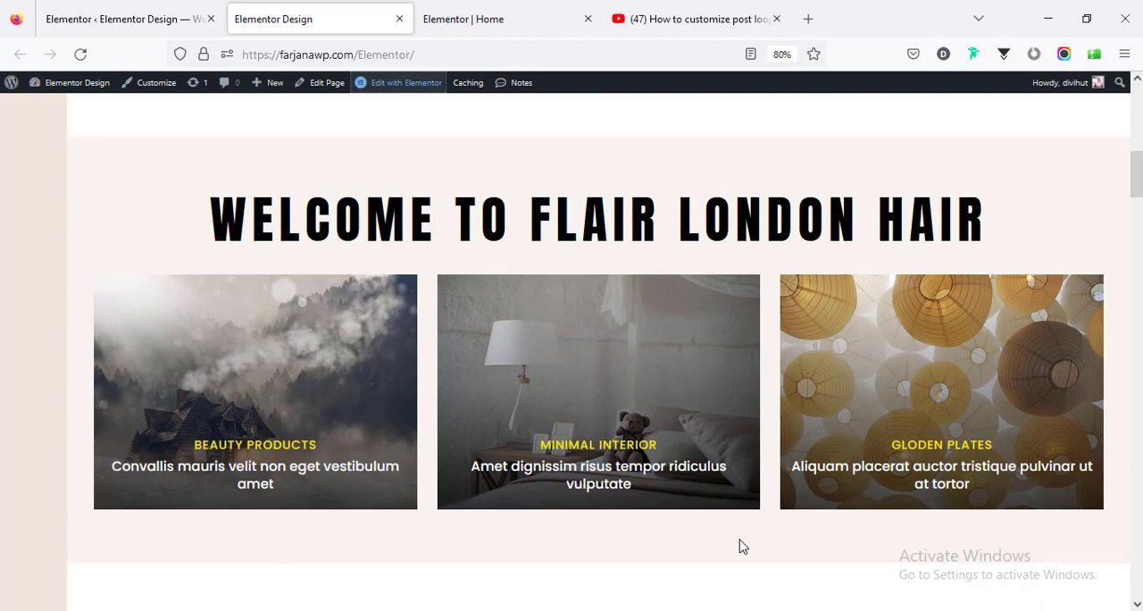
mouse_move(709, 577)
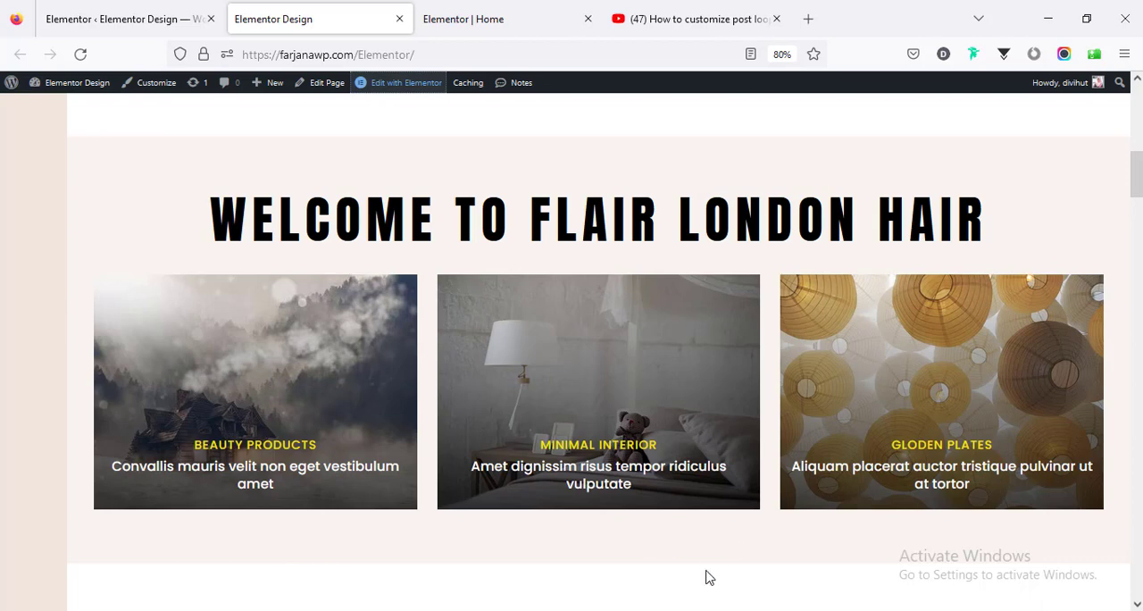
mouse_move(636, 500)
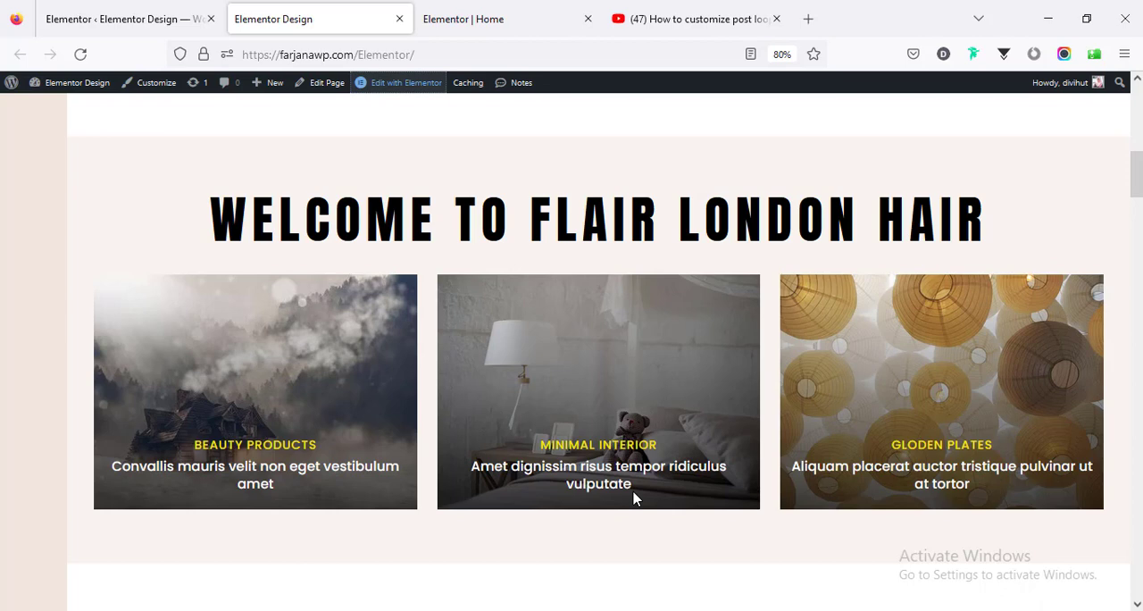
mouse_move(670, 343)
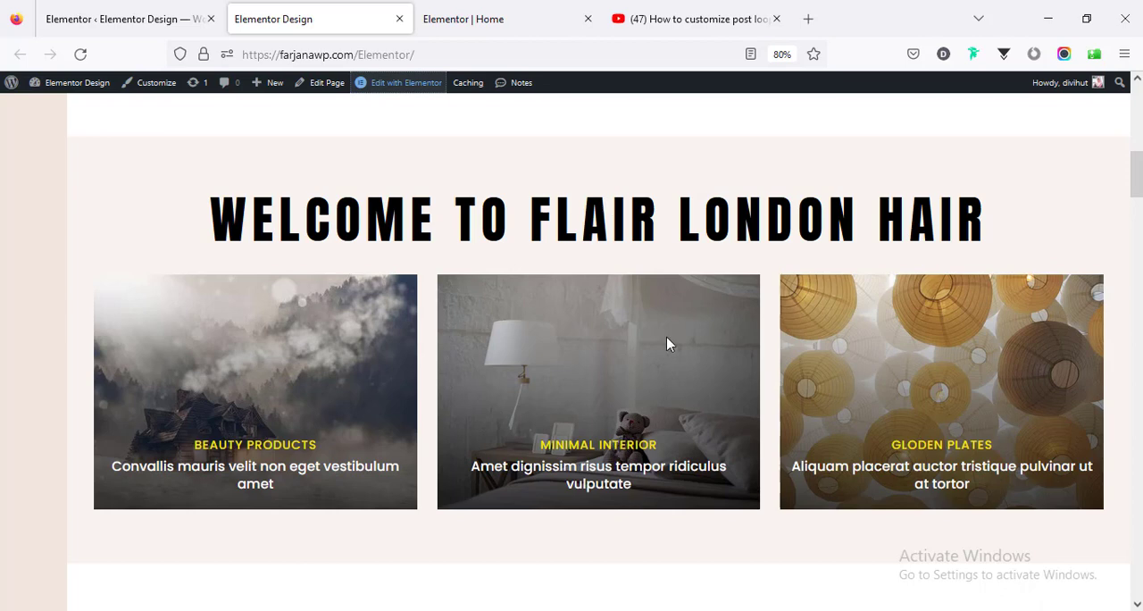
Step: After viewing the loop tutorial, set the Loop experiment to Active in Elementor Settings
left_click(697, 18)
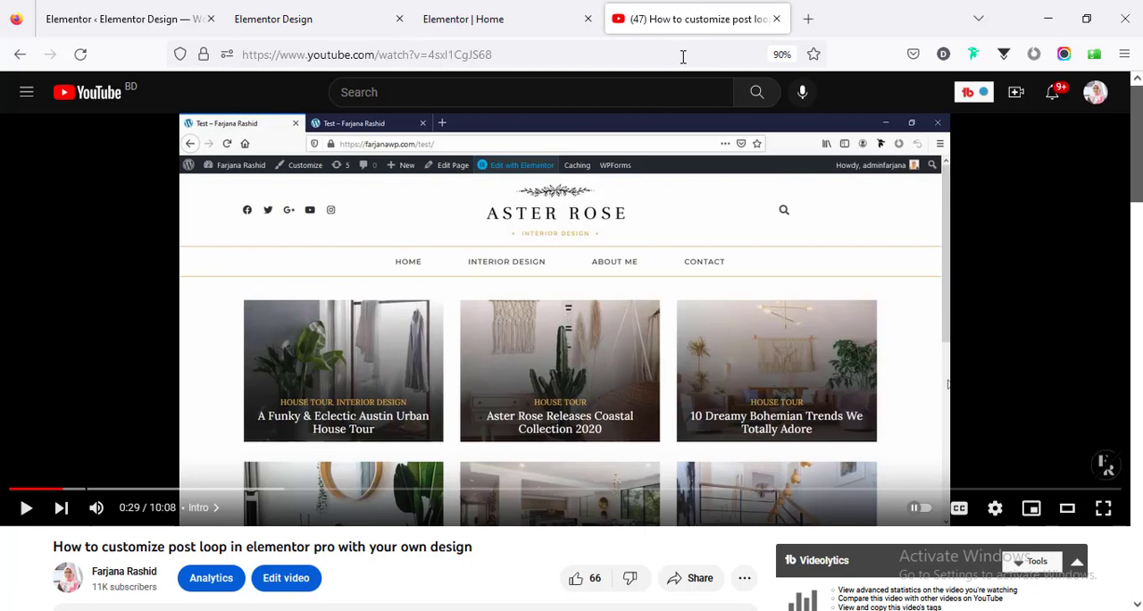
mouse_move(566, 420)
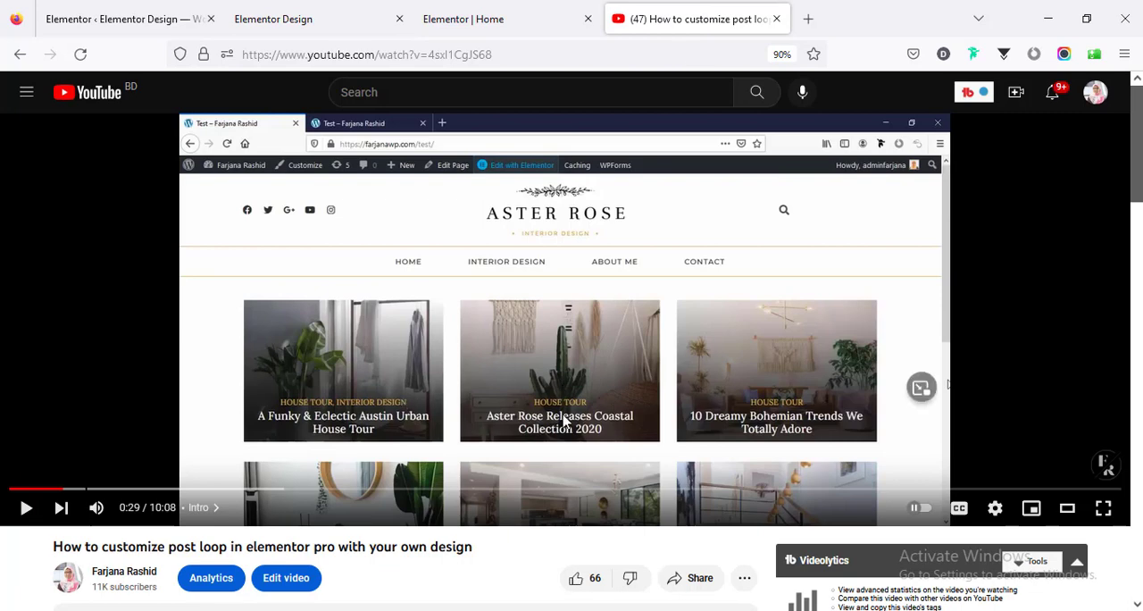
mouse_move(499, 444)
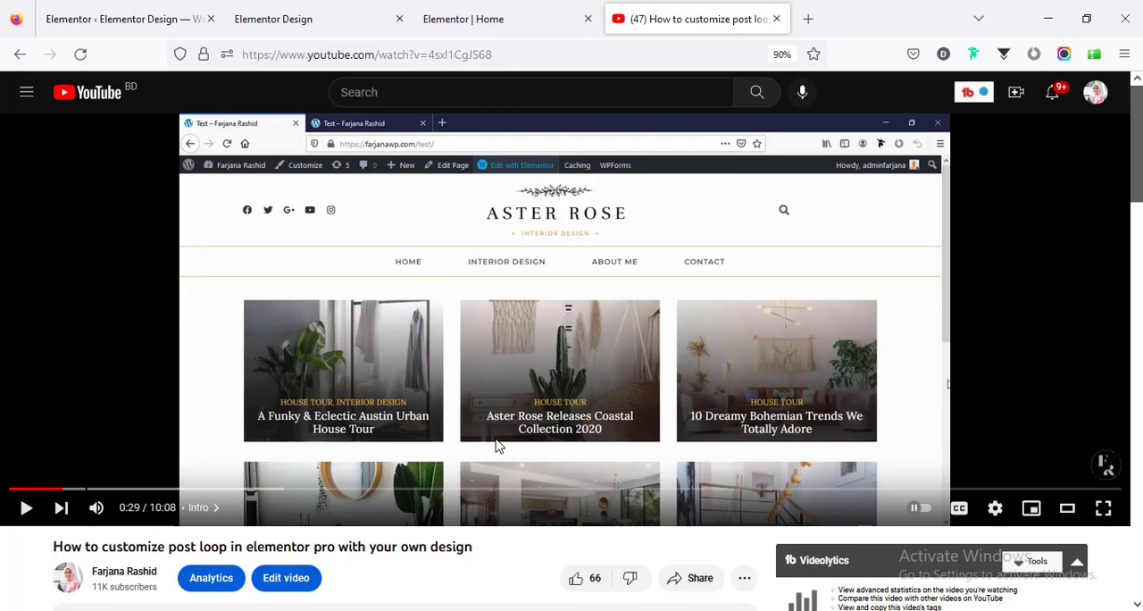
left_click(304, 19)
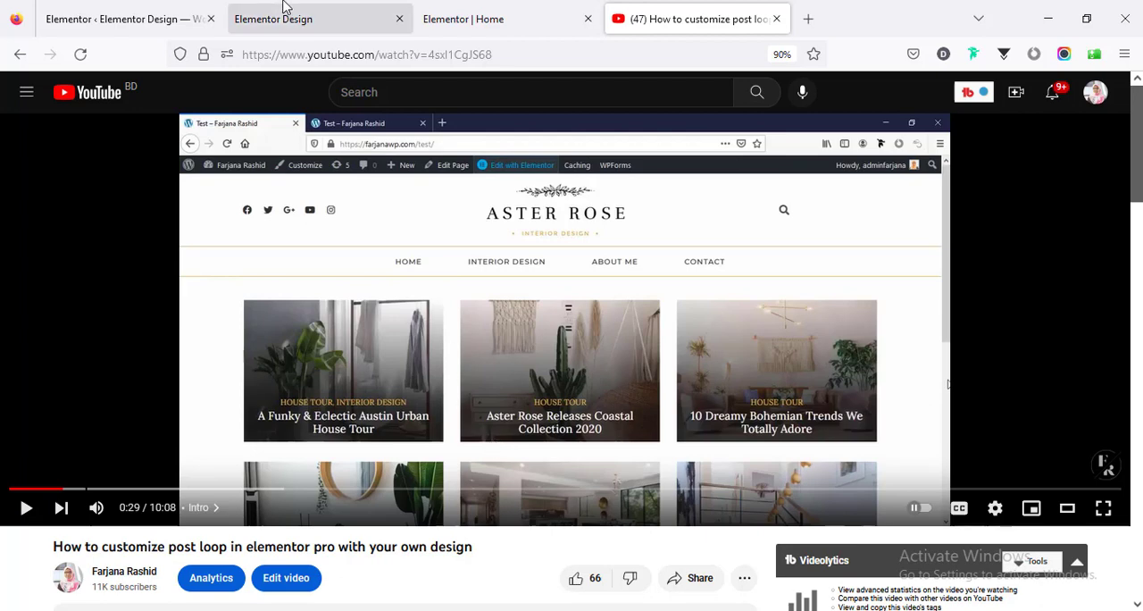
mouse_move(286, 12)
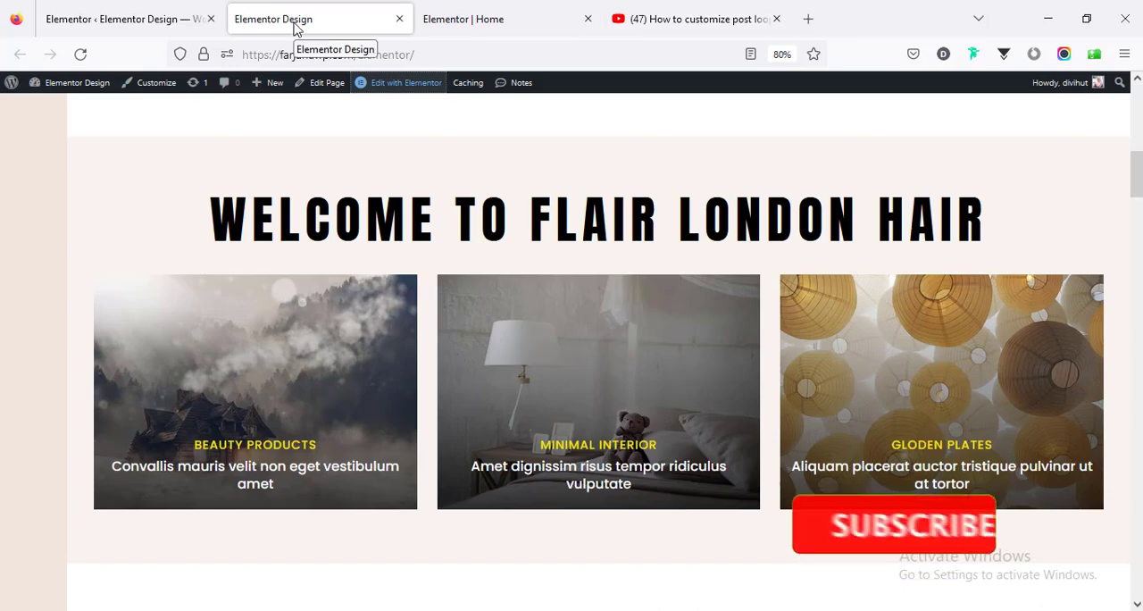
left_click(116, 18)
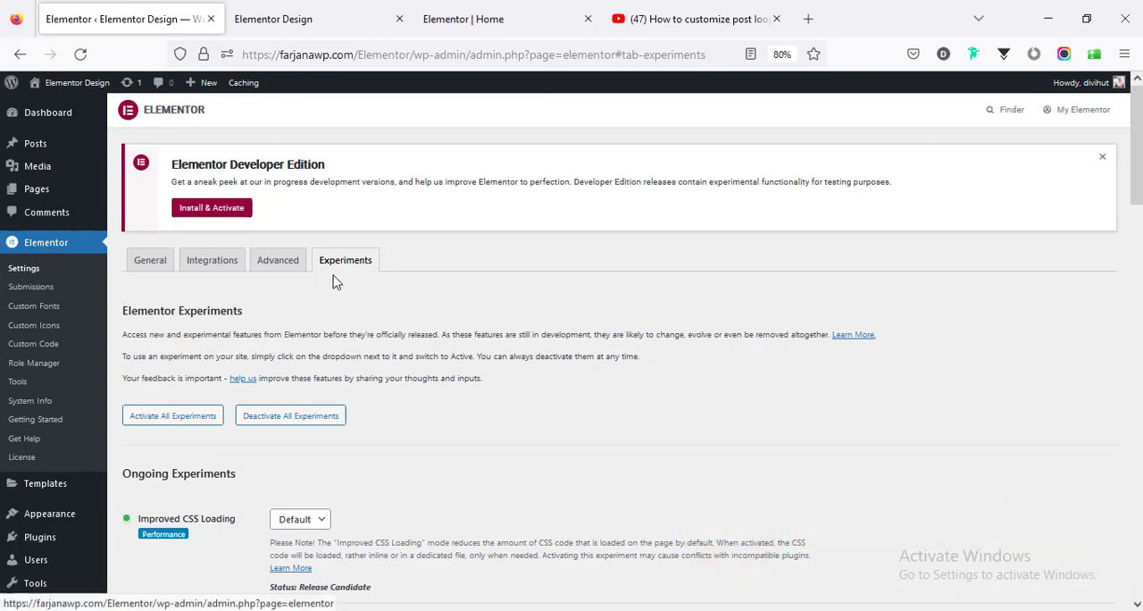
scroll("down", 3)
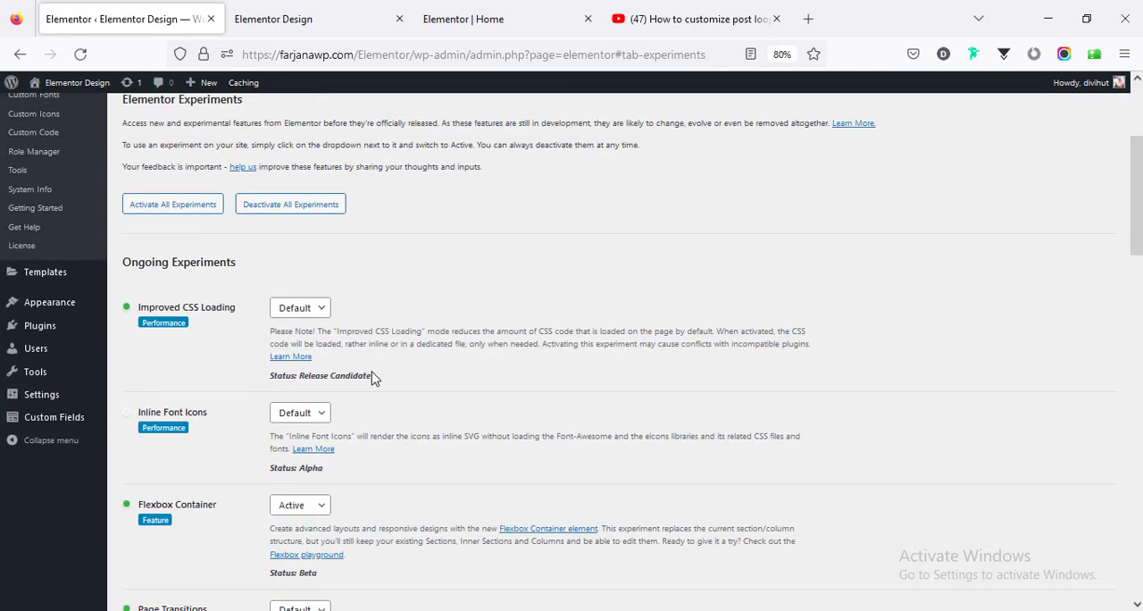
scroll("down", 3)
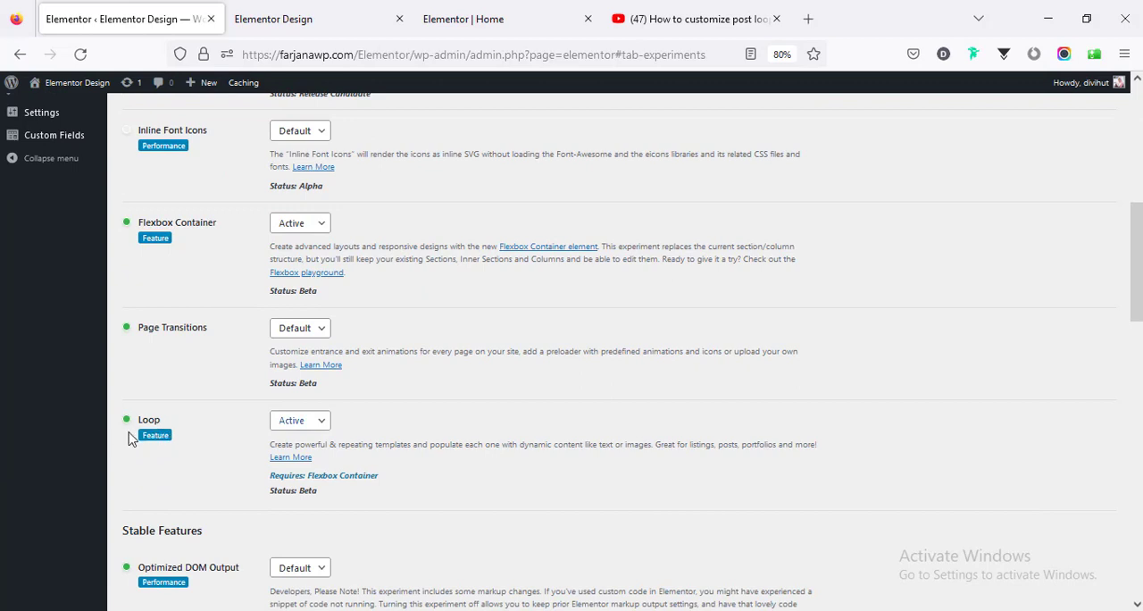
mouse_move(300, 420)
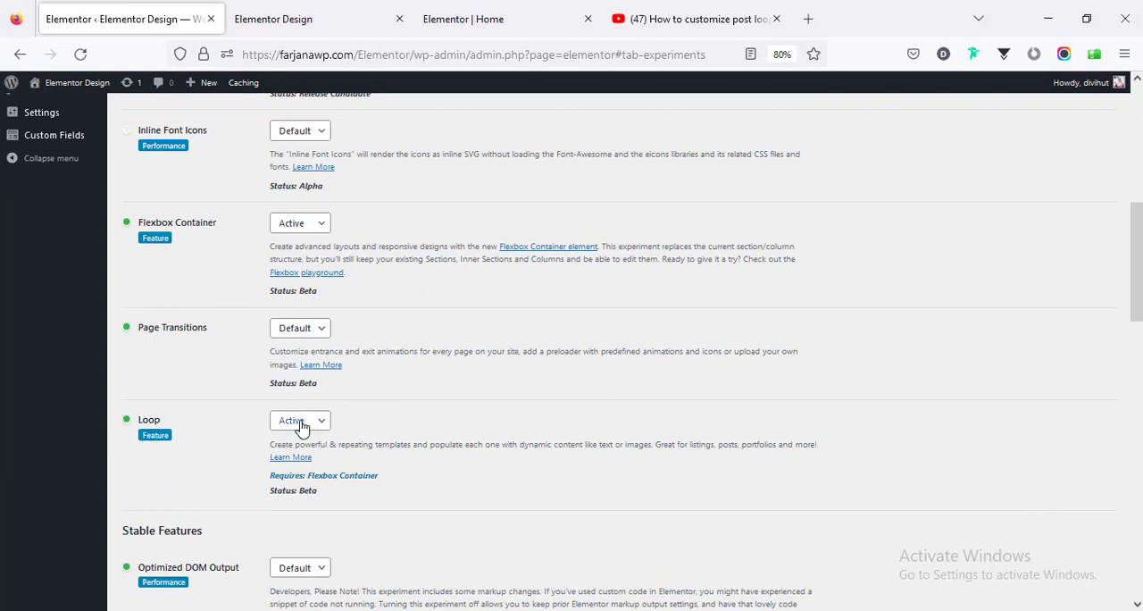
left_click(299, 420)
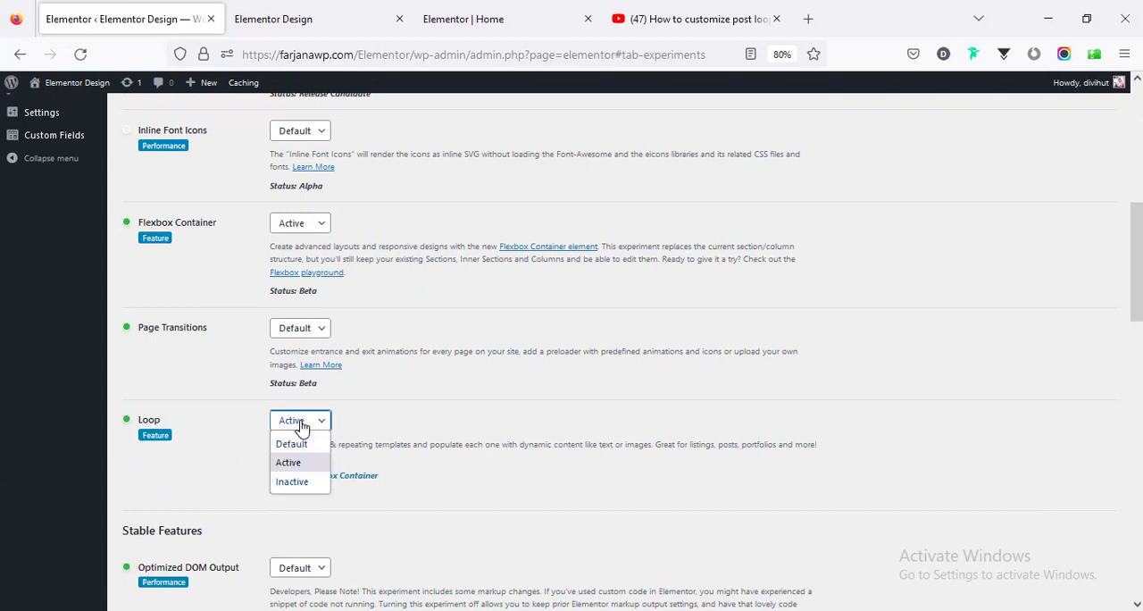
left_click(288, 462)
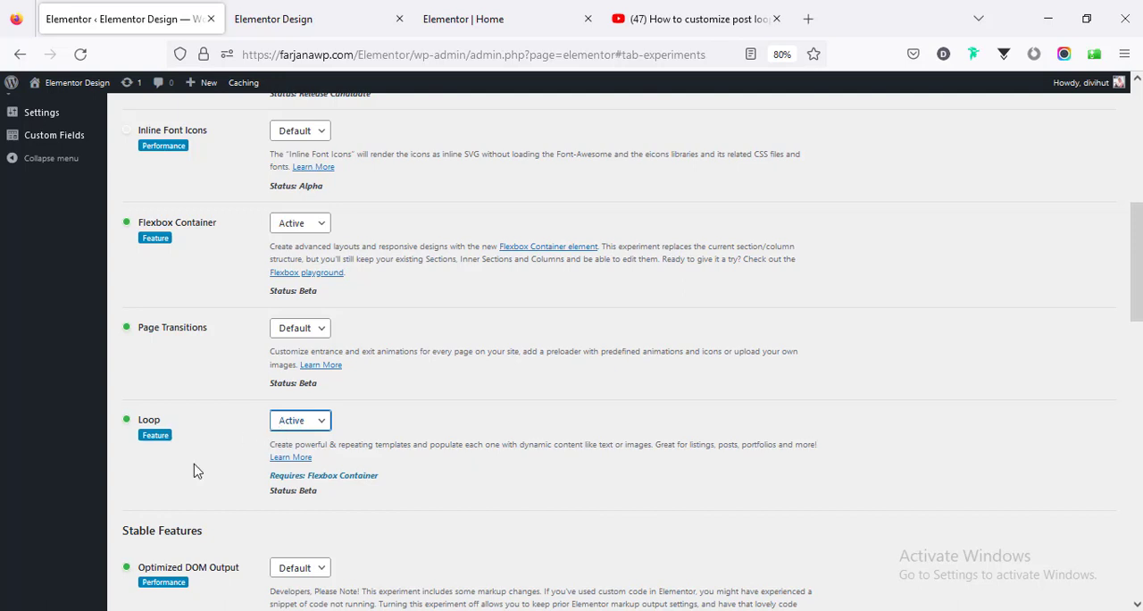
mouse_move(178, 486)
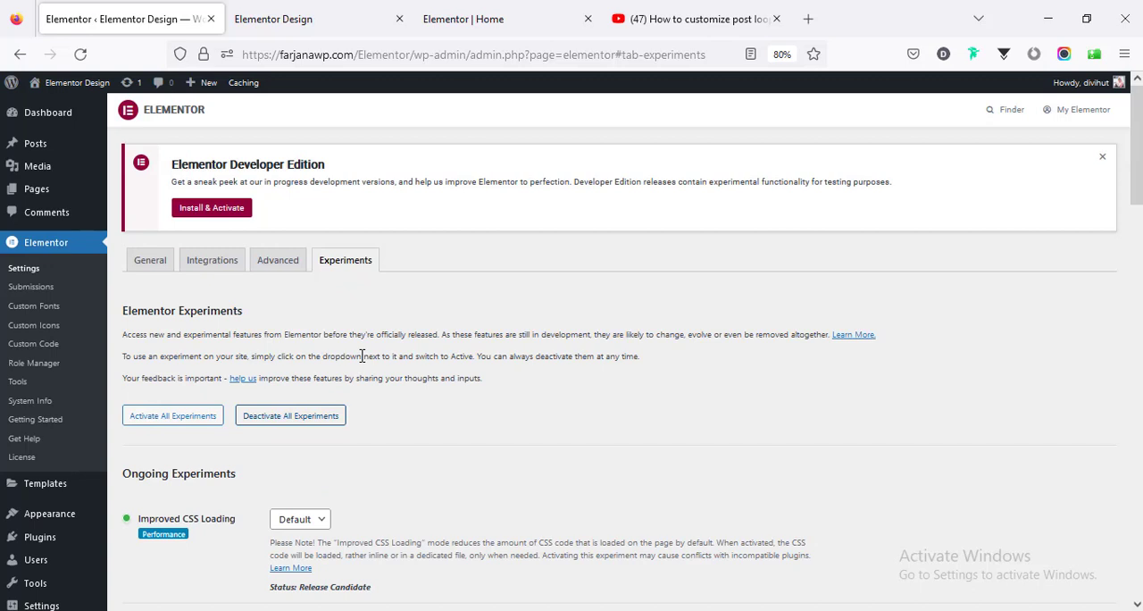
mouse_move(301, 10)
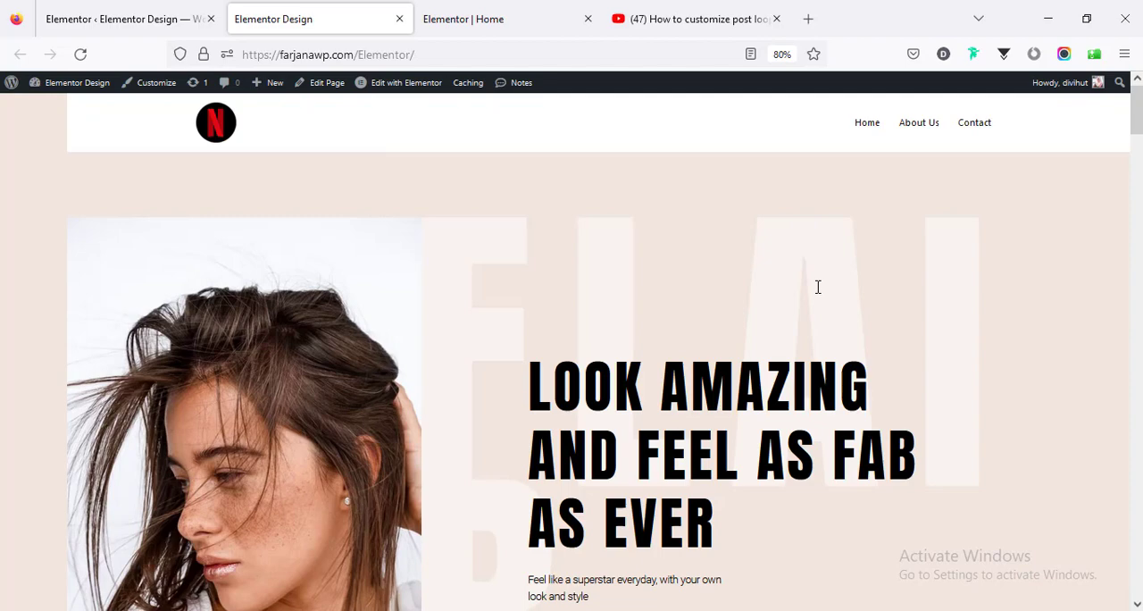
Step: Scroll through the live home page's hero banner and welcome heading
scroll("down", 3)
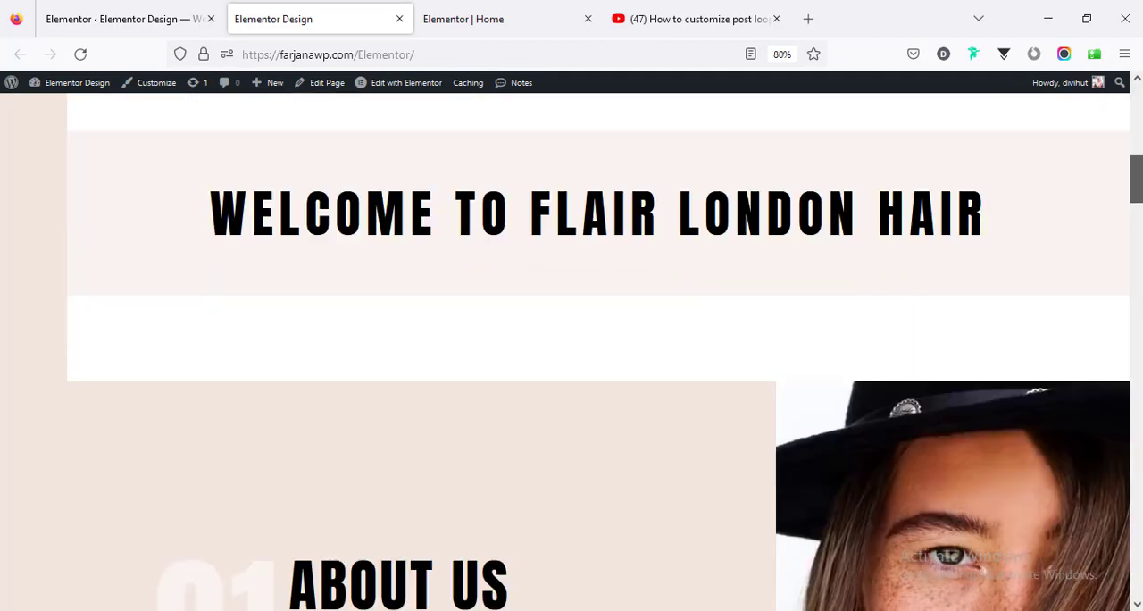
scroll("up", 3)
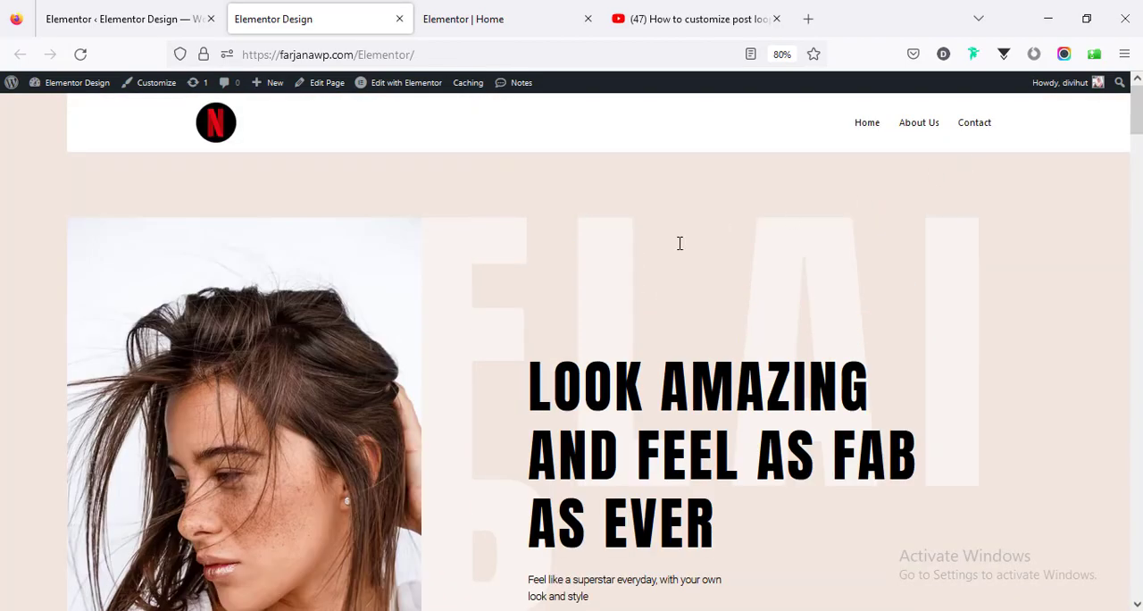
mouse_move(1137, 204)
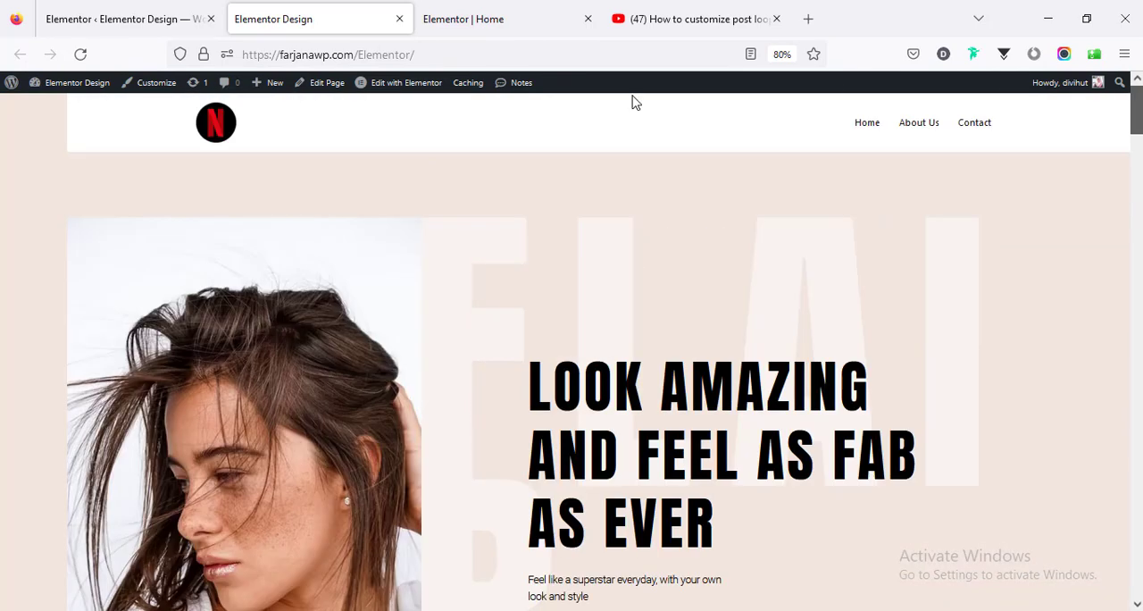
Step: Switch to the Home page editor and scroll the widget panel to the Pro Loop Grid widget
left_click(401, 82)
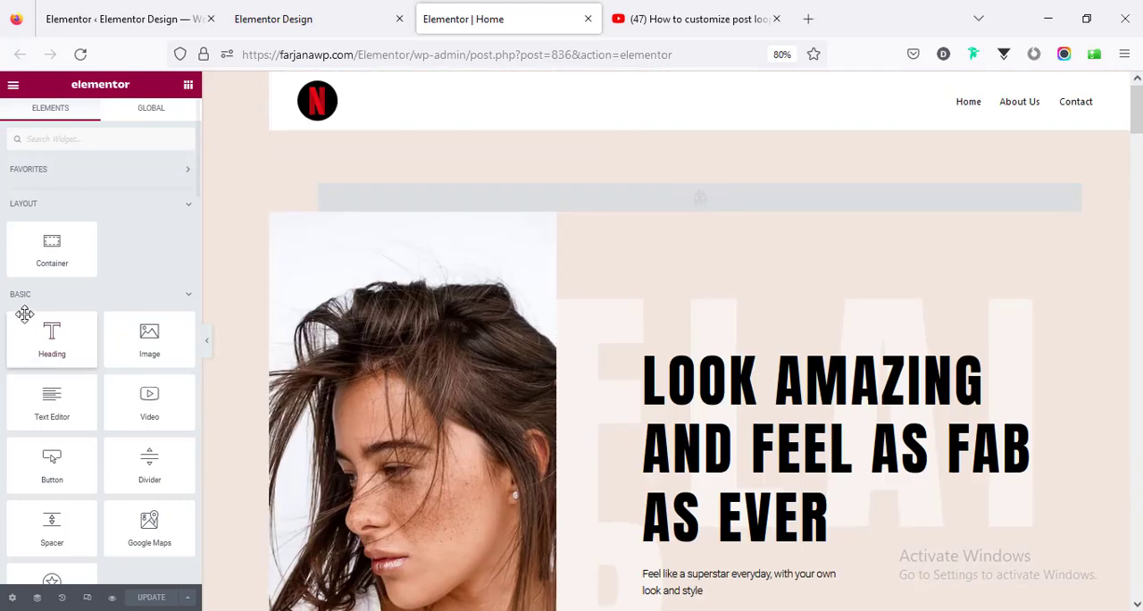
scroll("down", 3)
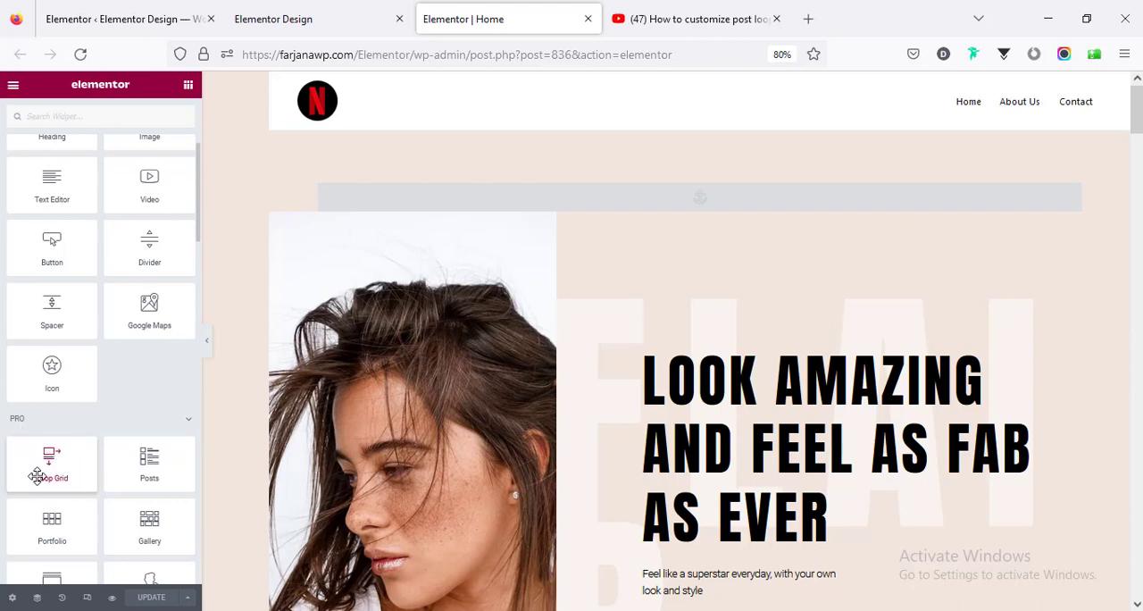
mouse_move(51, 477)
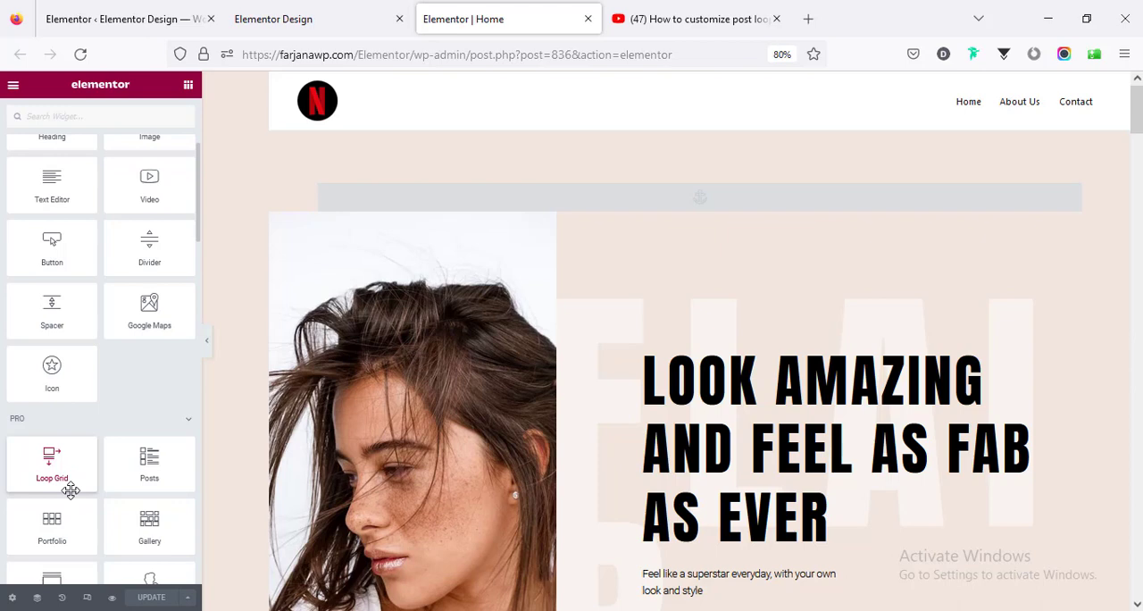
mouse_move(70, 438)
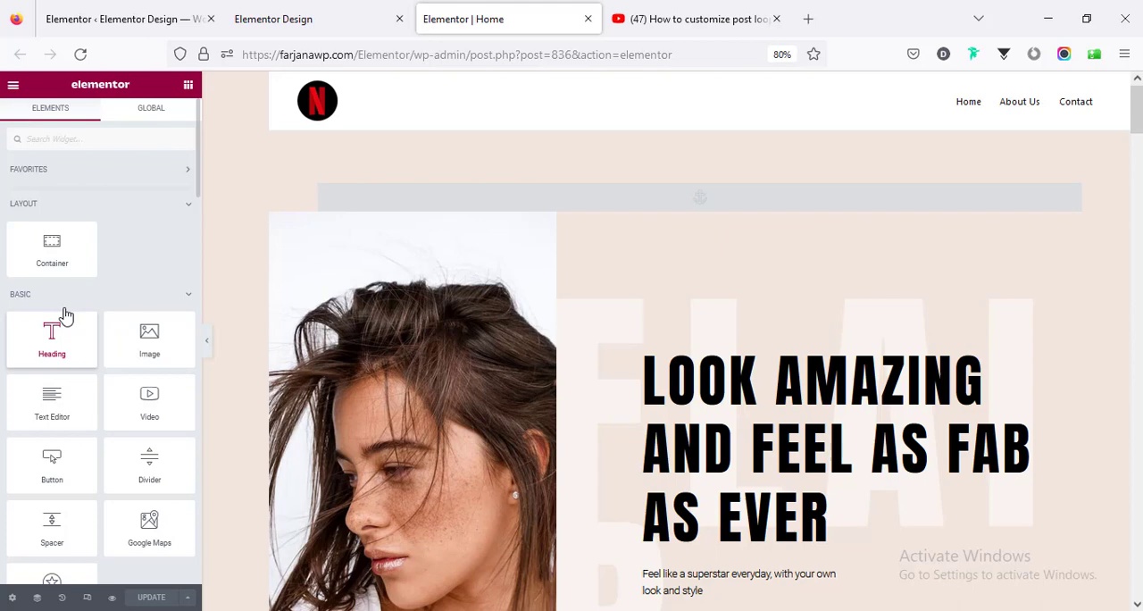
mouse_move(50, 249)
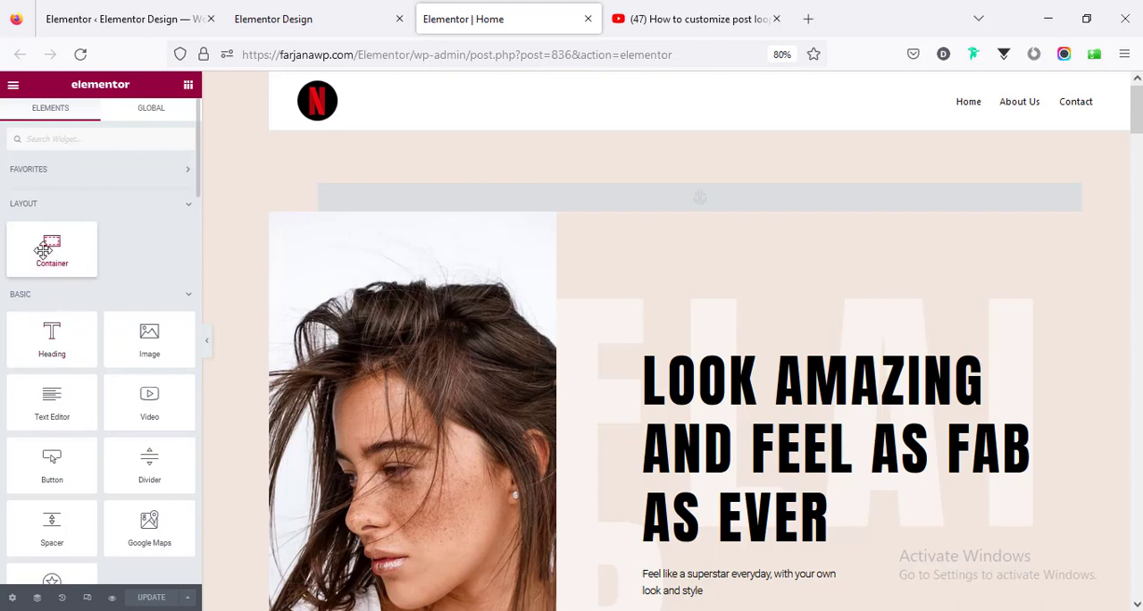
left_click(107, 19)
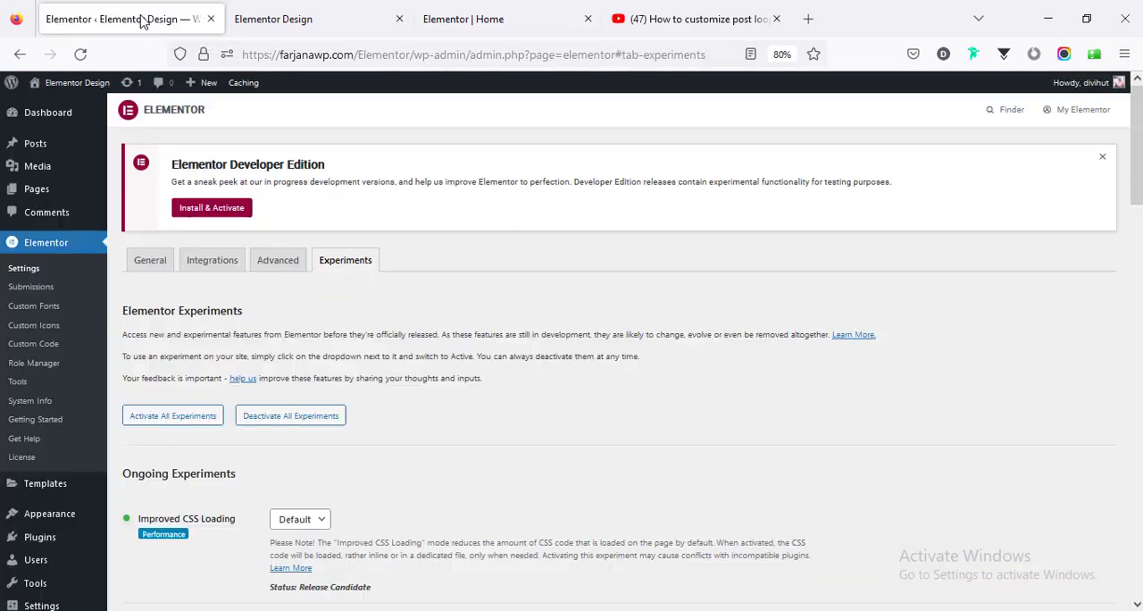
mouse_move(422, 452)
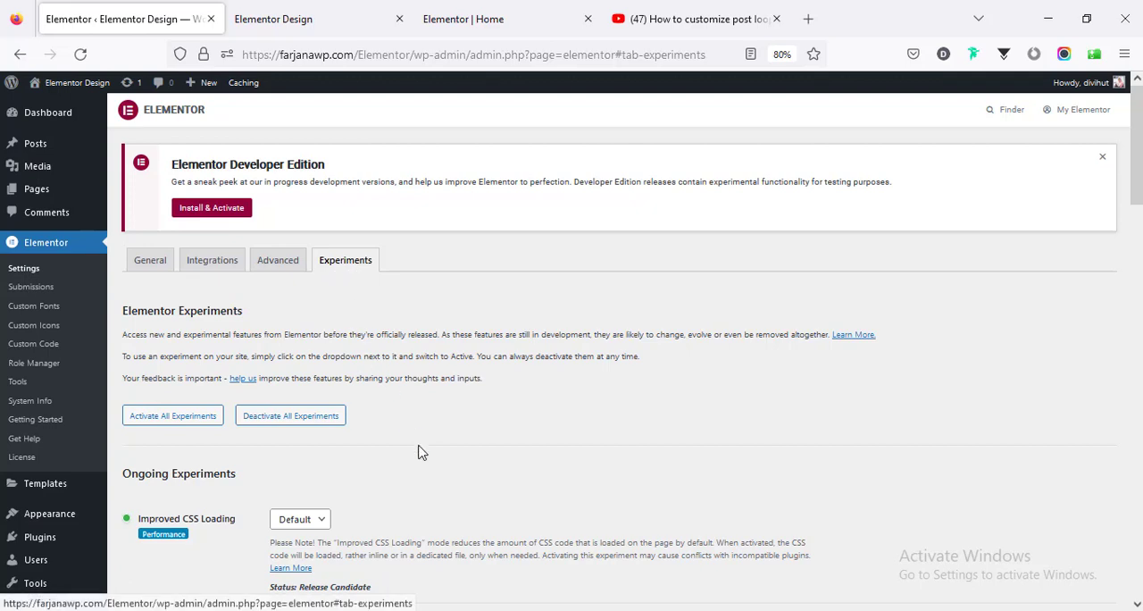
scroll("down", 3)
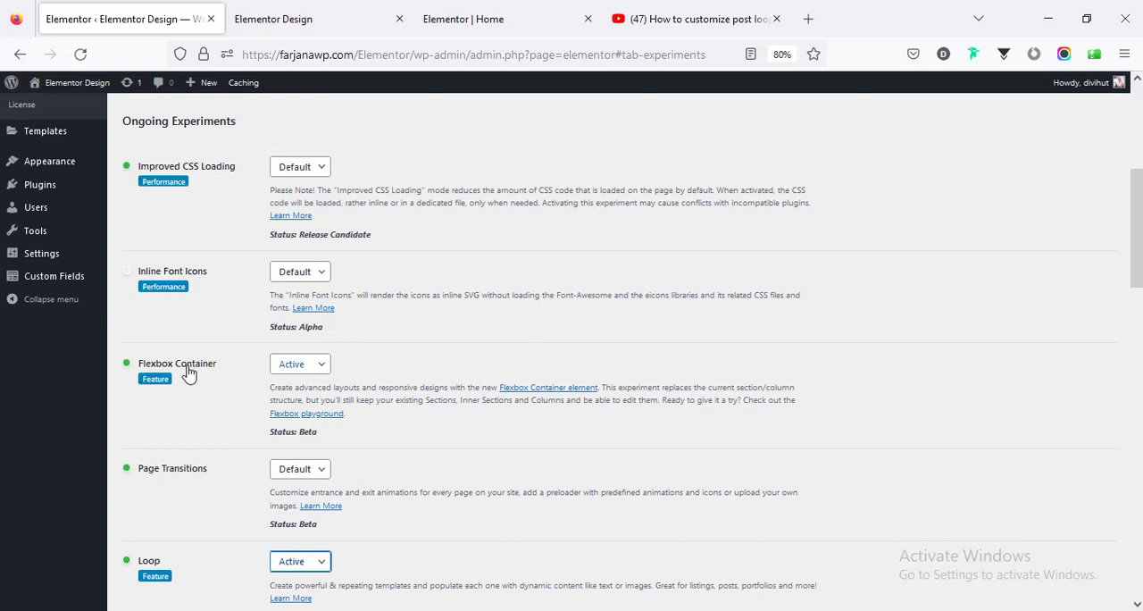
mouse_move(299, 367)
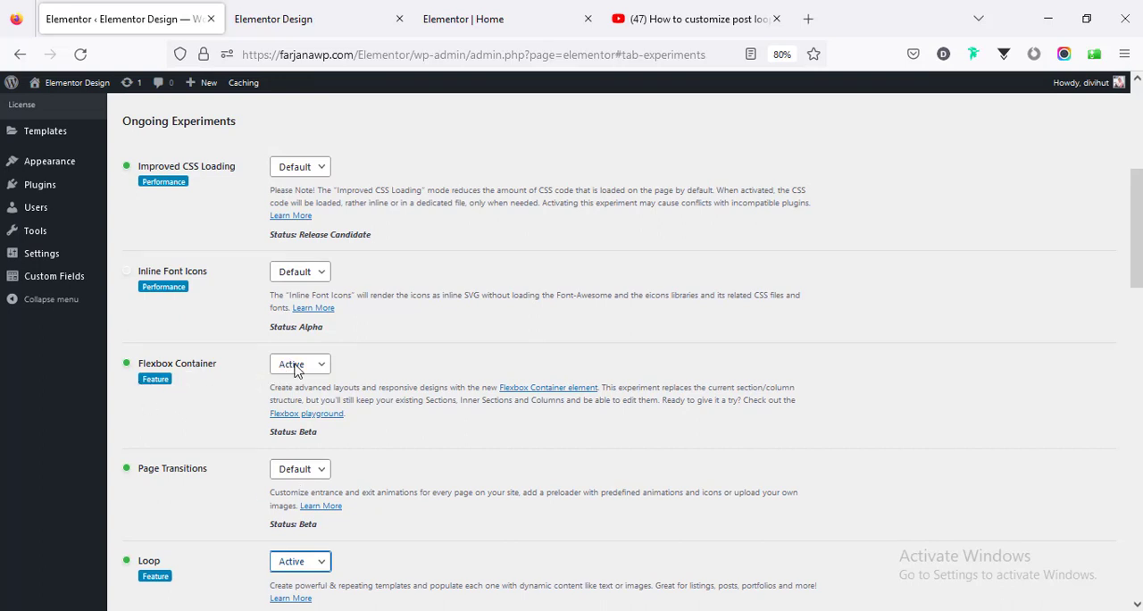
mouse_move(300, 375)
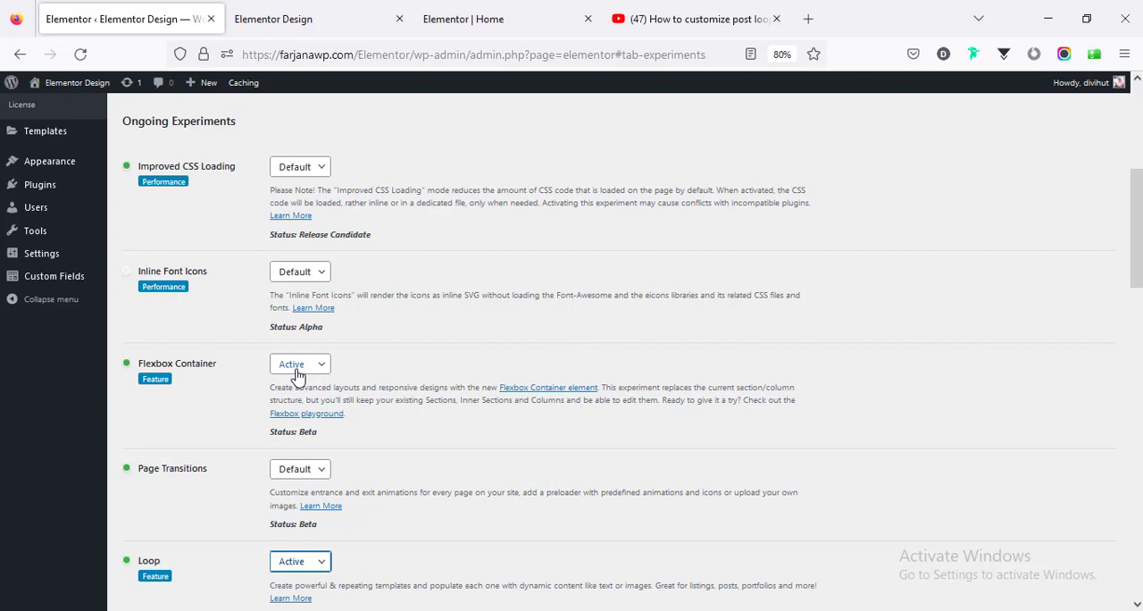
mouse_move(238, 401)
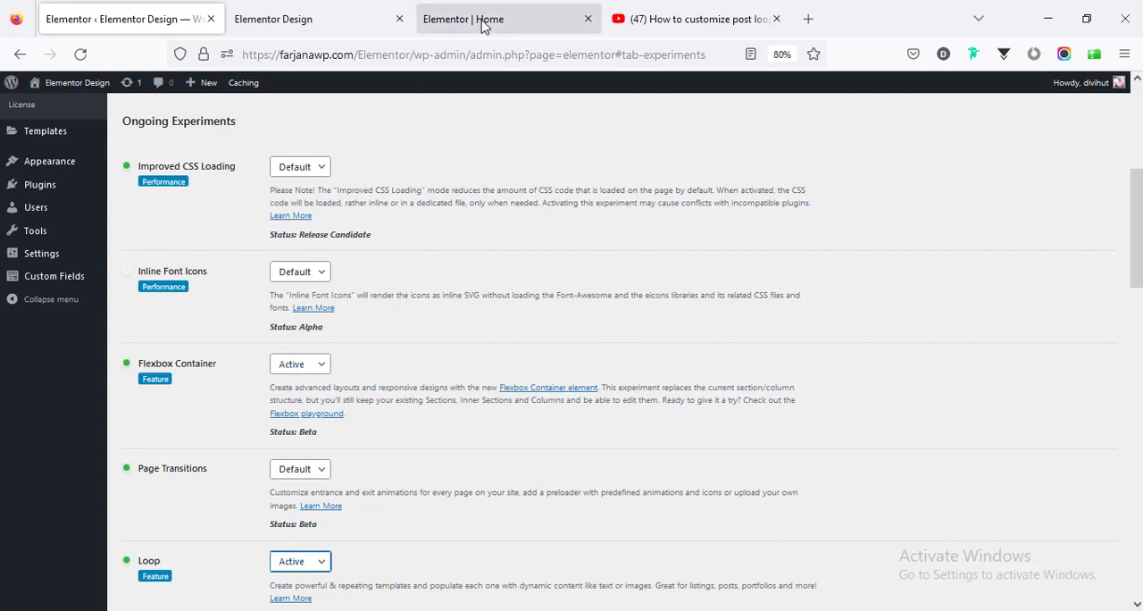
Step: Drop a Loop Grid widget below the welcome heading and start creating its item template
left_click(481, 18)
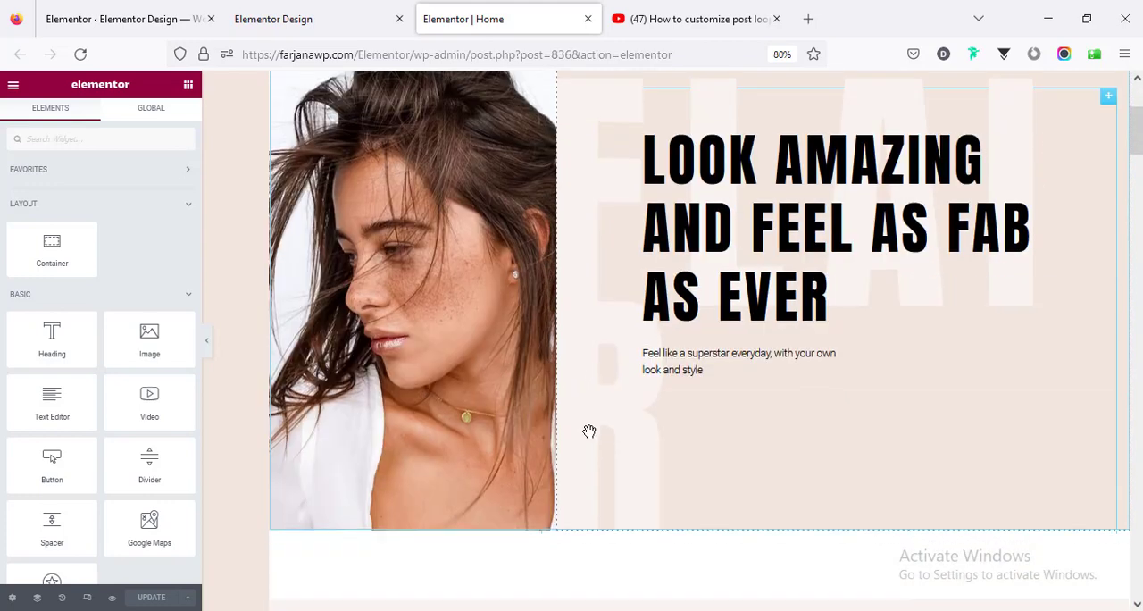
scroll("down", 3)
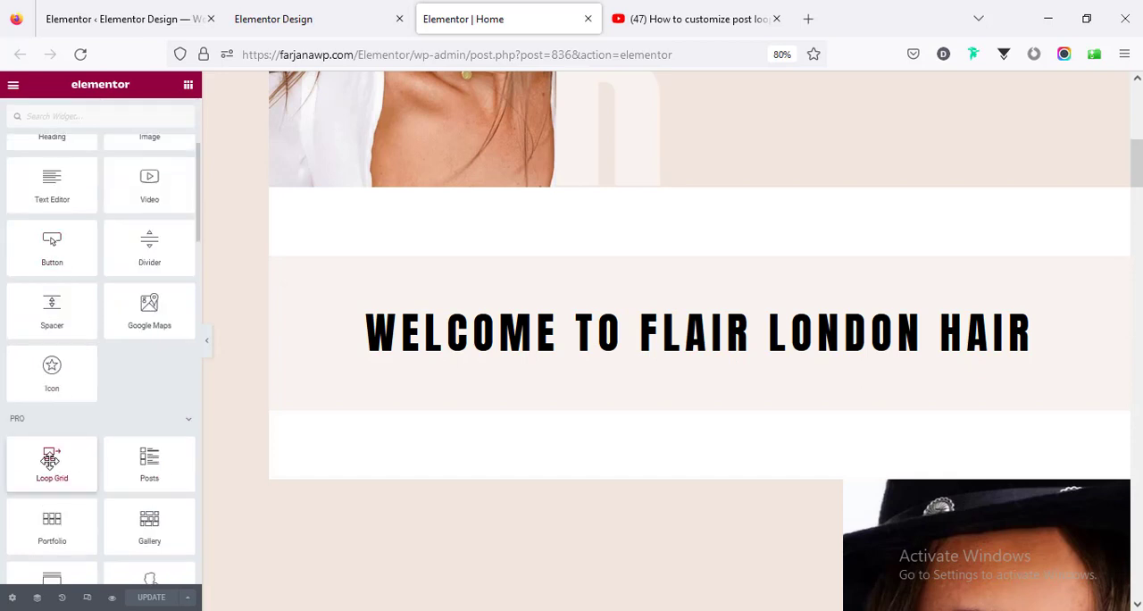
left_click_drag(52, 460, 668, 344)
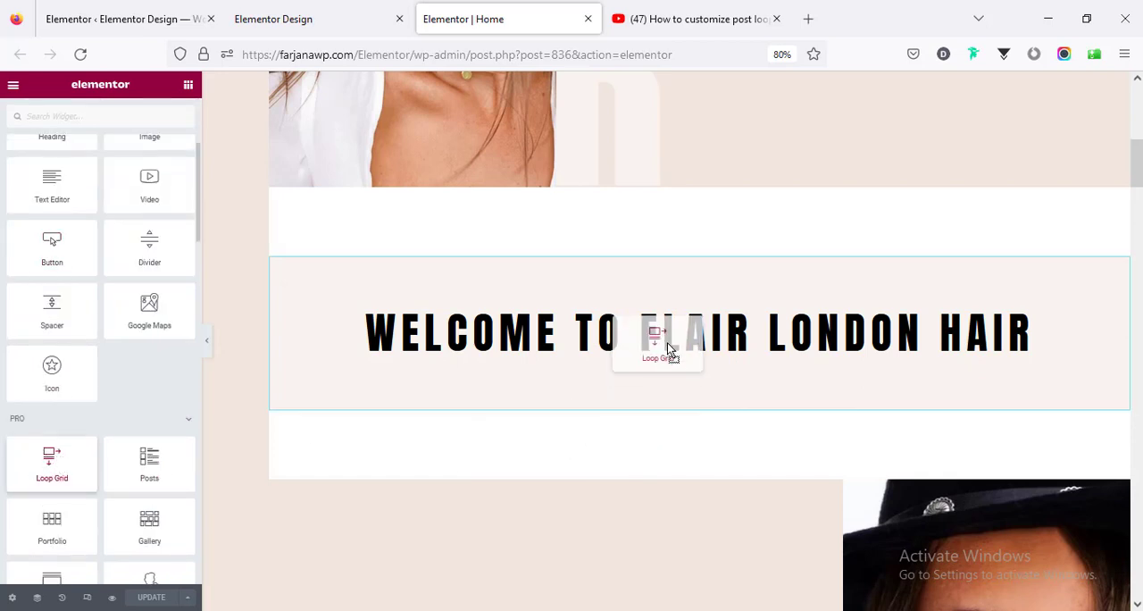
left_click(657, 344)
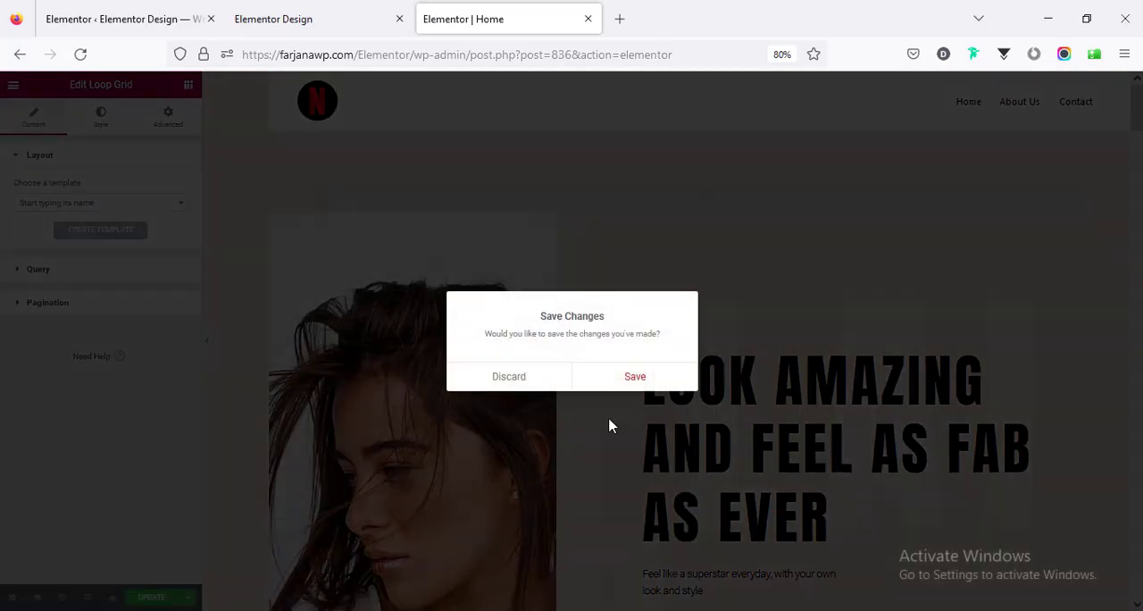
Step: Save the page changes and add a single column-direction container to the loop item template
left_click(509, 376)
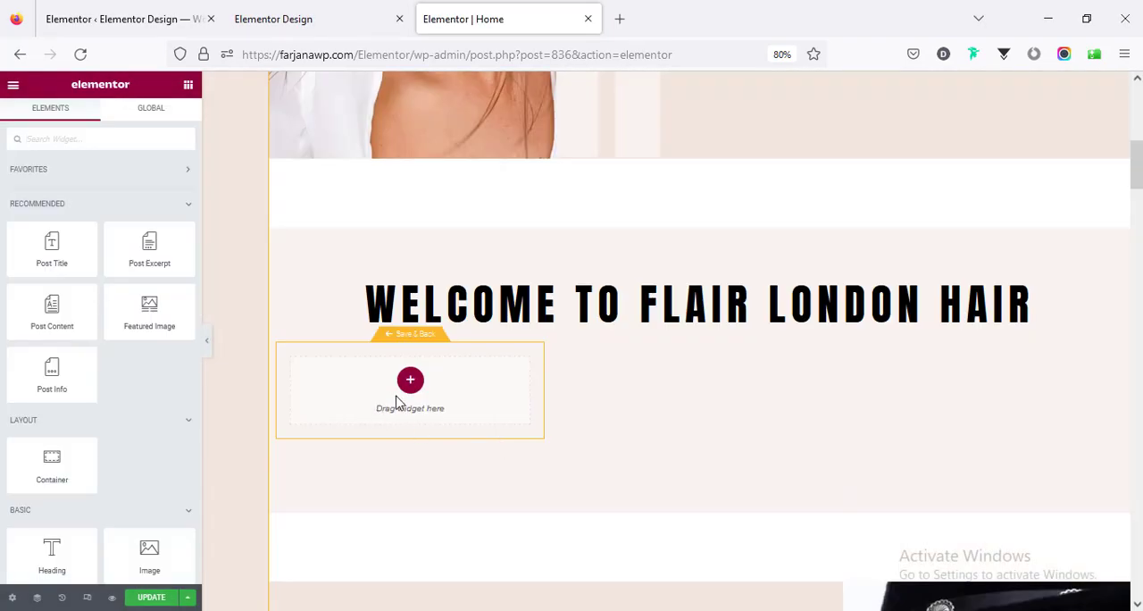
mouse_move(410, 386)
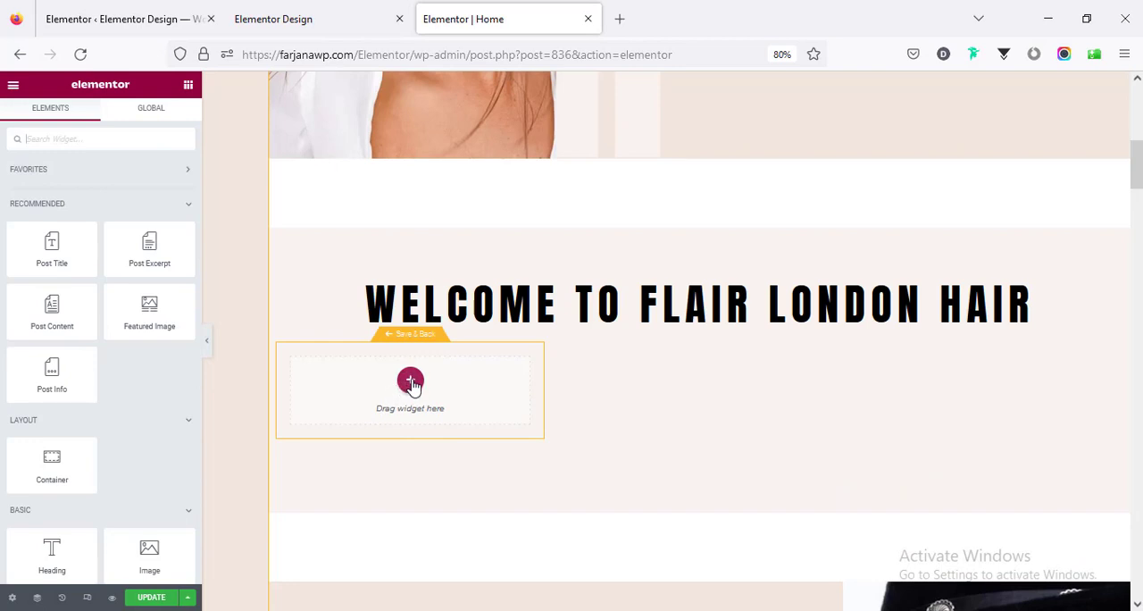
left_click(410, 381)
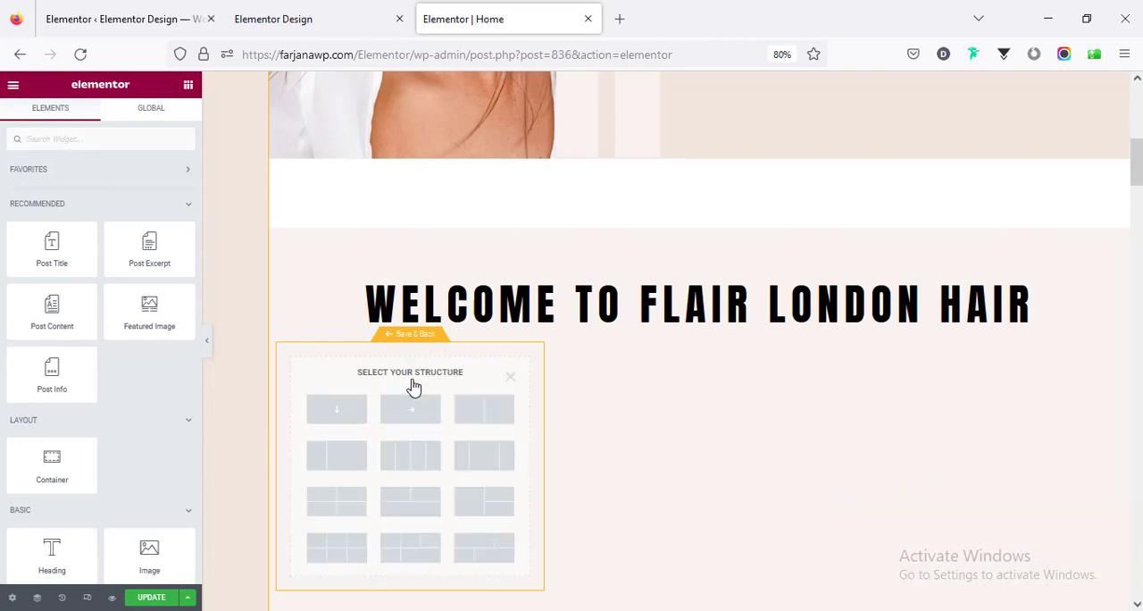
mouse_move(337, 501)
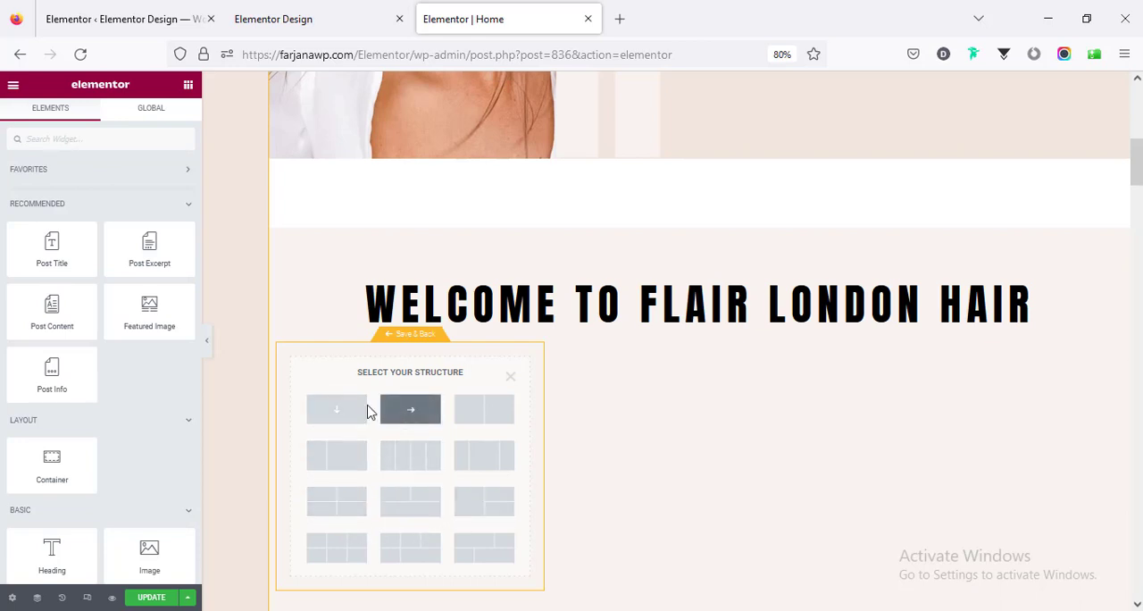
mouse_move(340, 474)
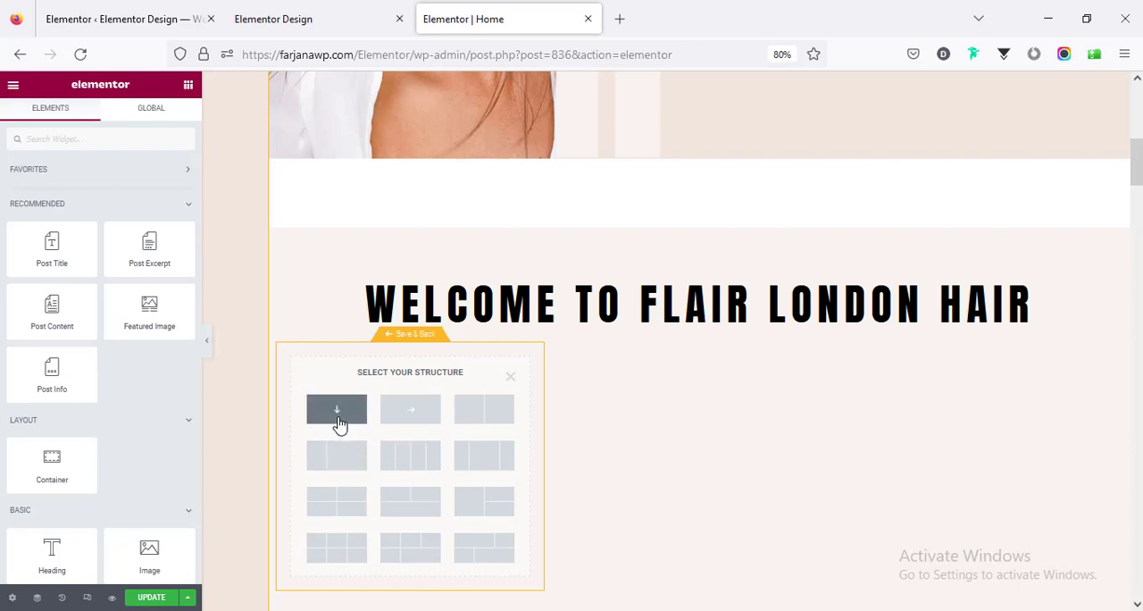
left_click(335, 410)
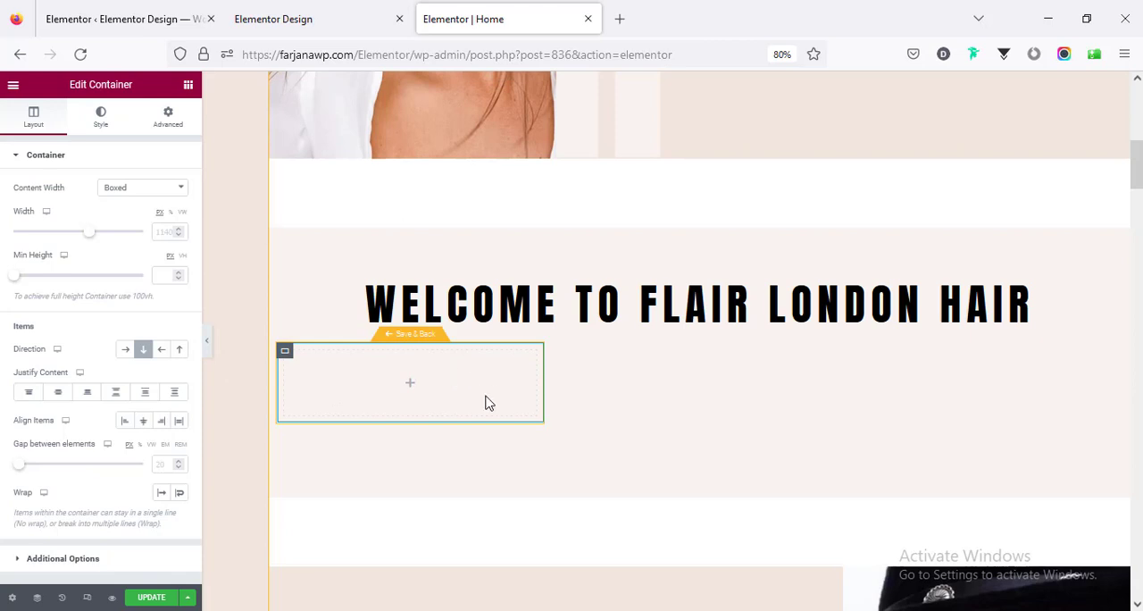
mouse_move(349, 375)
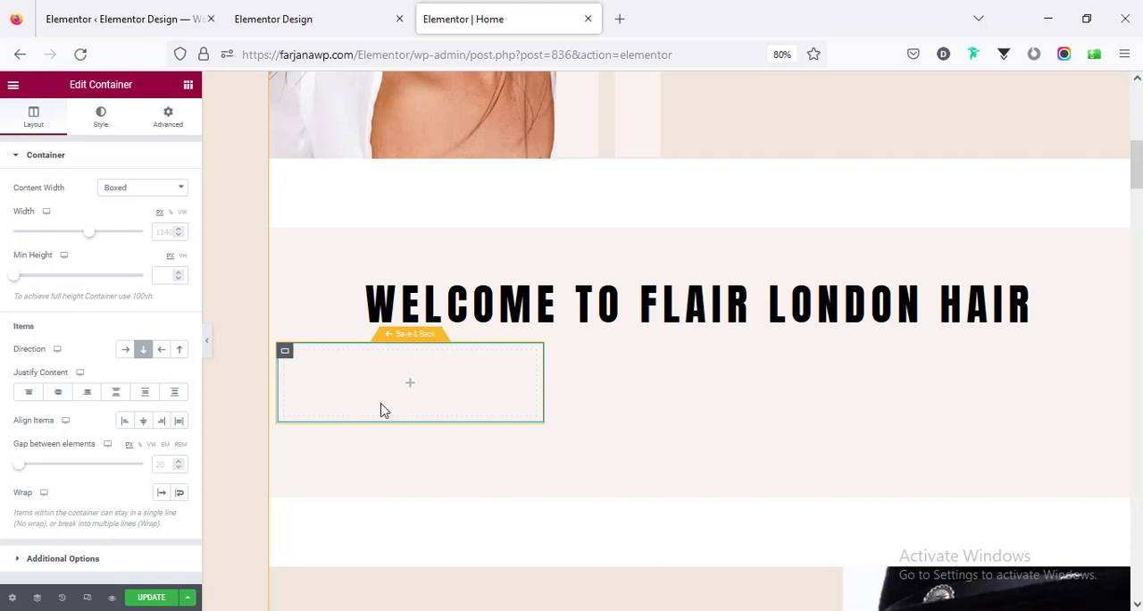
mouse_move(412, 413)
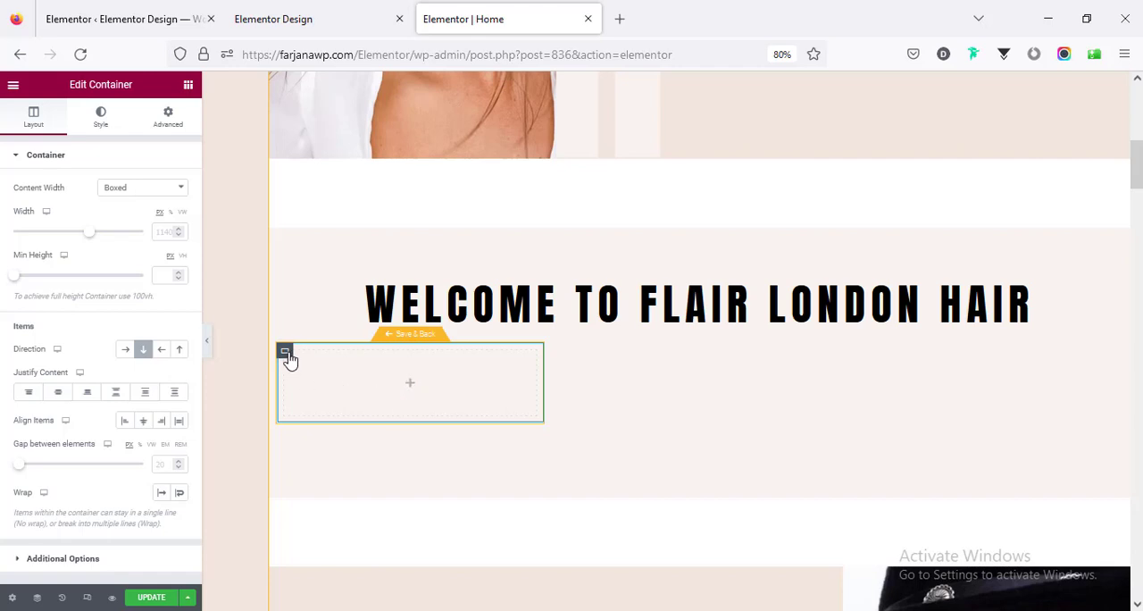
mouse_move(324, 411)
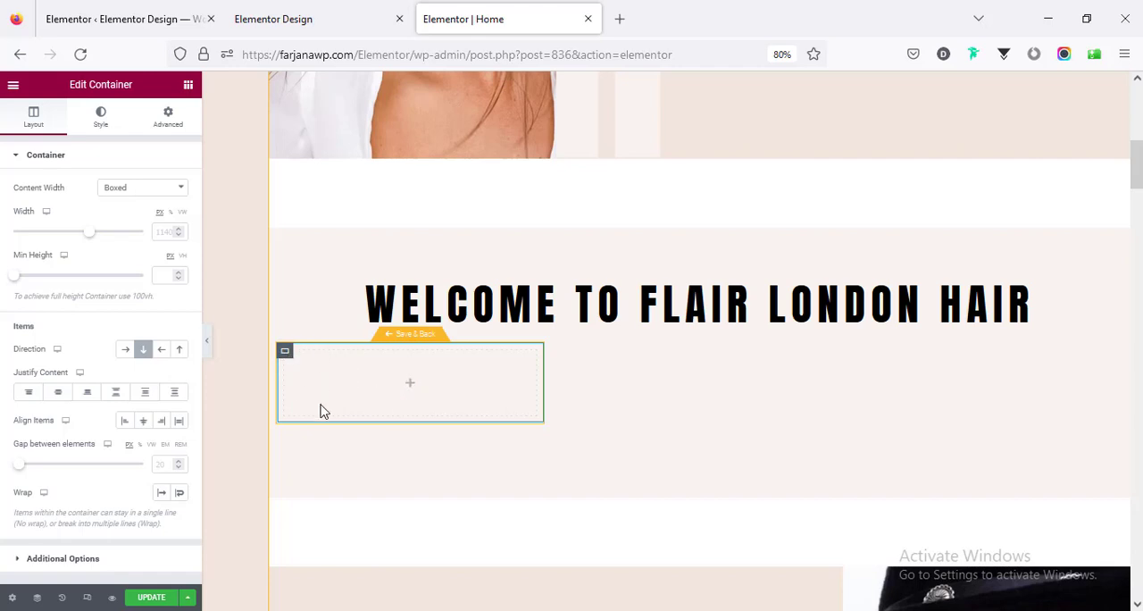
mouse_move(46, 168)
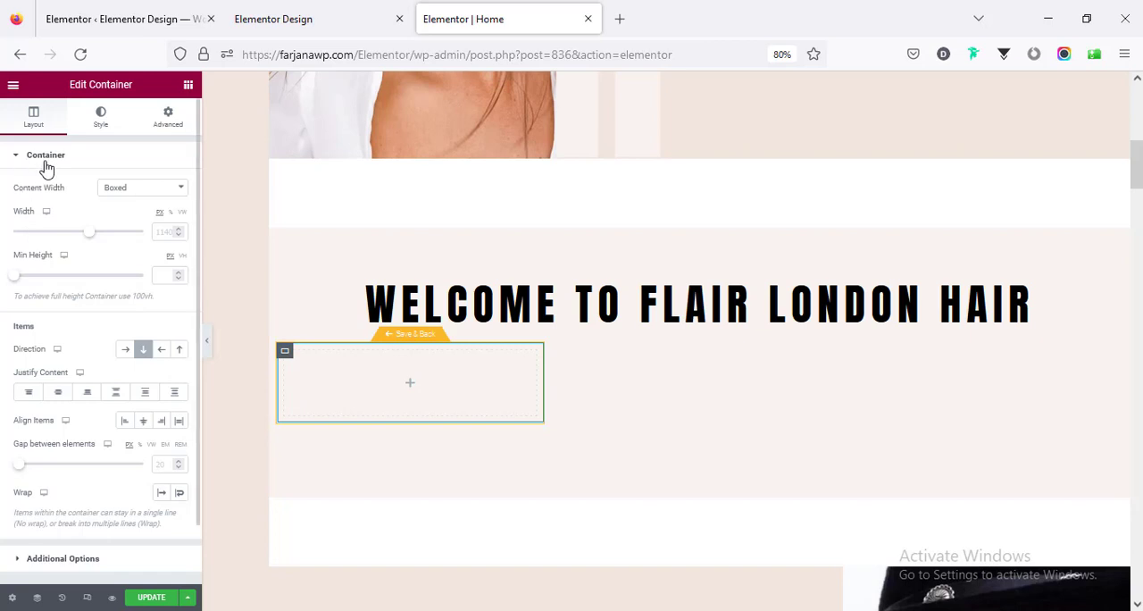
mouse_move(114, 280)
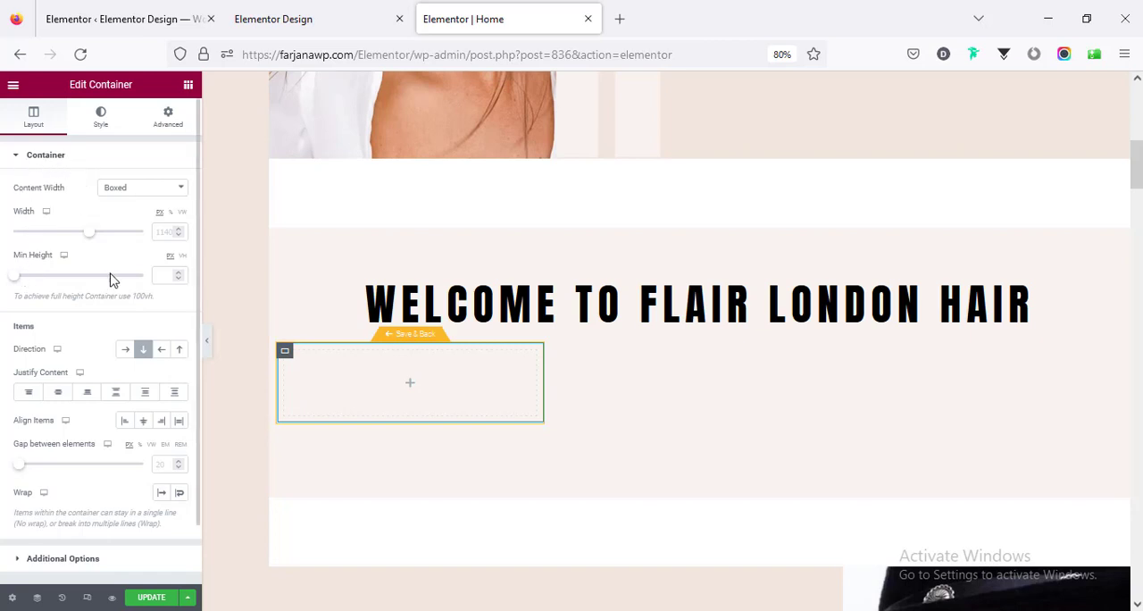
Step: Enter 350 as the loop item container's Min Height
left_click(163, 274)
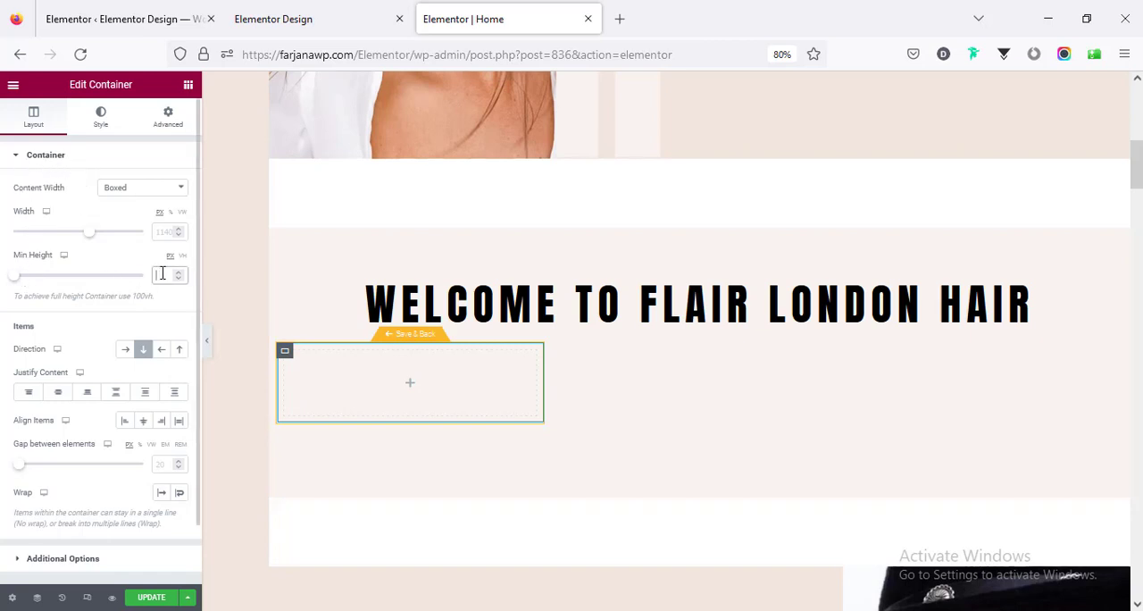
type("350")
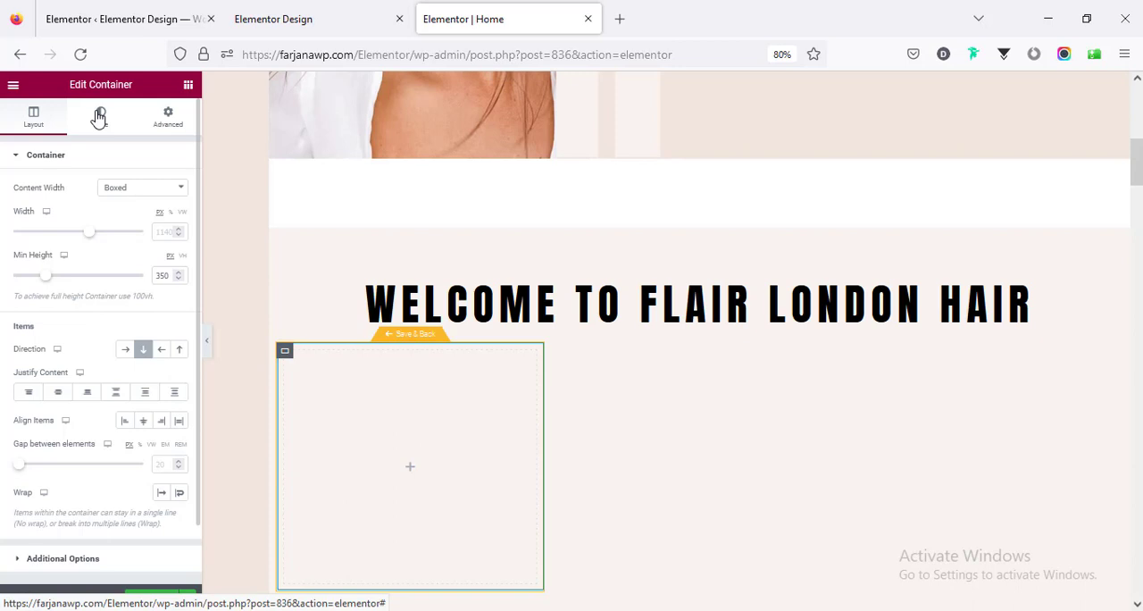
Step: Give the container a classic background image using the dynamic Featured Image
left_click(100, 116)
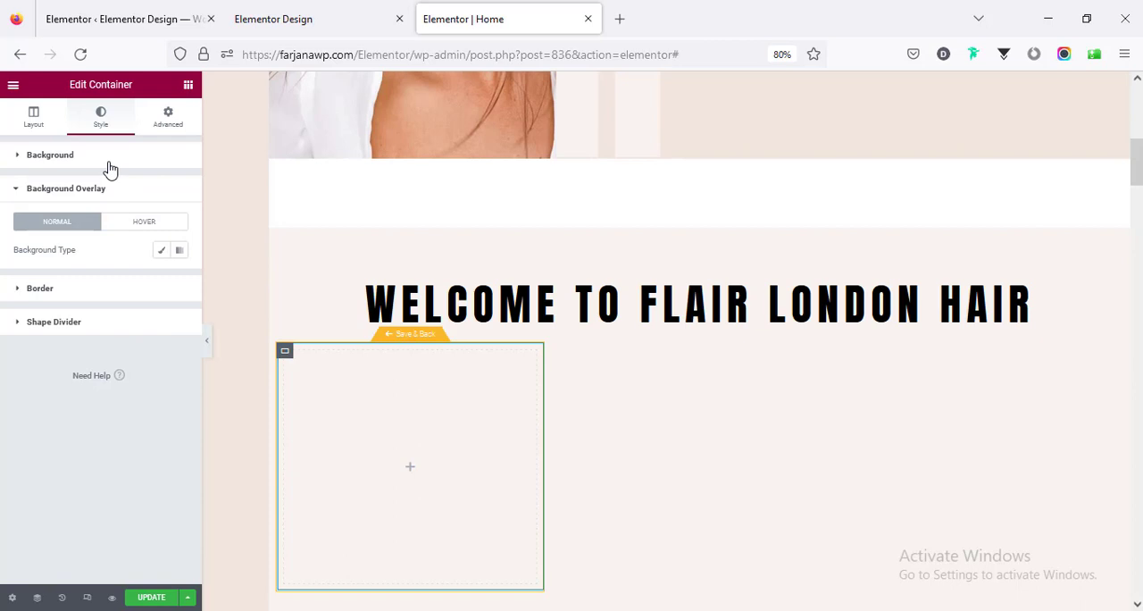
left_click(50, 154)
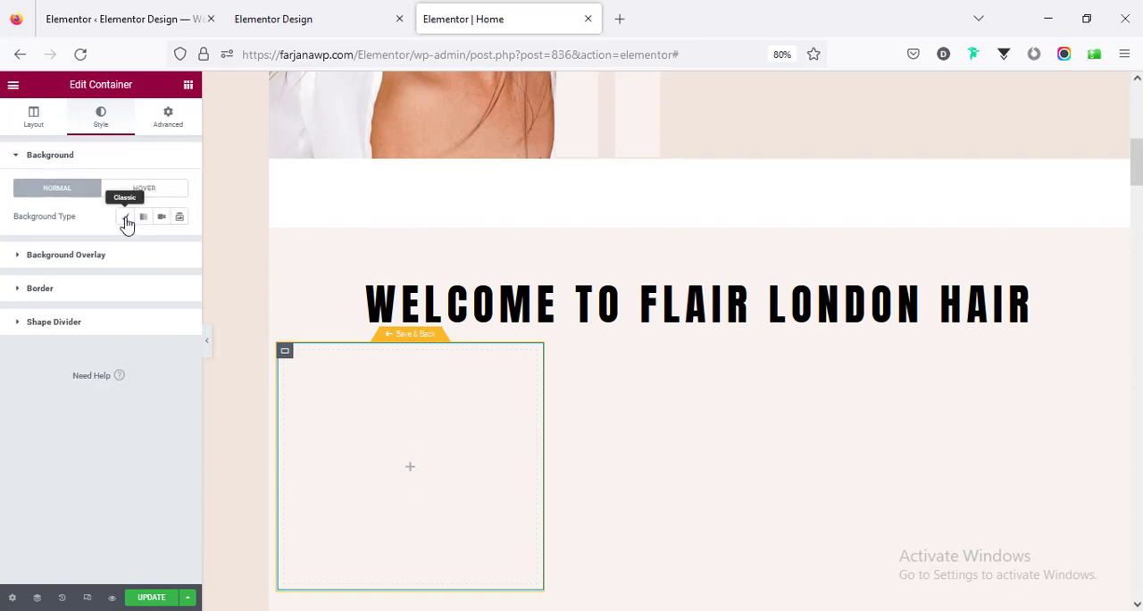
left_click(125, 216)
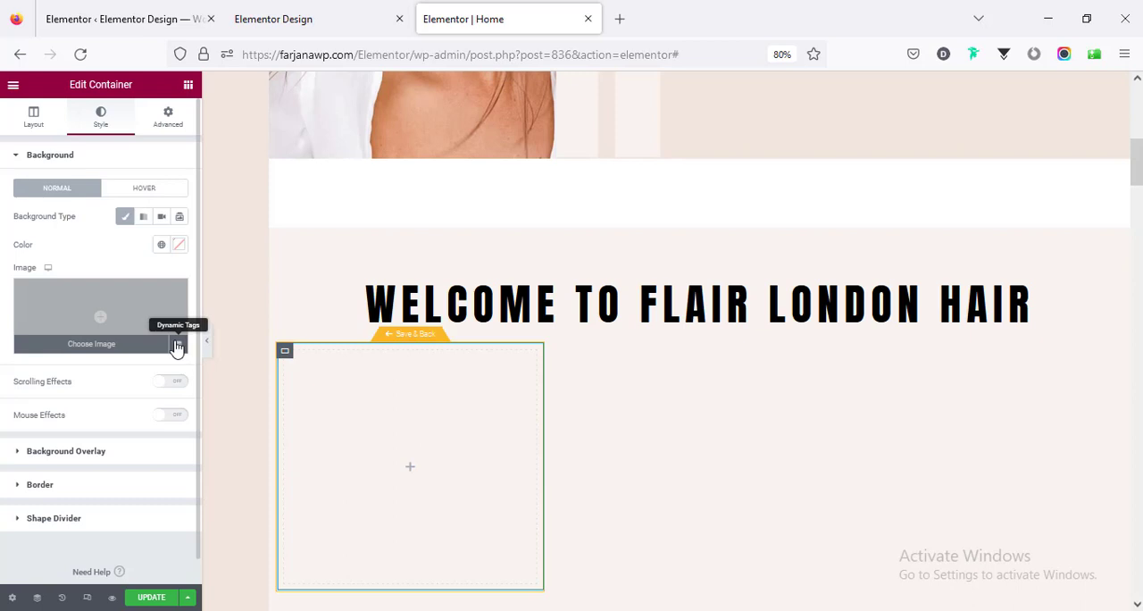
left_click(177, 345)
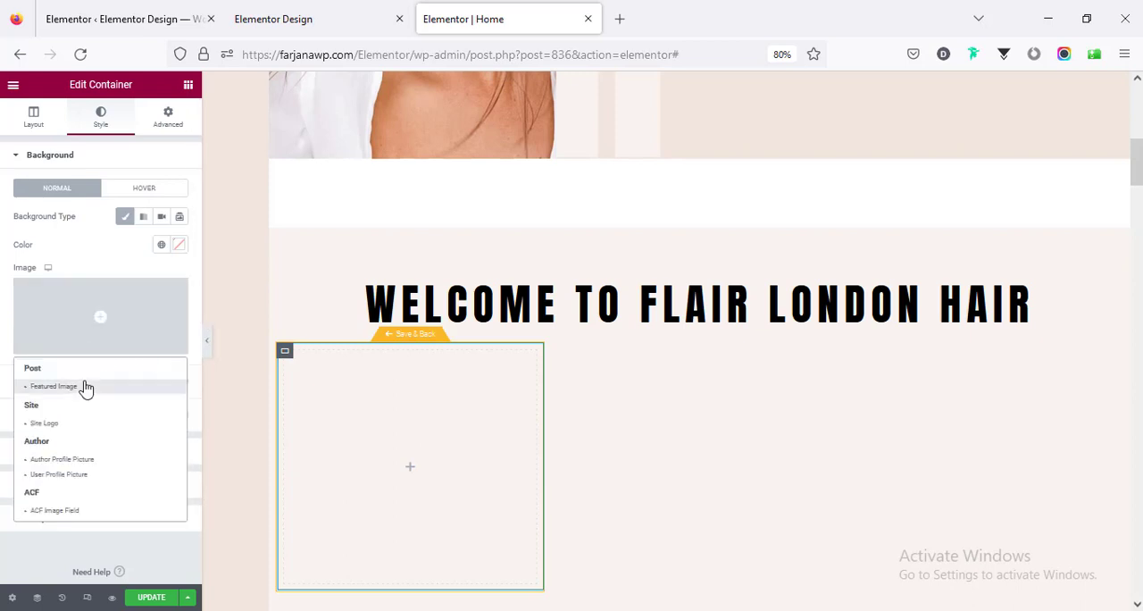
left_click(56, 387)
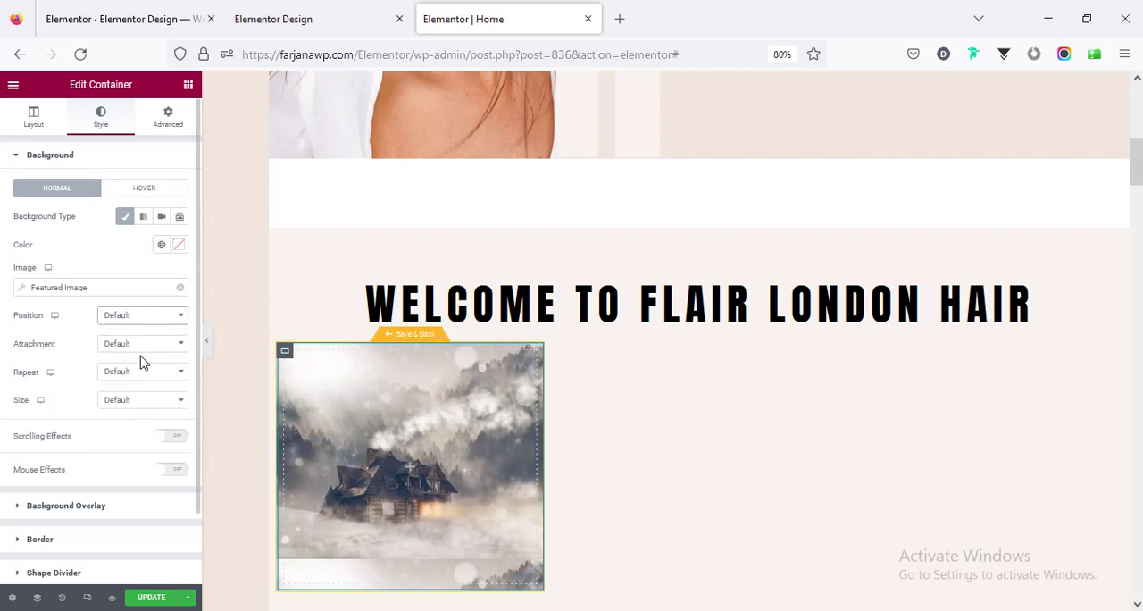
Step: Set the background image to center position, no-repeat and Cover size
left_click(142, 315)
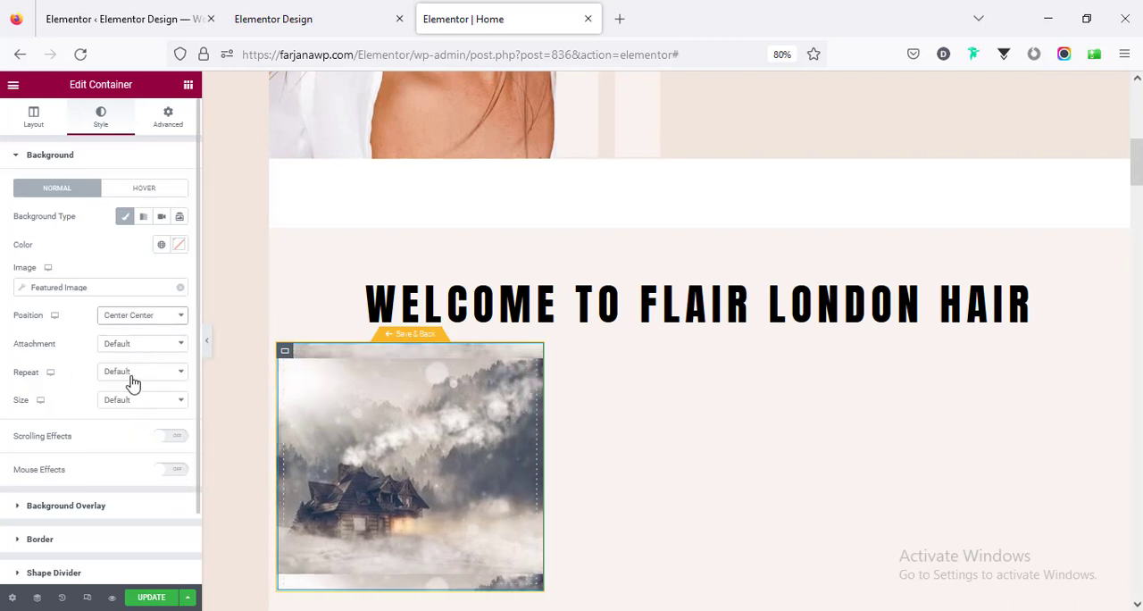
left_click(141, 371)
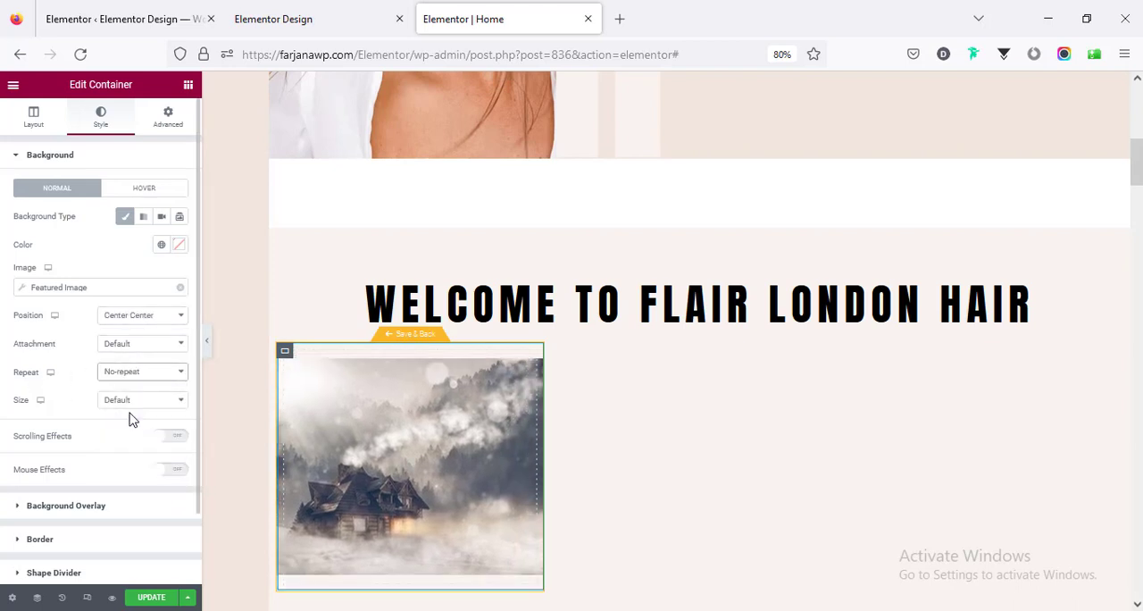
left_click(141, 399)
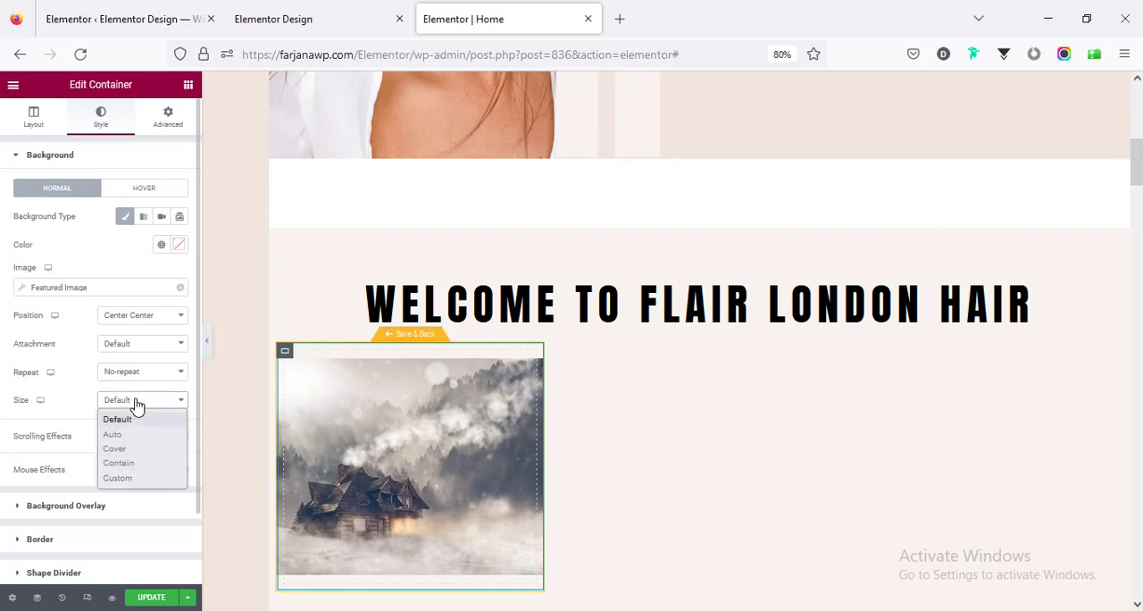
left_click(114, 448)
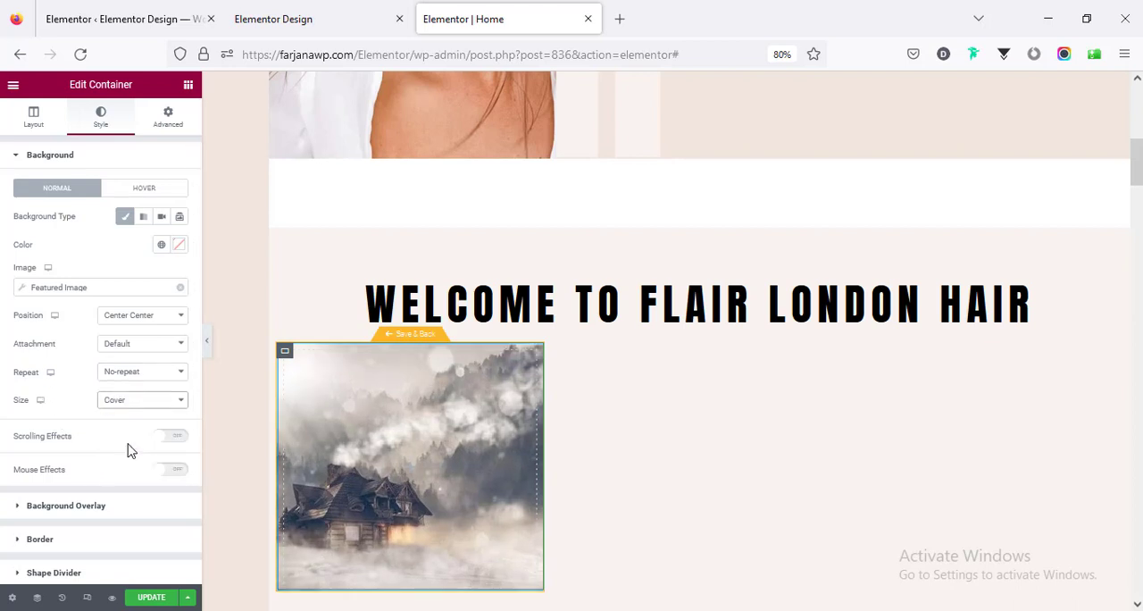
mouse_move(57, 516)
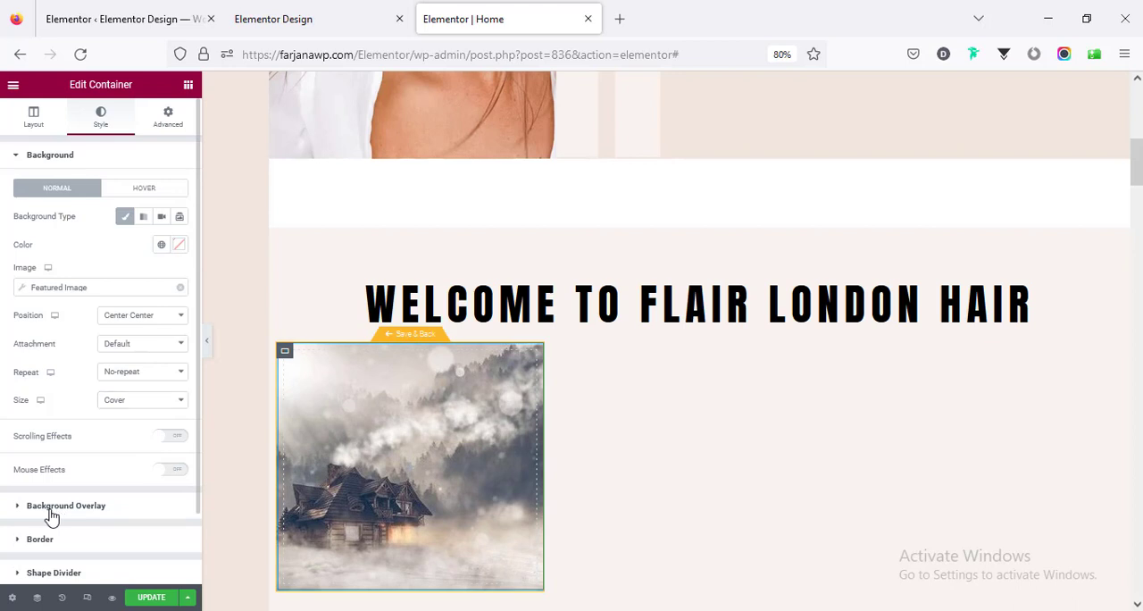
Step: Add a gradient background overlay with a transparent first colour at 0.74 opacity
left_click(65, 506)
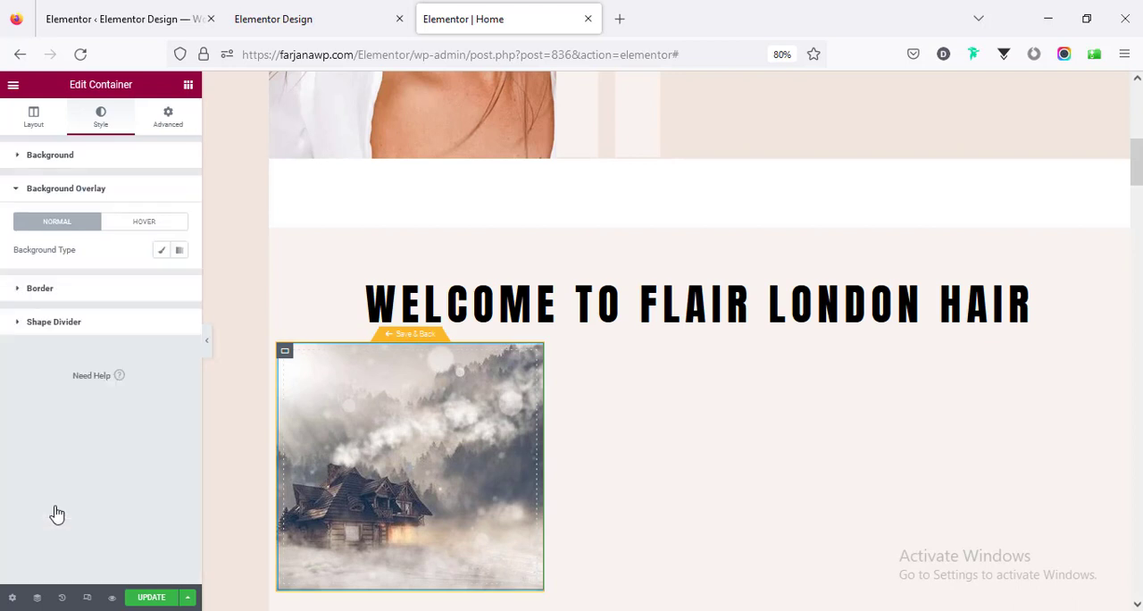
mouse_move(179, 250)
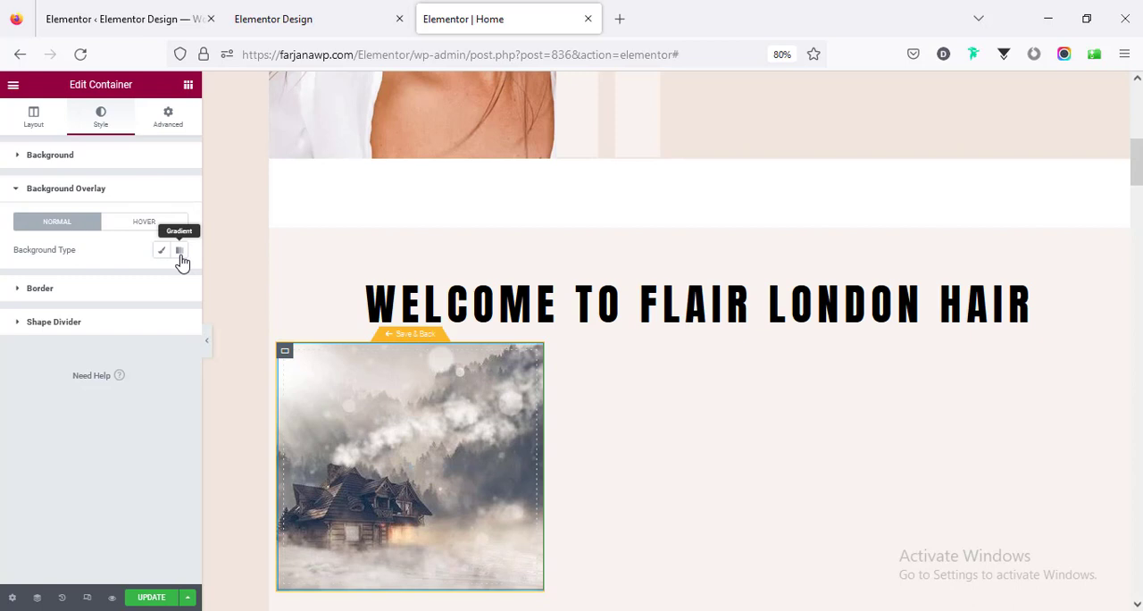
left_click(161, 249)
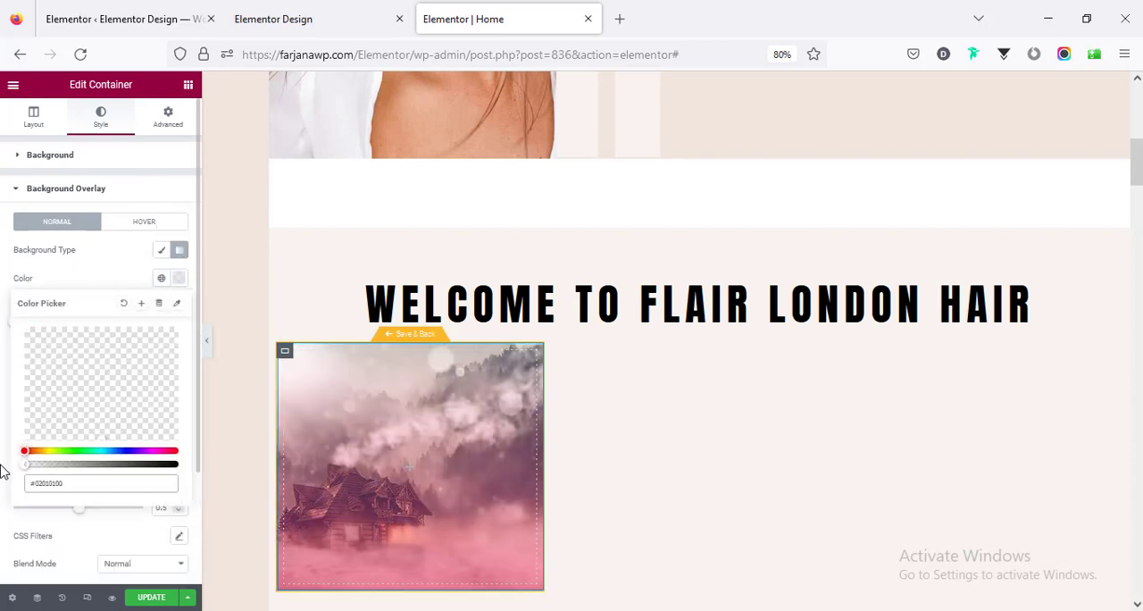
left_click(179, 249)
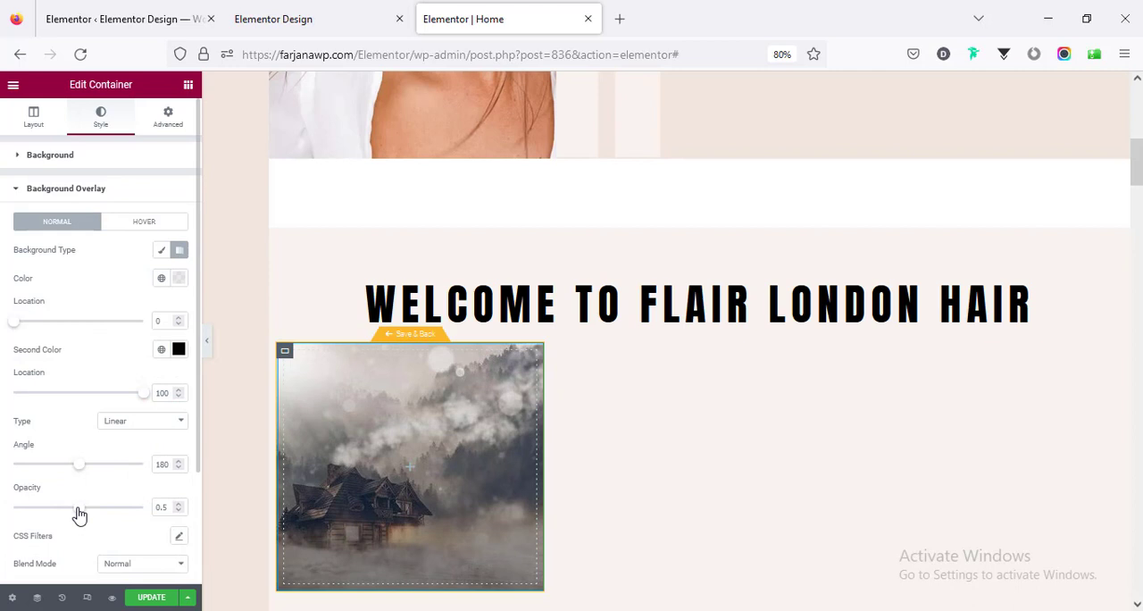
left_click_drag(79, 506, 109, 506)
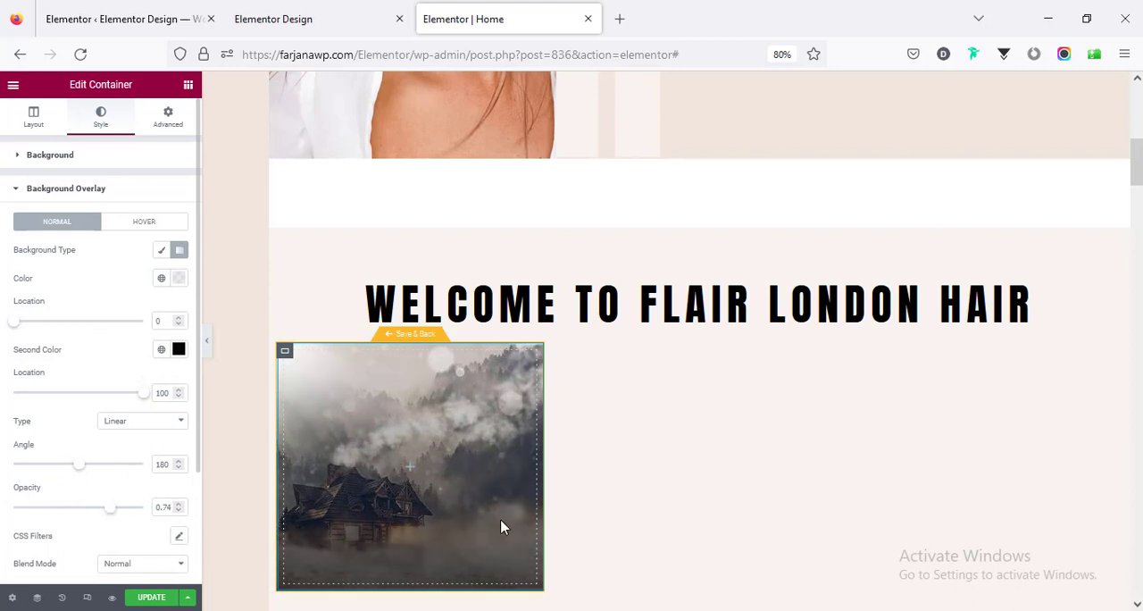
mouse_move(405, 476)
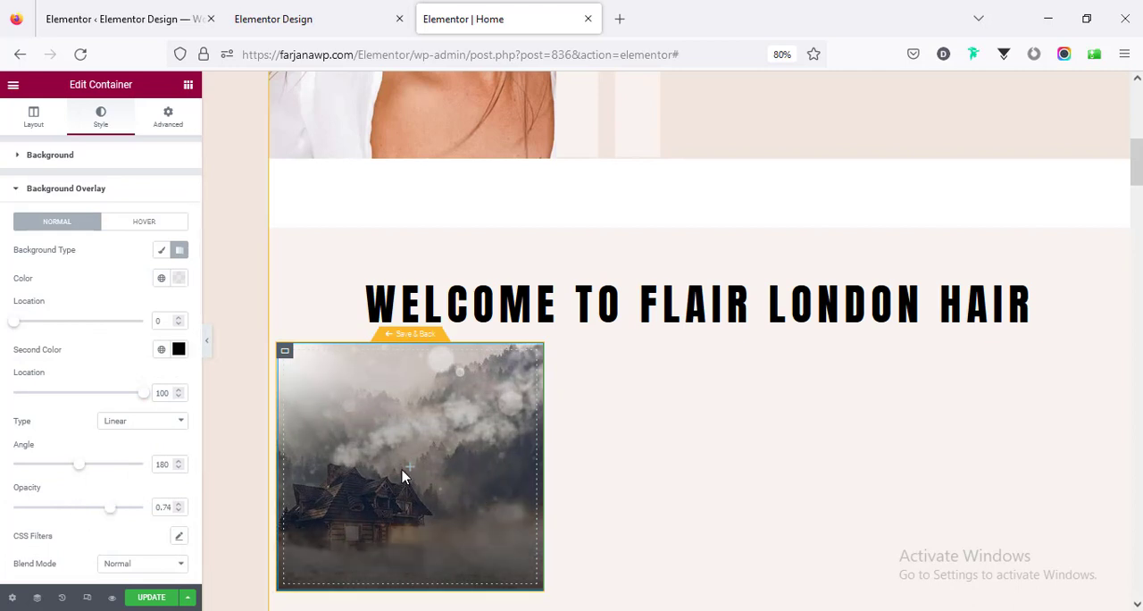
mouse_move(409, 475)
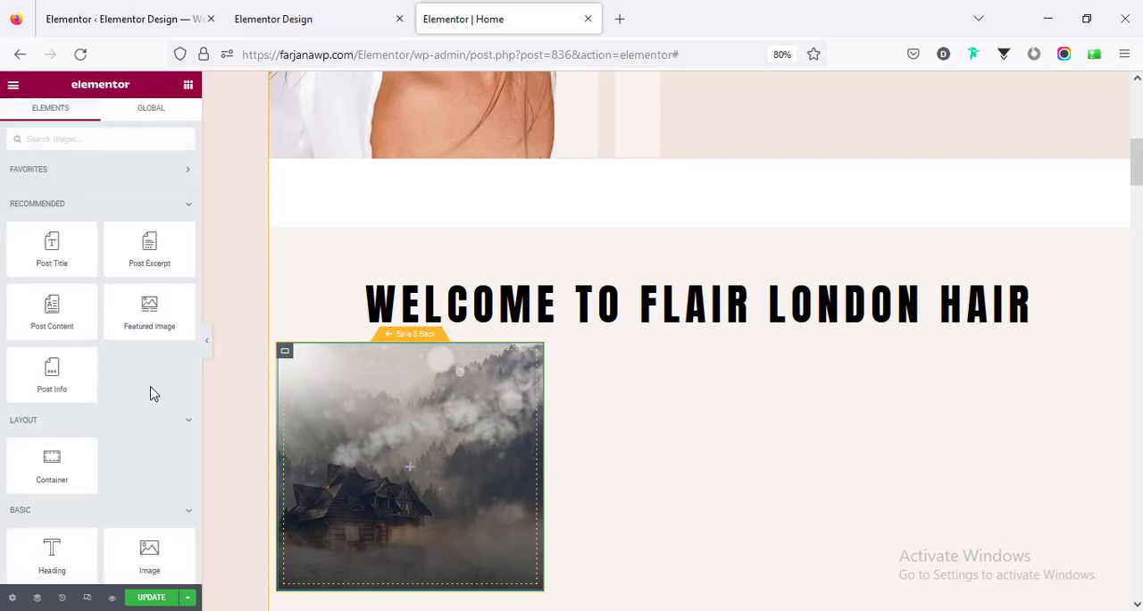
Step: Set the heading's dynamic title to Post Title and its link to Post URL
scroll("down", 3)
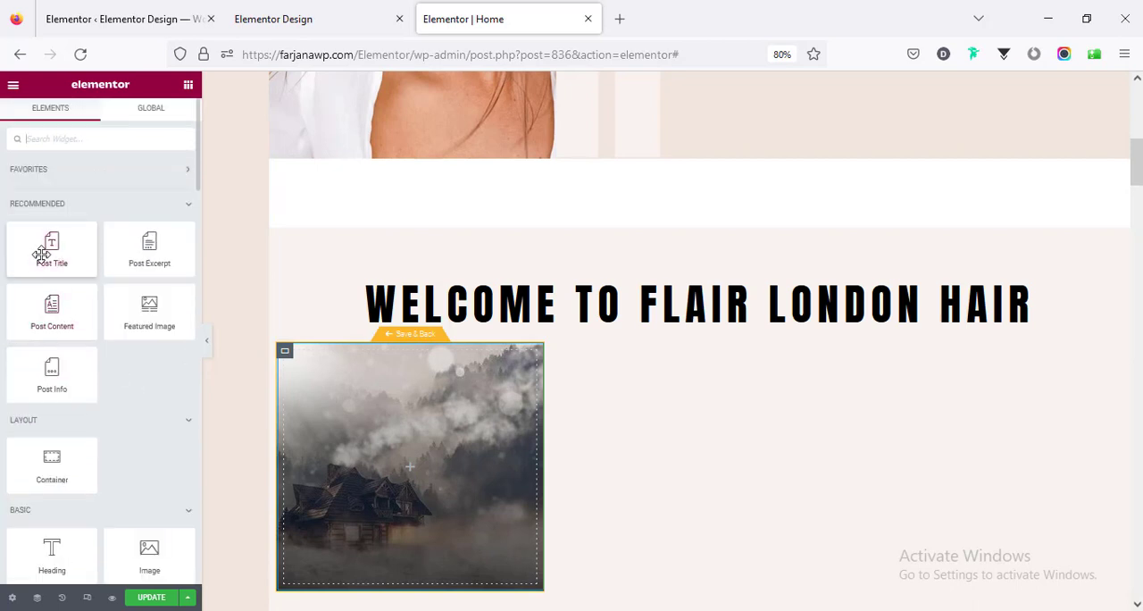
mouse_move(113, 478)
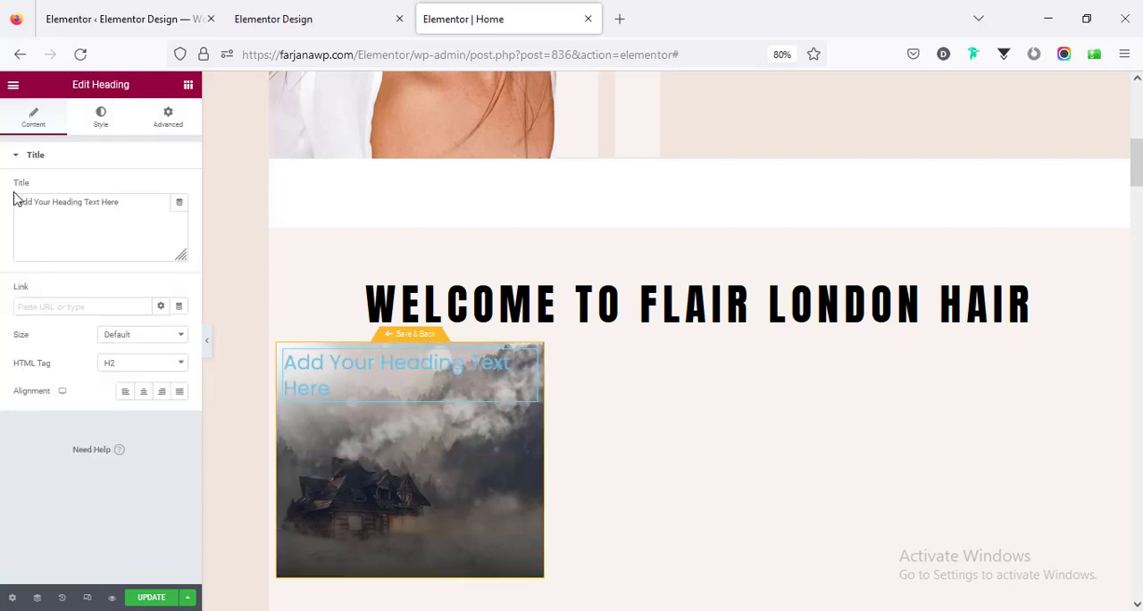
mouse_move(179, 206)
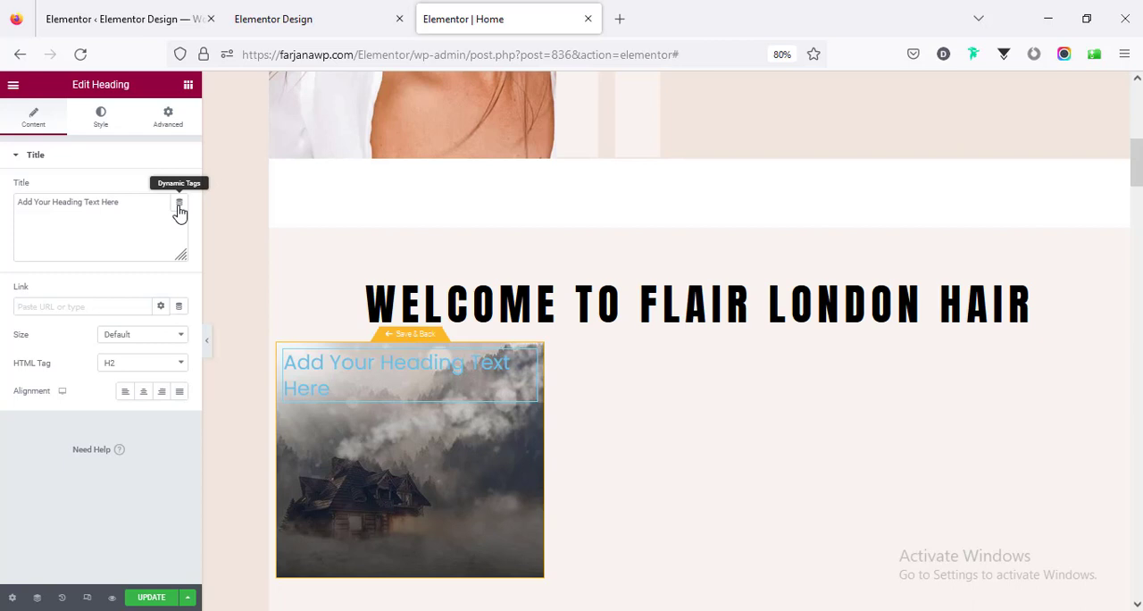
left_click(179, 205)
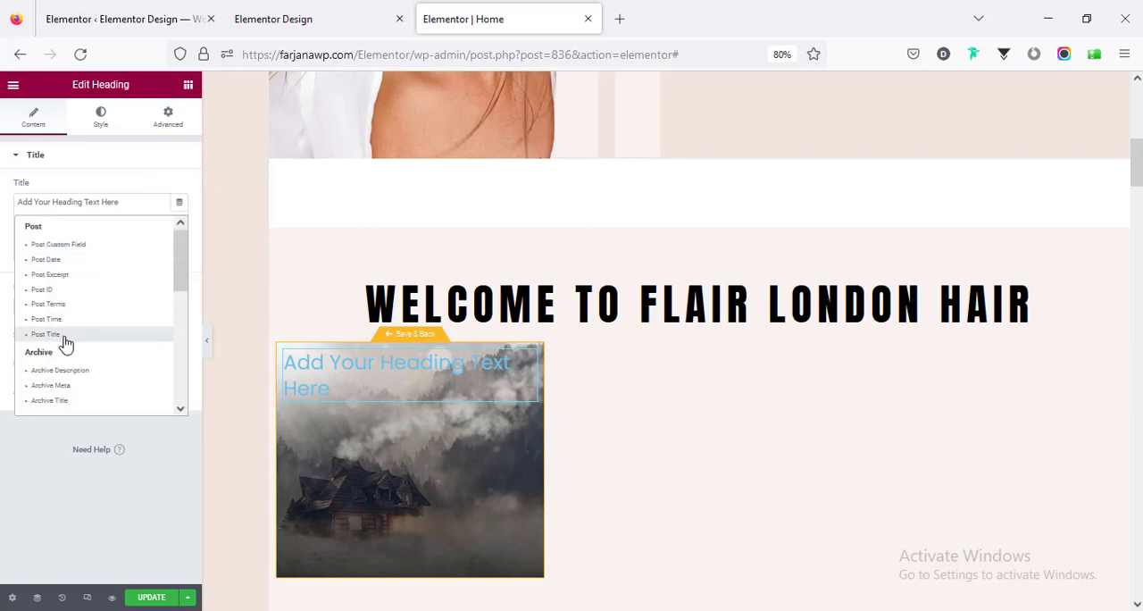
left_click(45, 333)
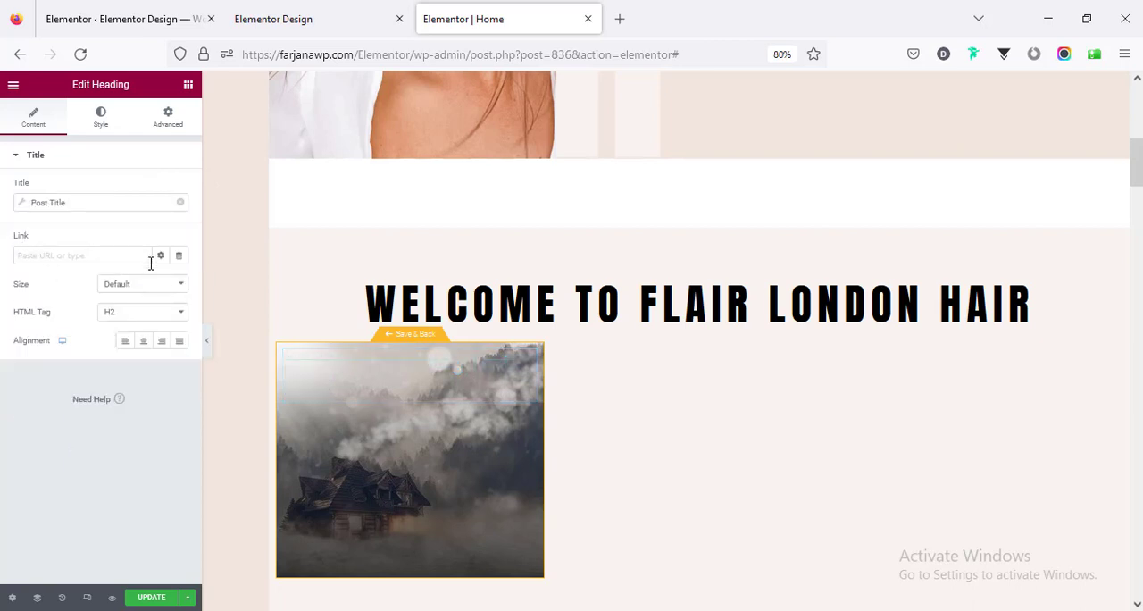
left_click(85, 256)
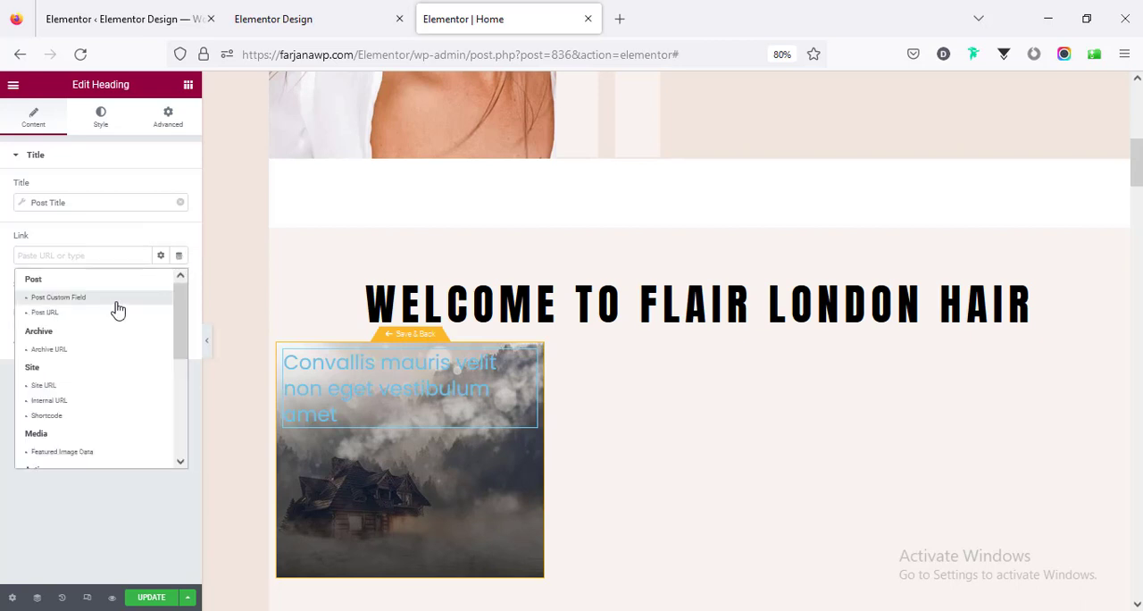
left_click(45, 312)
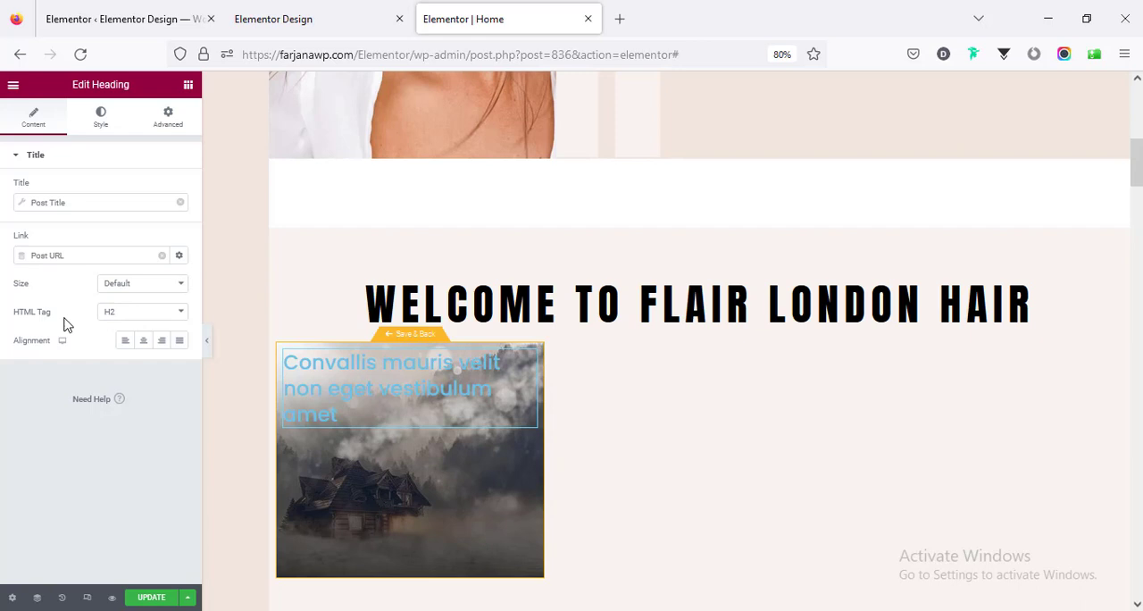
Step: Keep the heading level at H2, review its Style settings, then select the card container
left_click(141, 311)
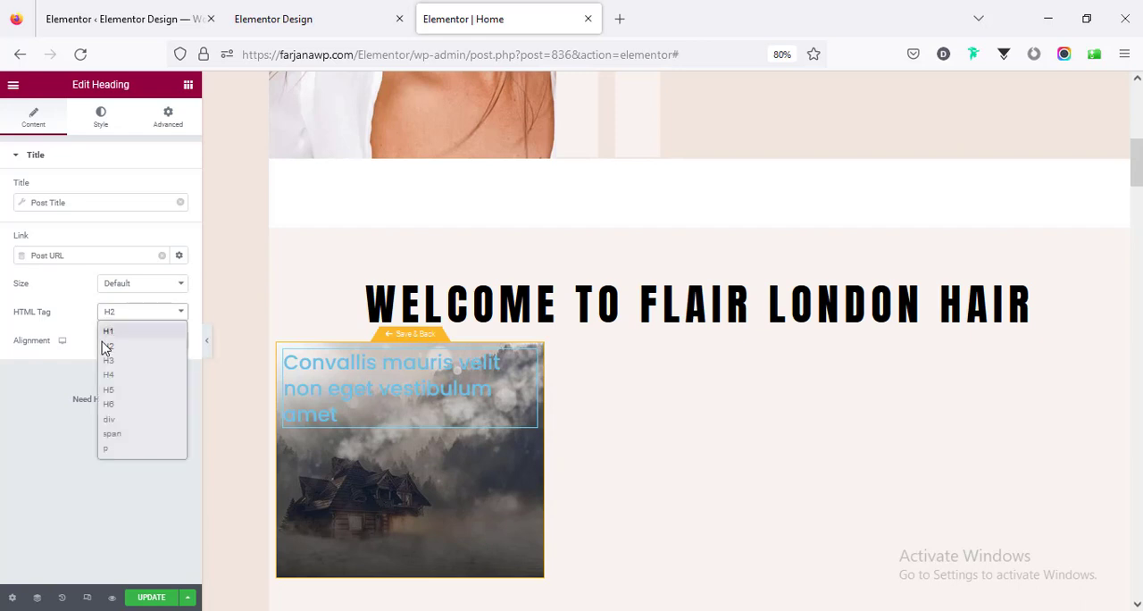
left_click(108, 331)
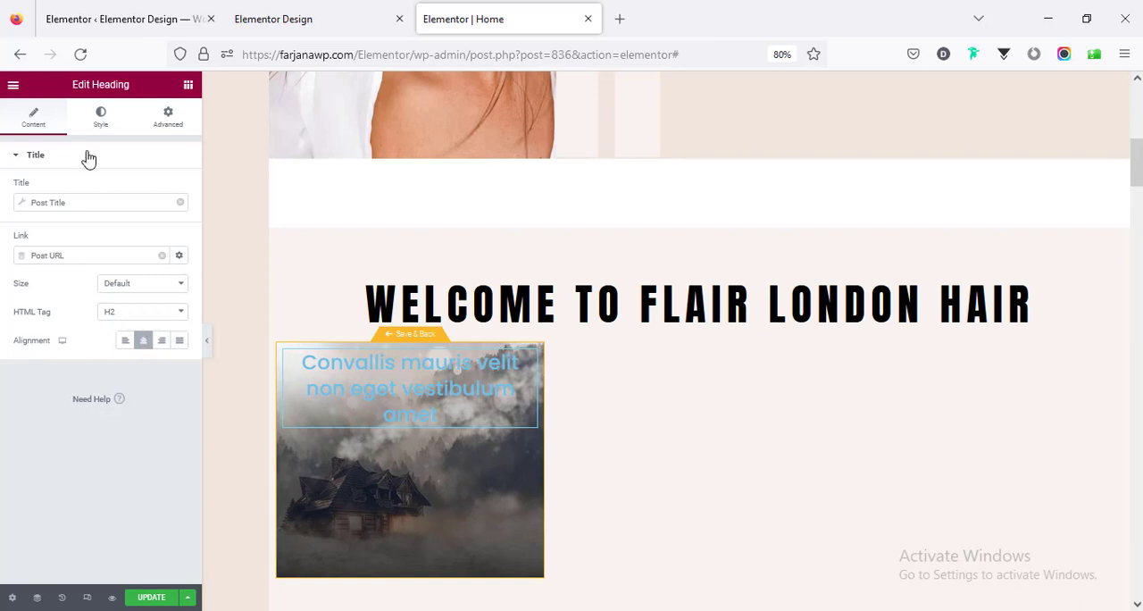
left_click(100, 116)
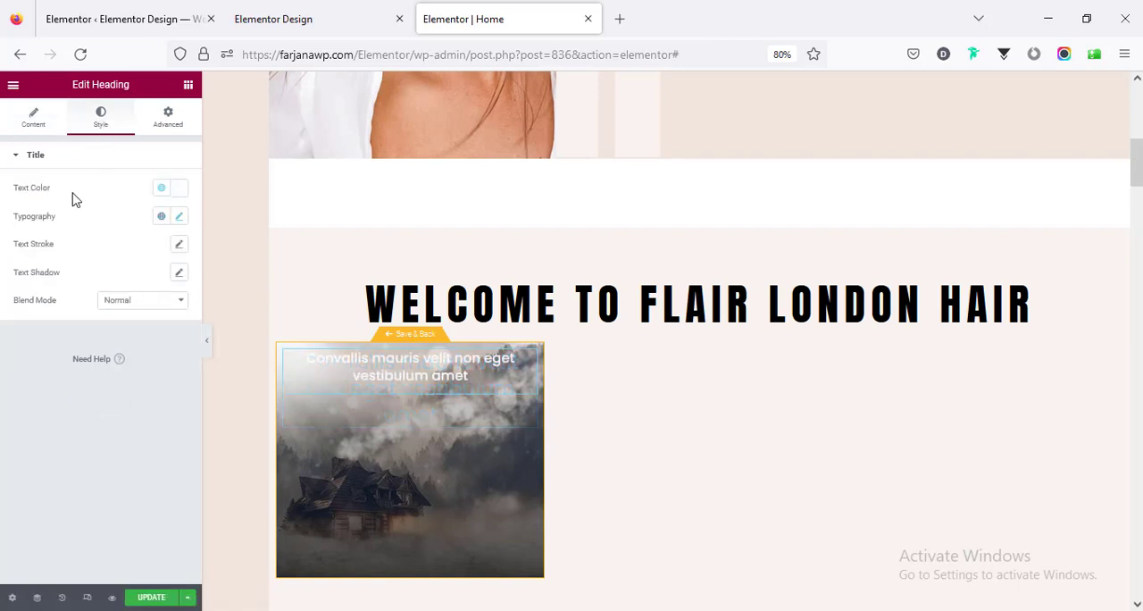
scroll("down", 3)
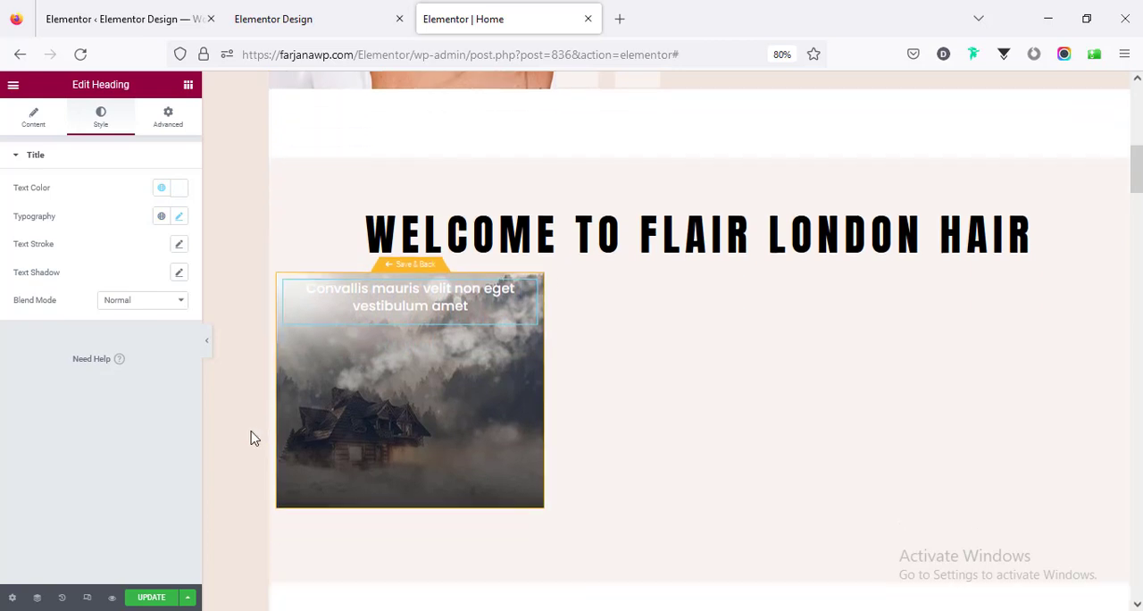
mouse_move(289, 293)
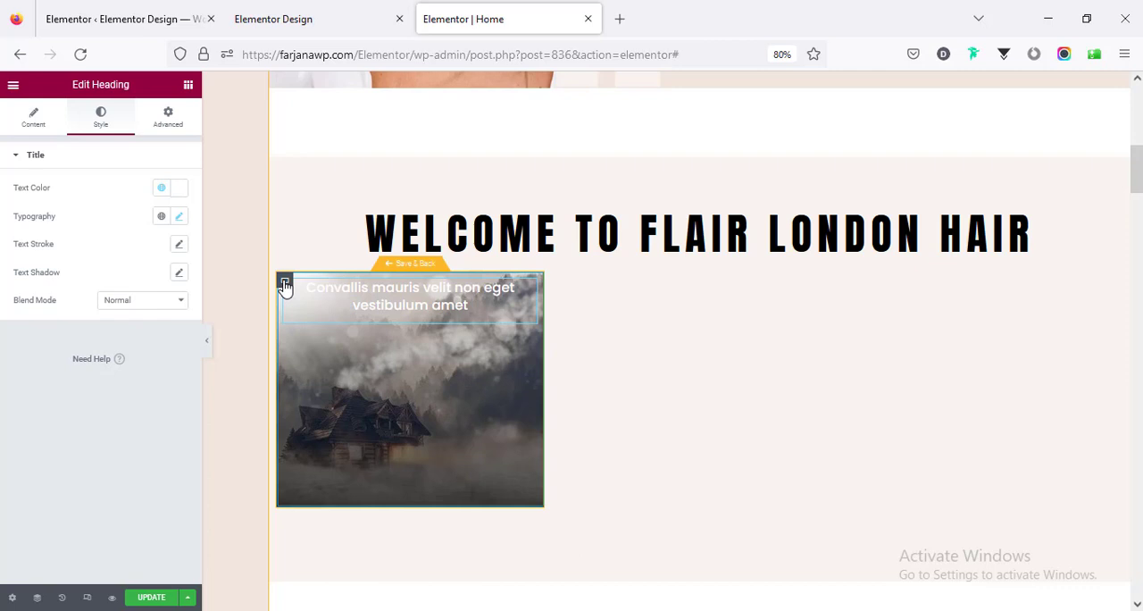
left_click(284, 286)
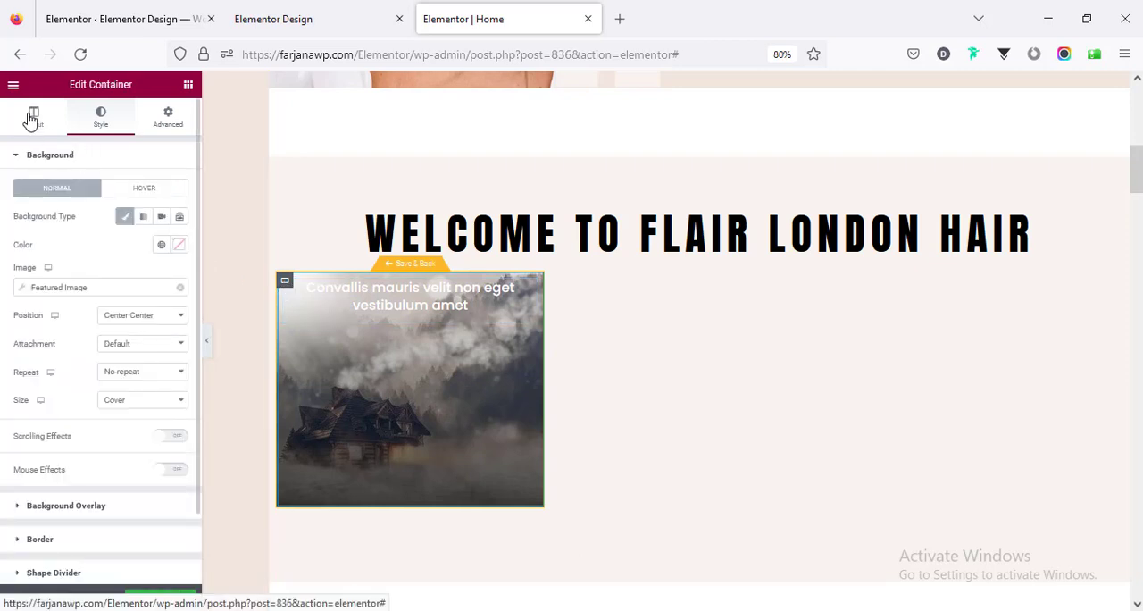
Step: Set the card container's Justify Content to End in its Layout settings
left_click(31, 116)
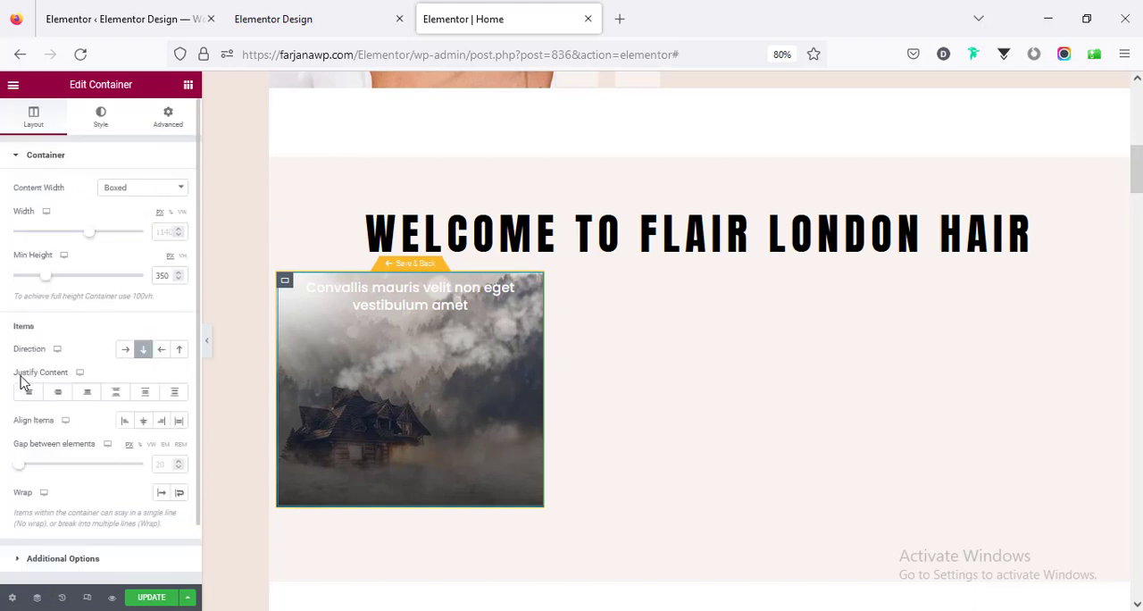
mouse_move(86, 393)
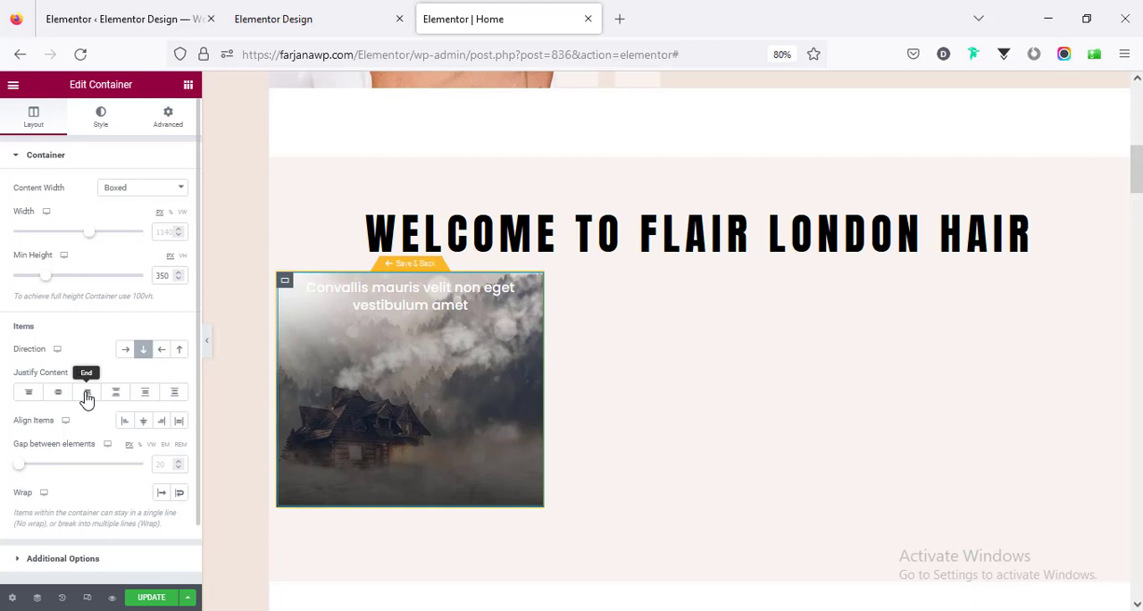
left_click(86, 391)
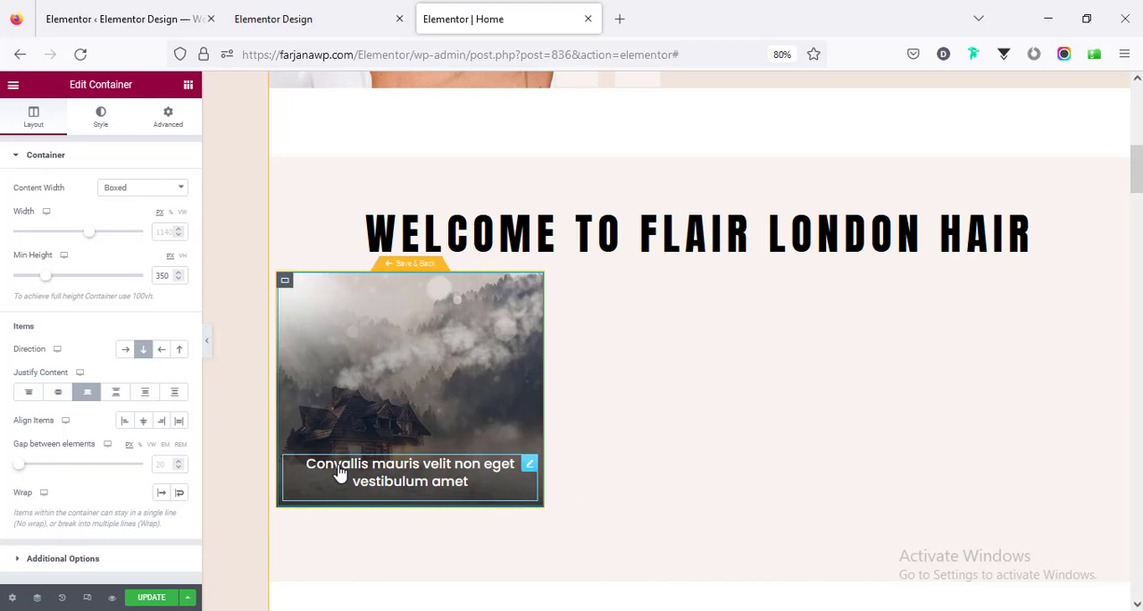
mouse_move(288, 447)
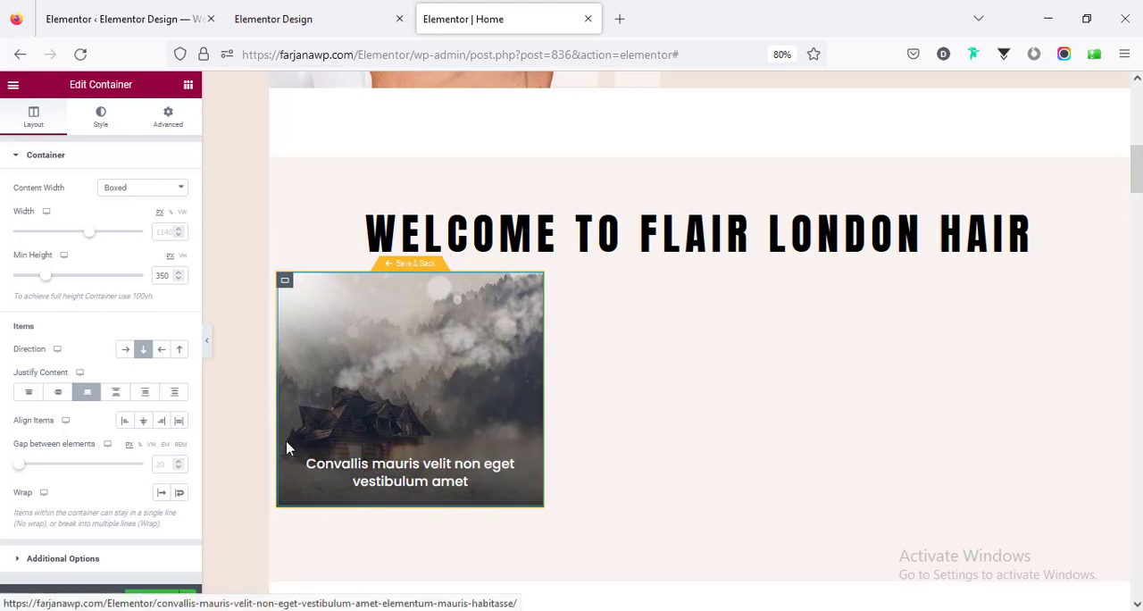
mouse_move(390, 440)
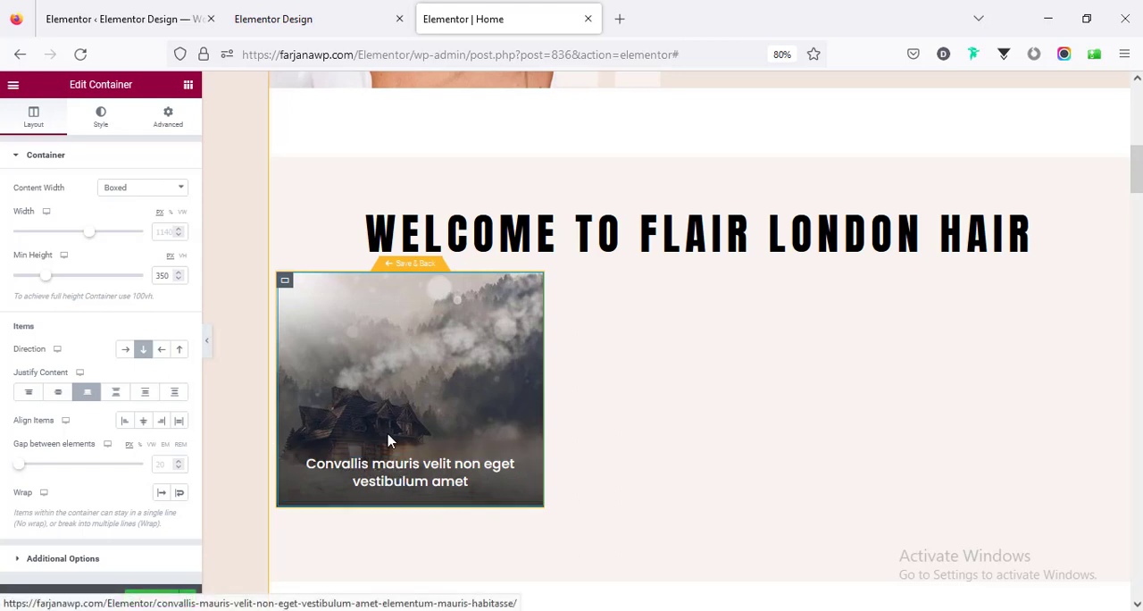
Step: Duplicate the post title heading and open the copy's content settings
right_click(399, 472)
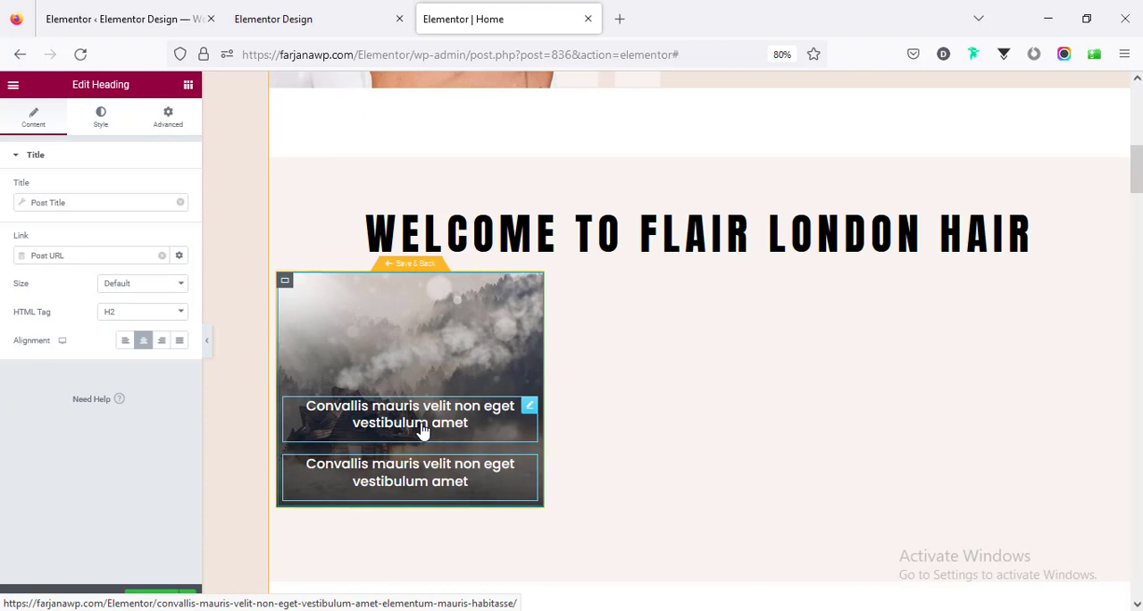
left_click(100, 116)
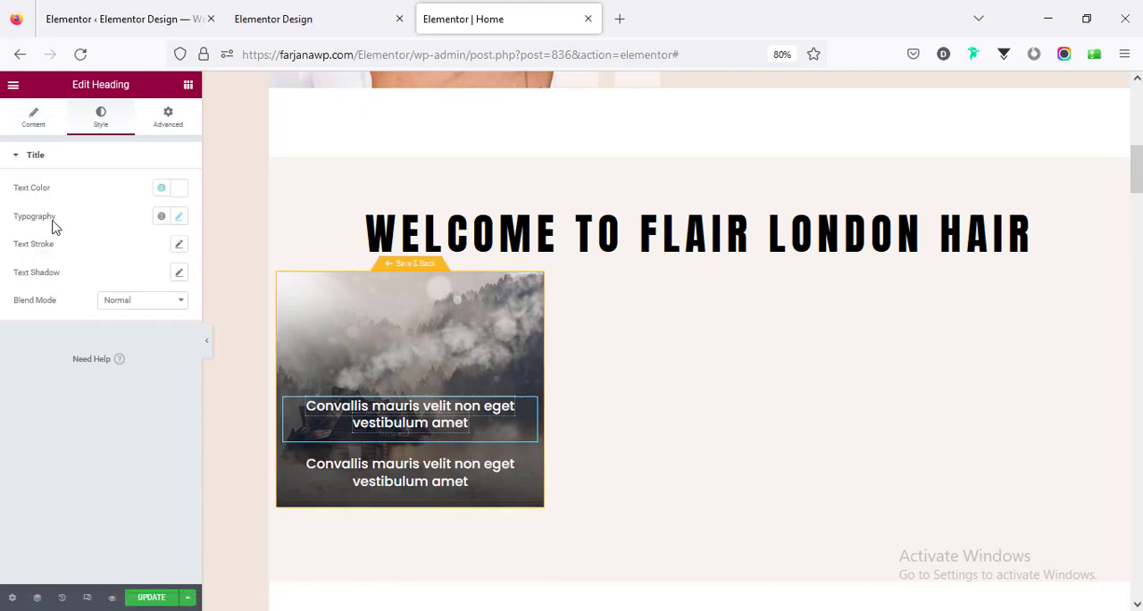
left_click(33, 116)
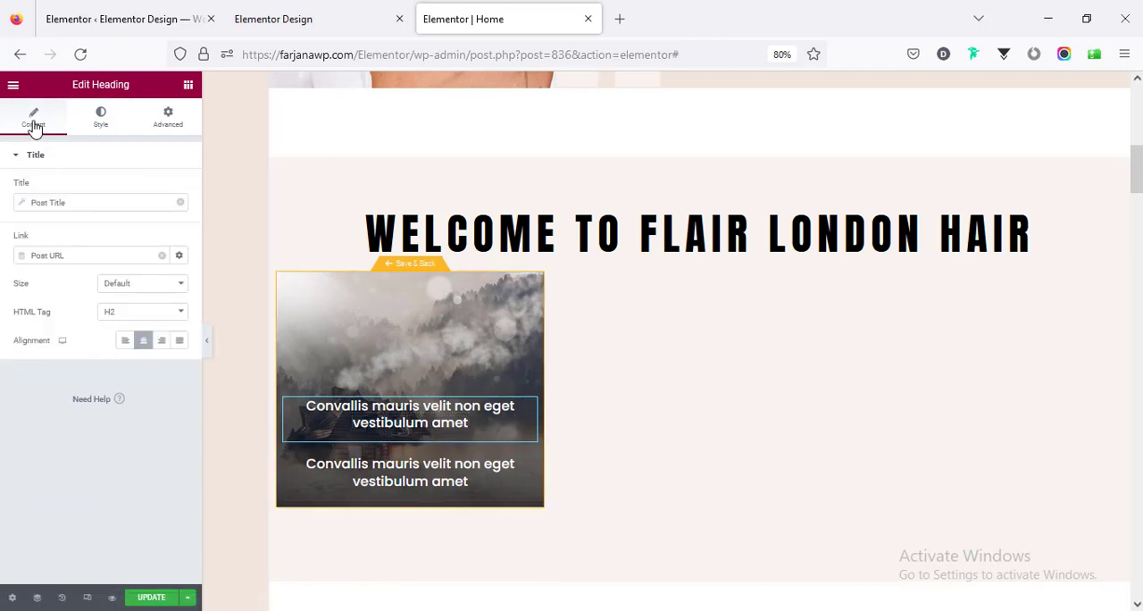
mouse_move(178, 203)
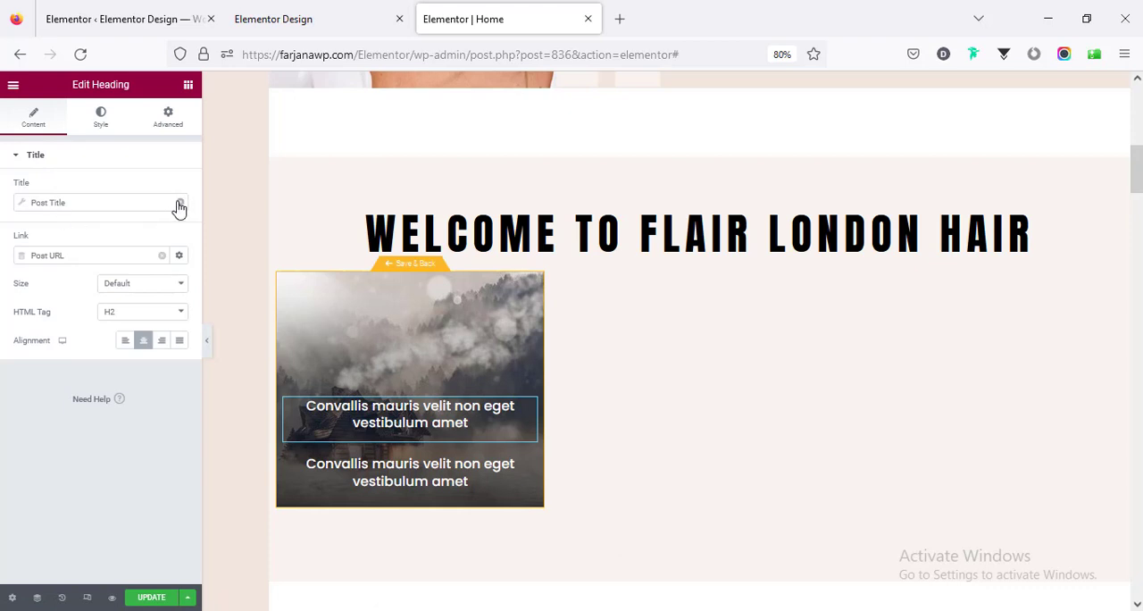
Step: Replace the copy's Post Title tag with Post Terms using the Categories taxonomy
left_click(179, 204)
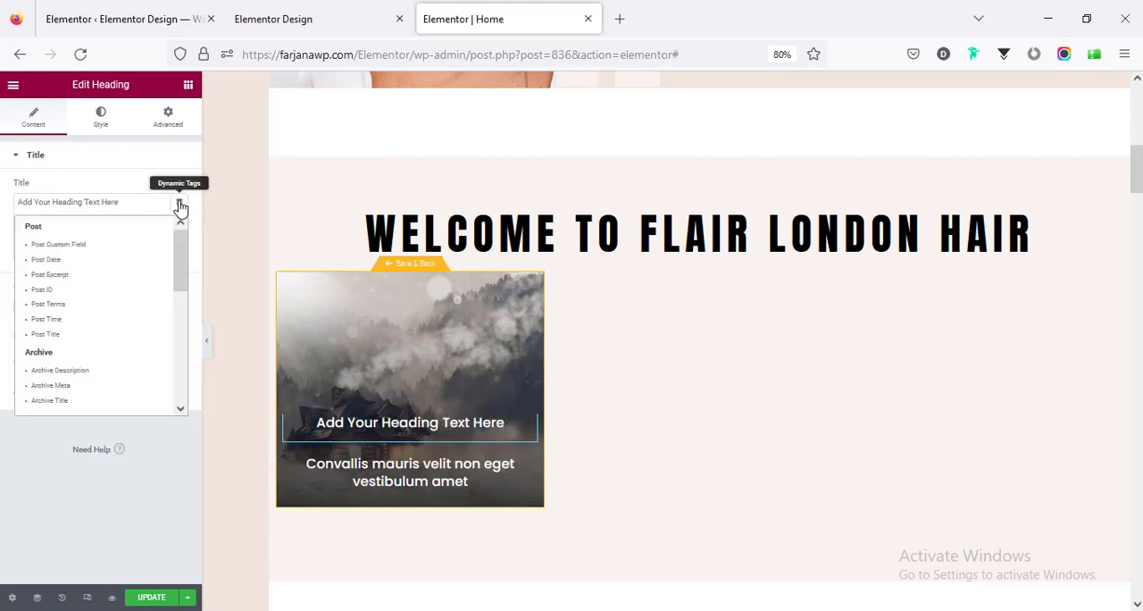
mouse_move(77, 312)
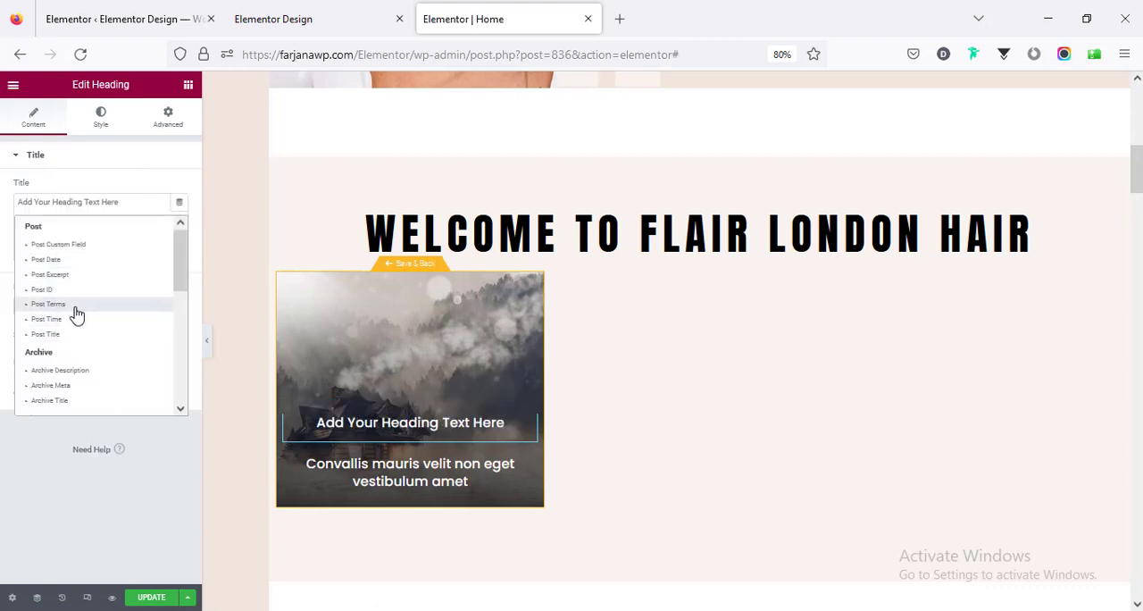
left_click(48, 304)
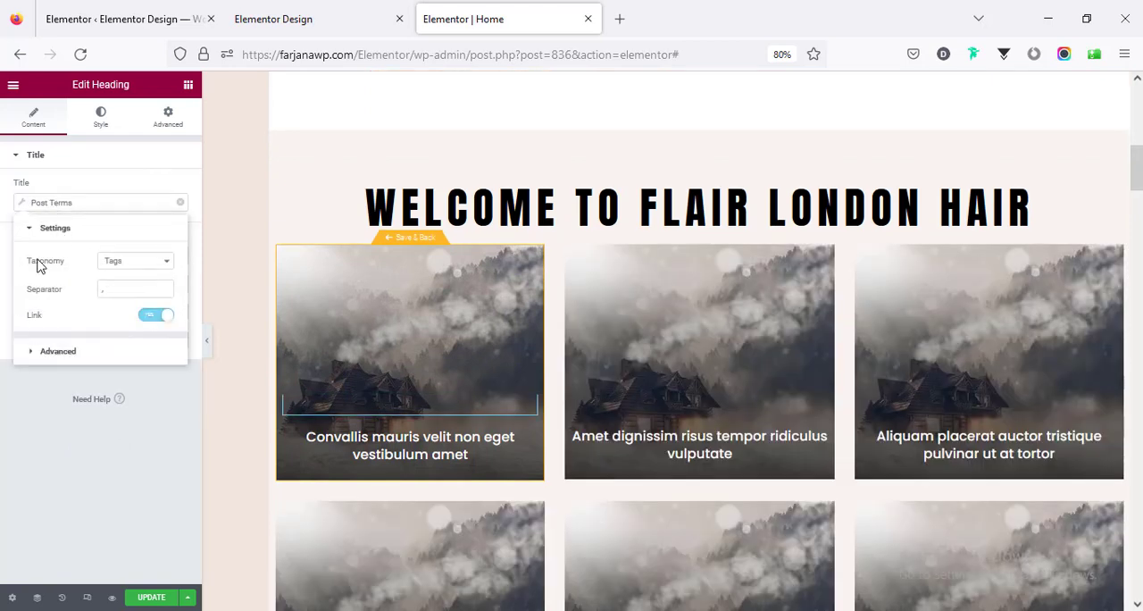
left_click(134, 260)
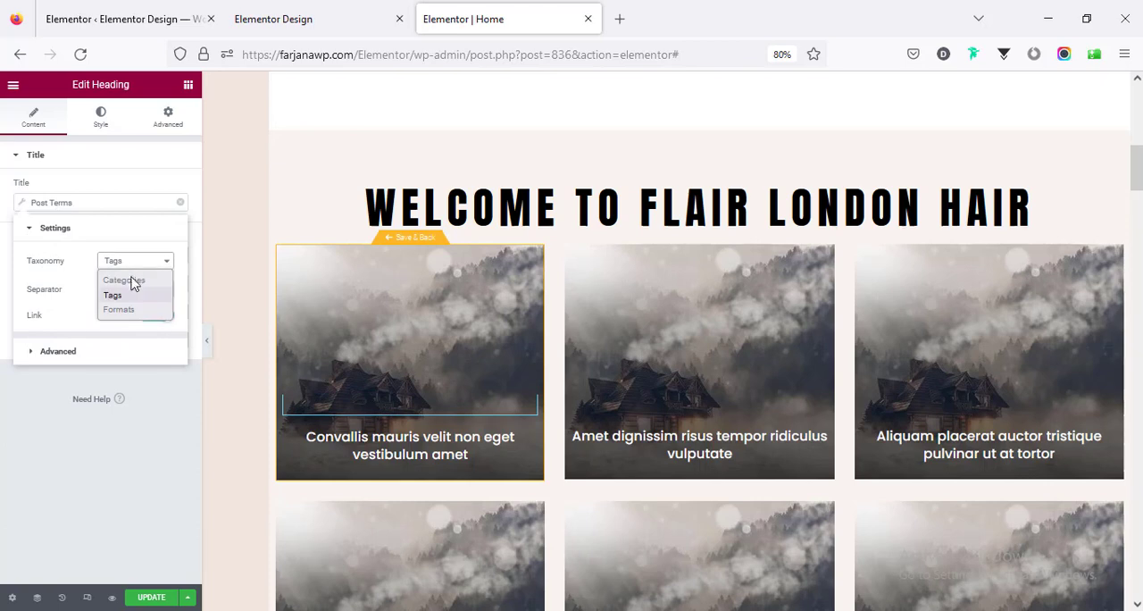
left_click(123, 280)
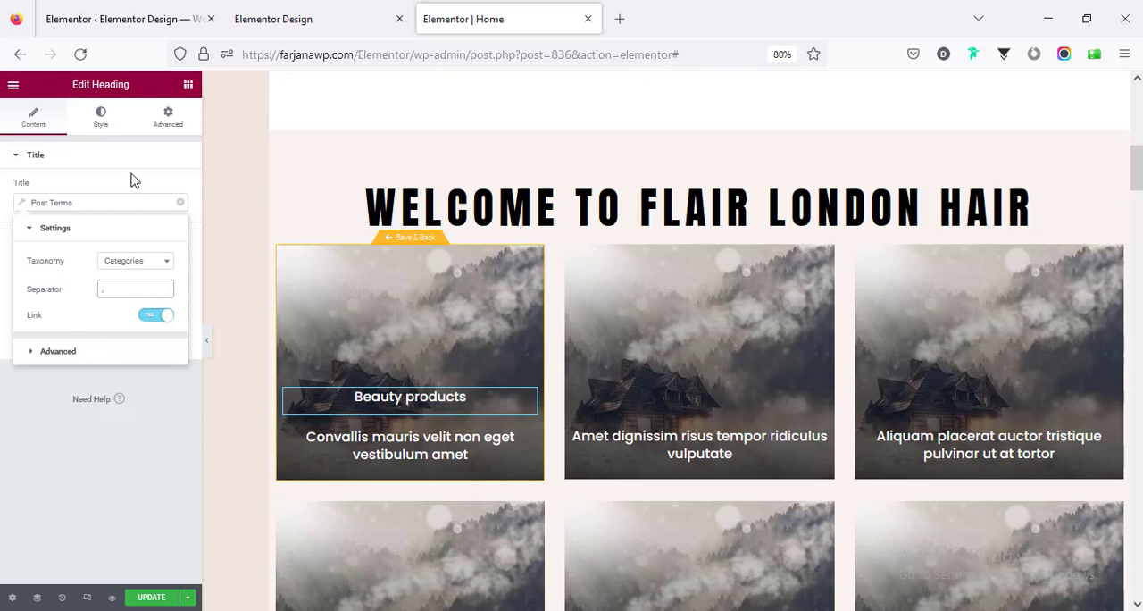
Step: Change the category label's link from the post URL to Archive URL
left_click(35, 155)
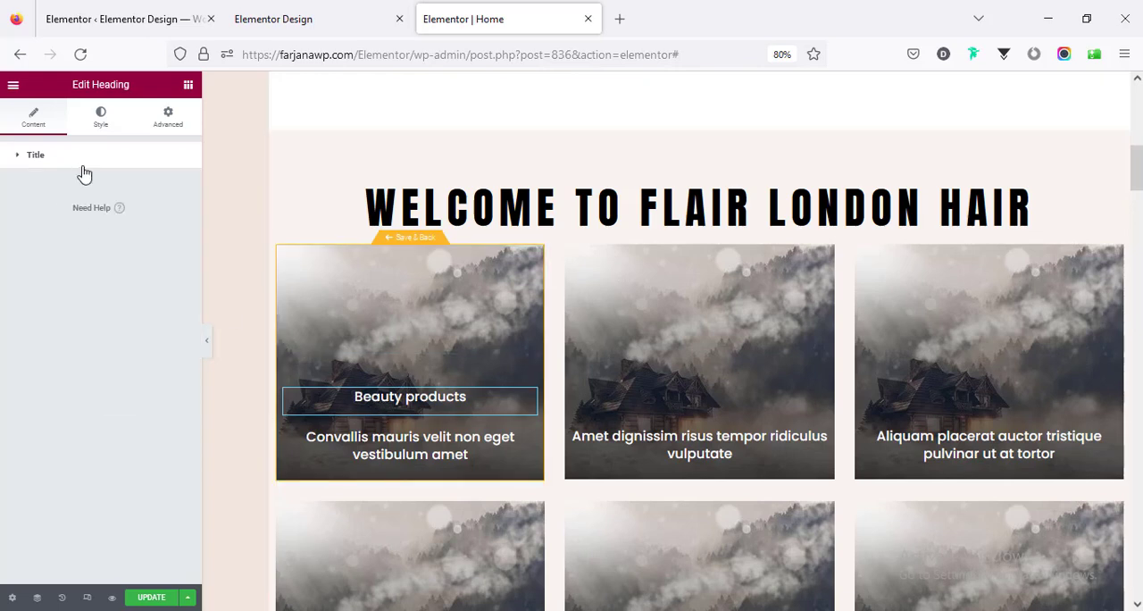
left_click(36, 155)
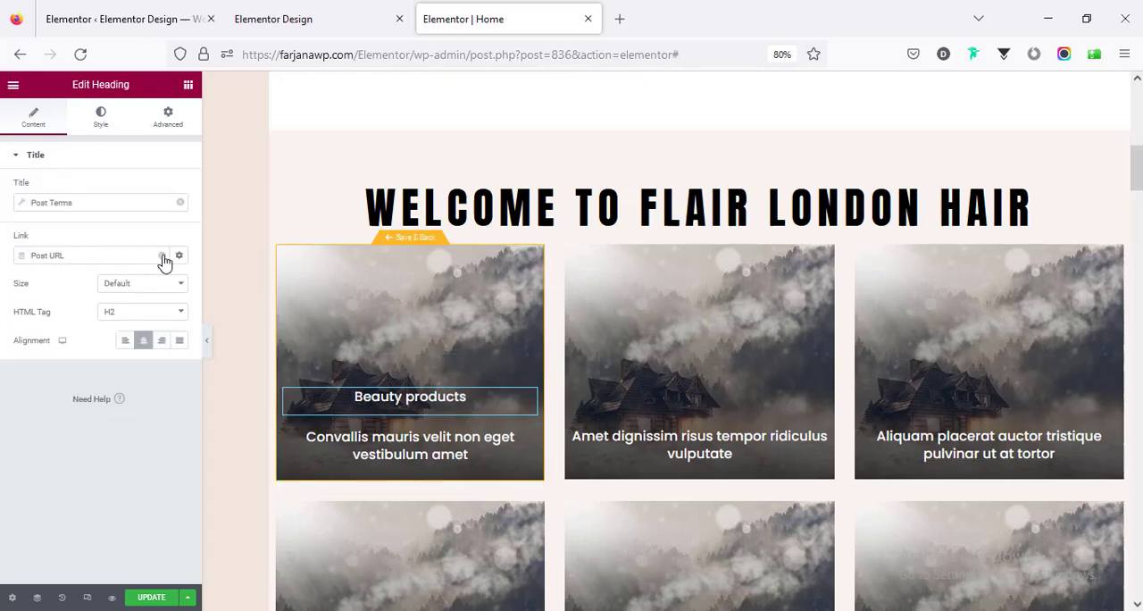
left_click(178, 256)
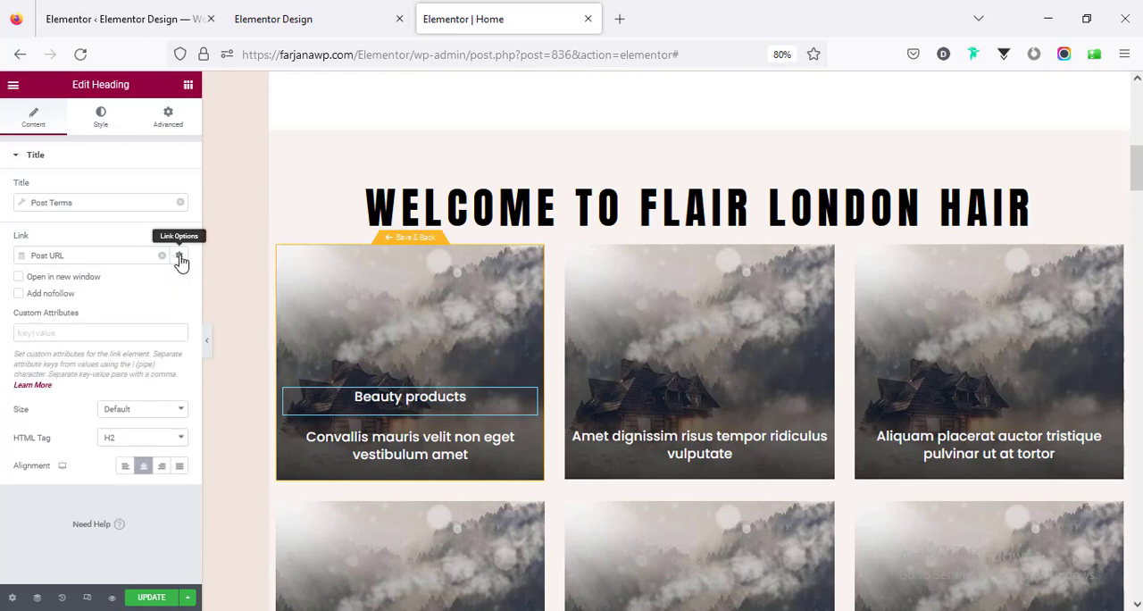
left_click(161, 255)
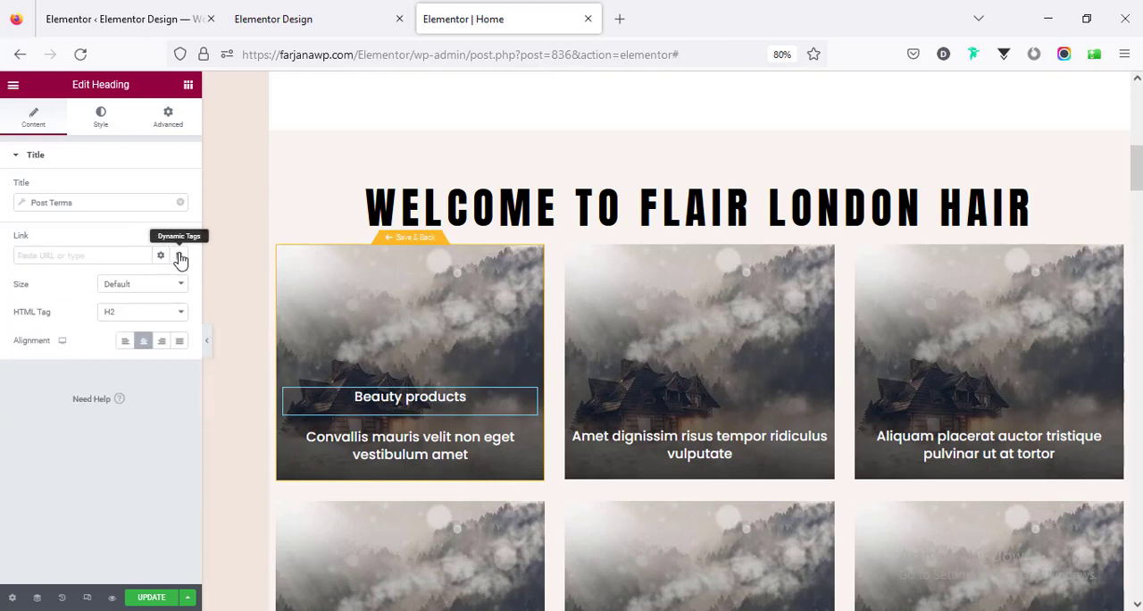
left_click(161, 256)
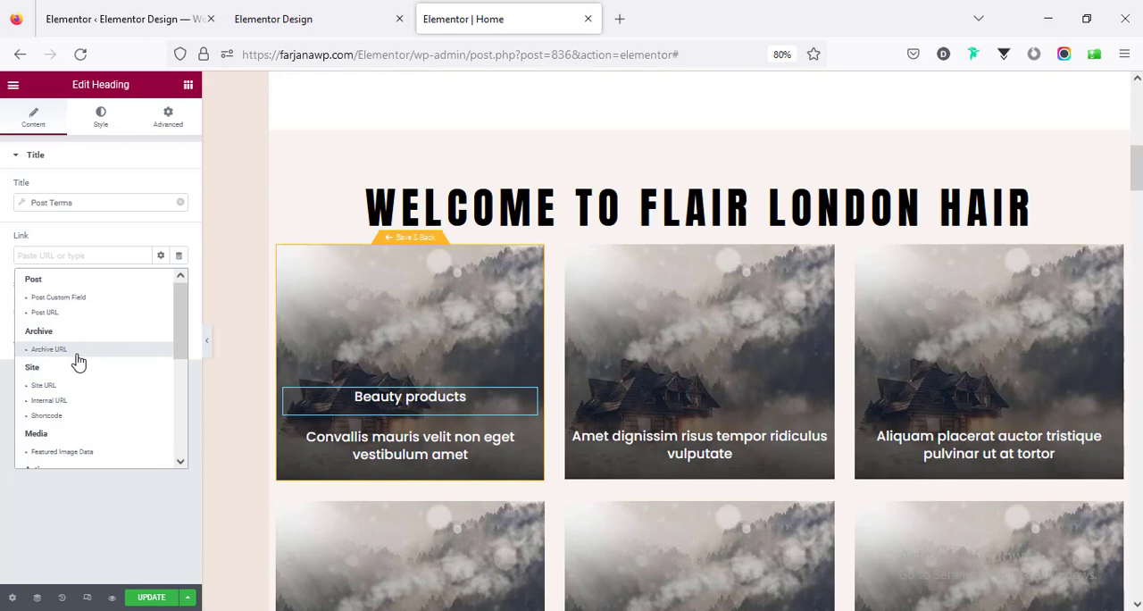
left_click(49, 350)
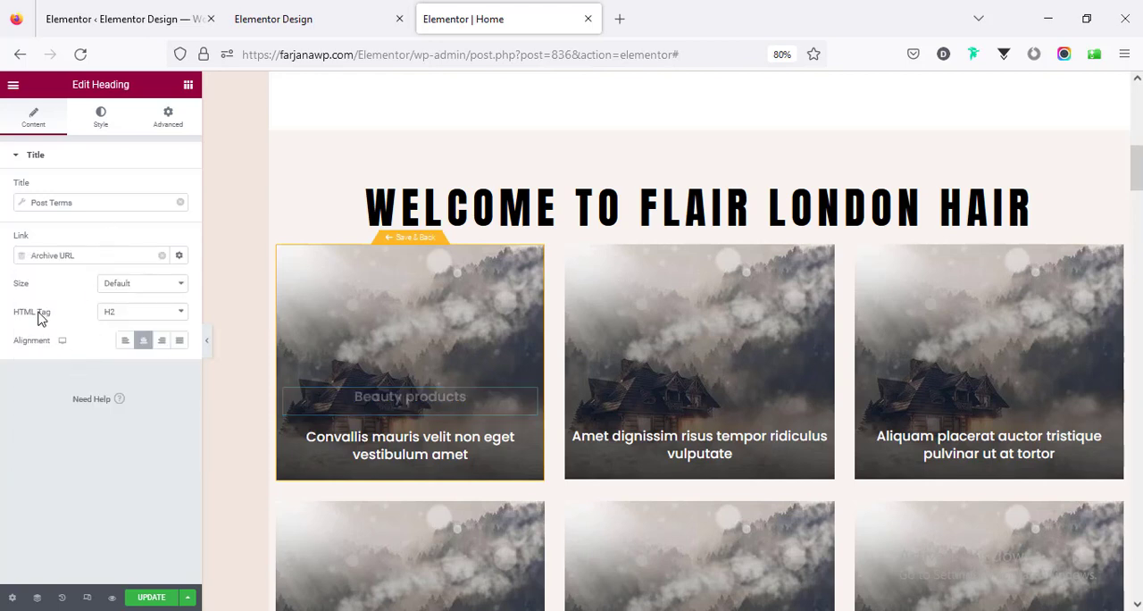
Step: Set the category label's HTML tag to p
left_click(141, 311)
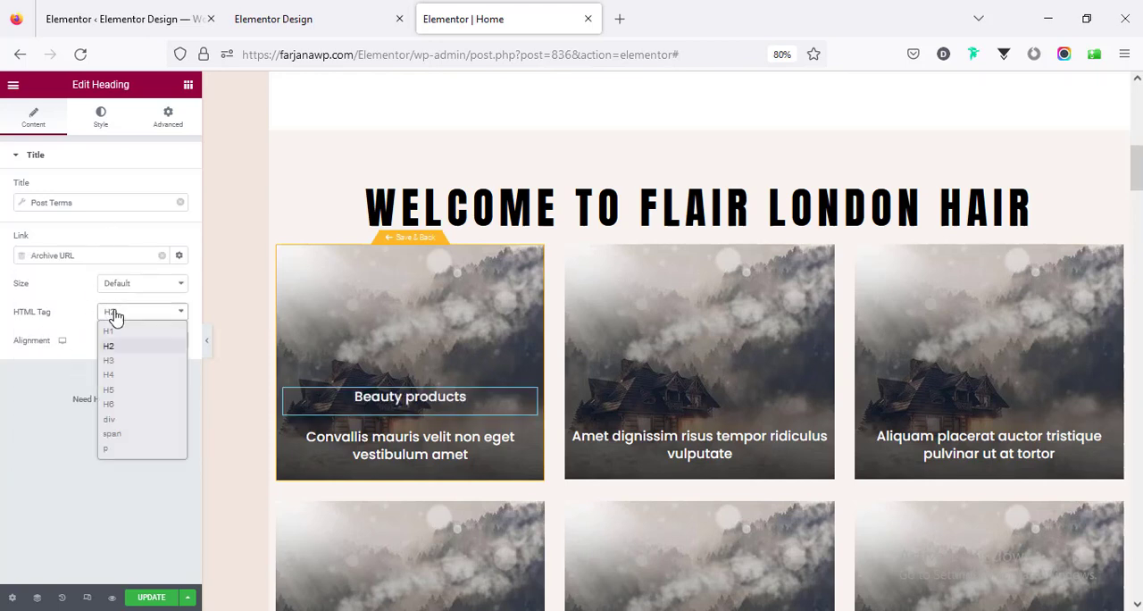
left_click(105, 448)
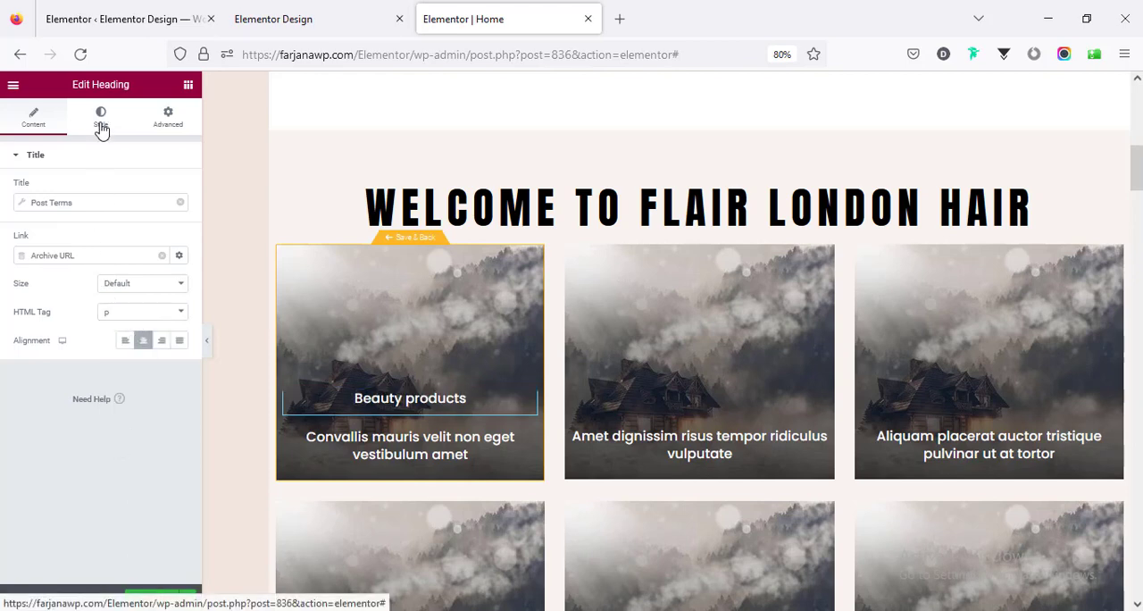
left_click(100, 116)
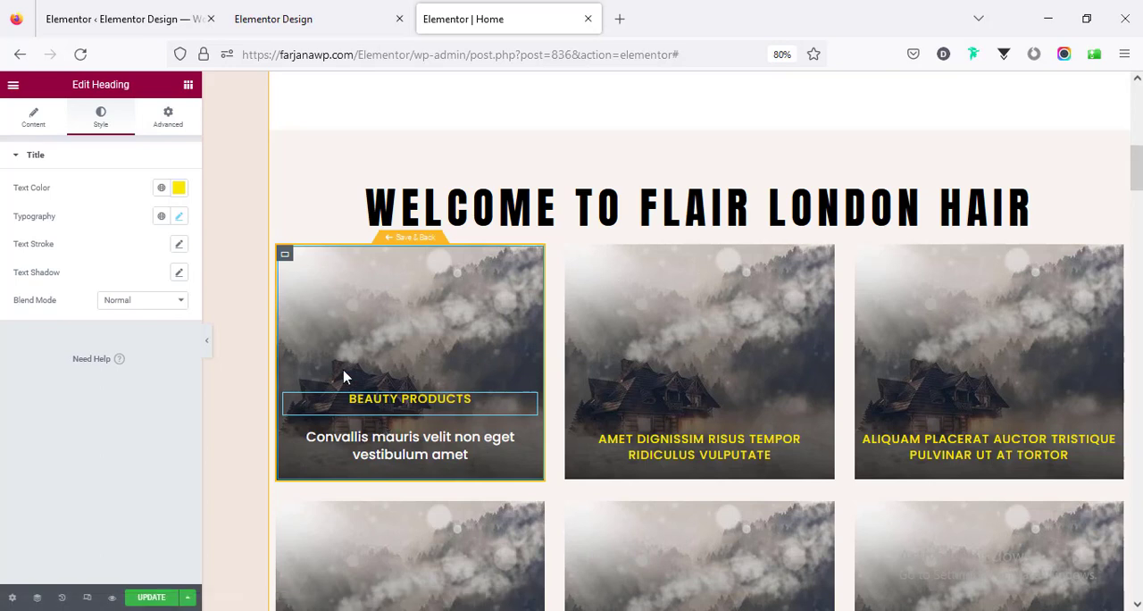
mouse_move(286, 258)
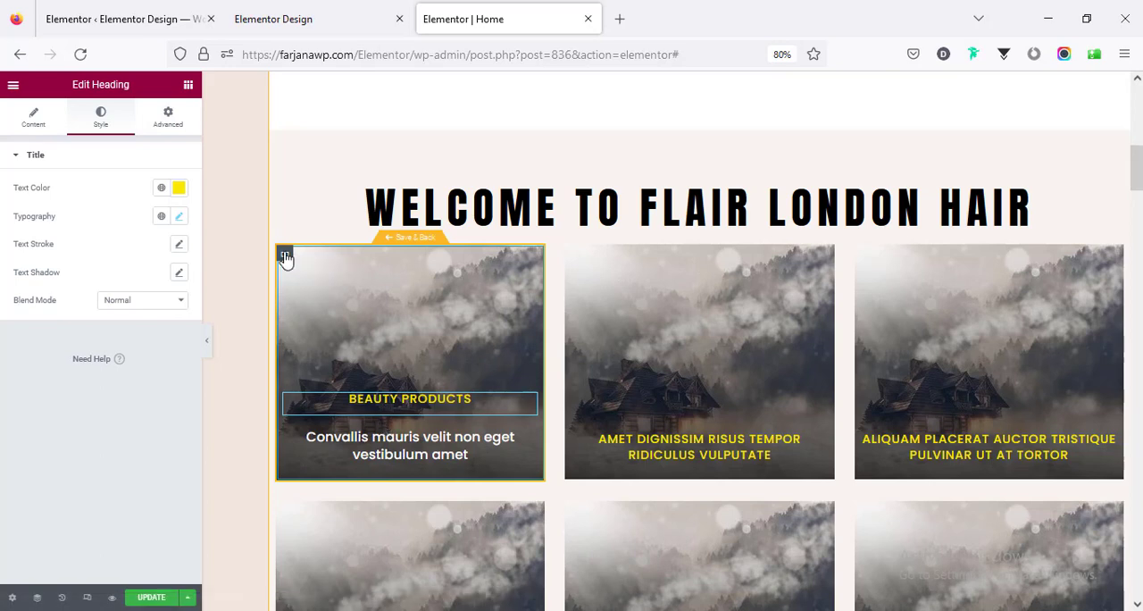
Step: Set the post card container's gap between elements to 0
left_click(285, 257)
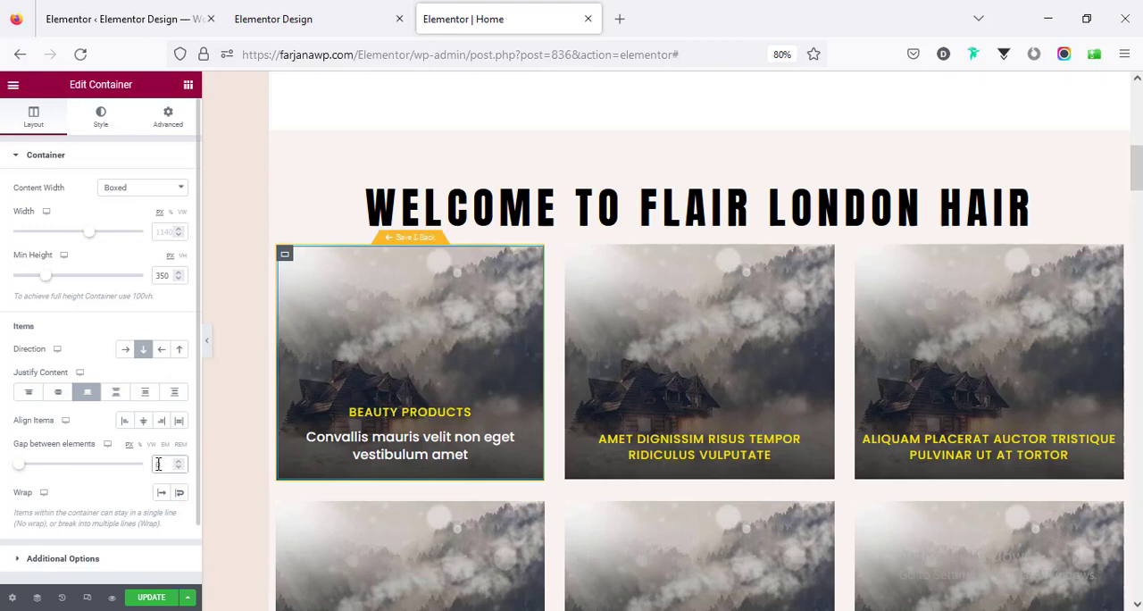
type("0")
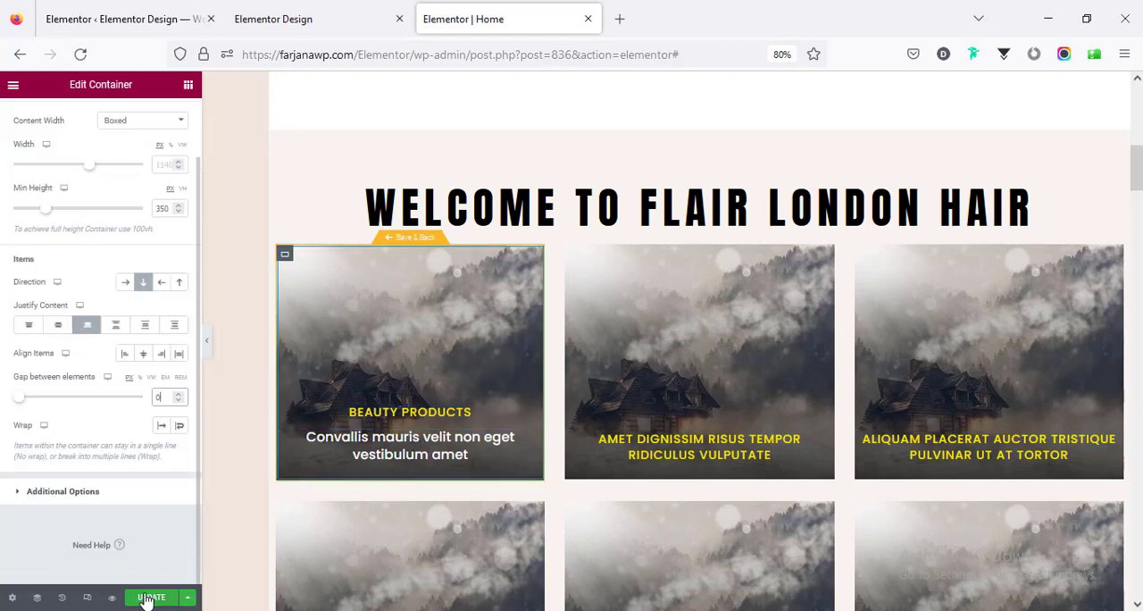
mouse_move(420, 454)
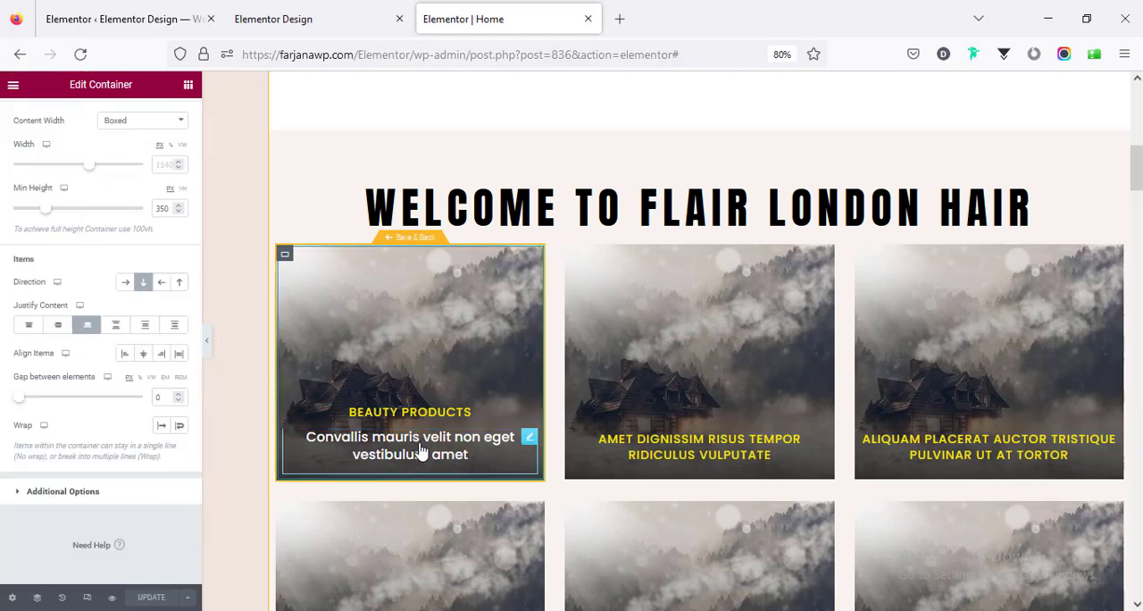
mouse_move(433, 391)
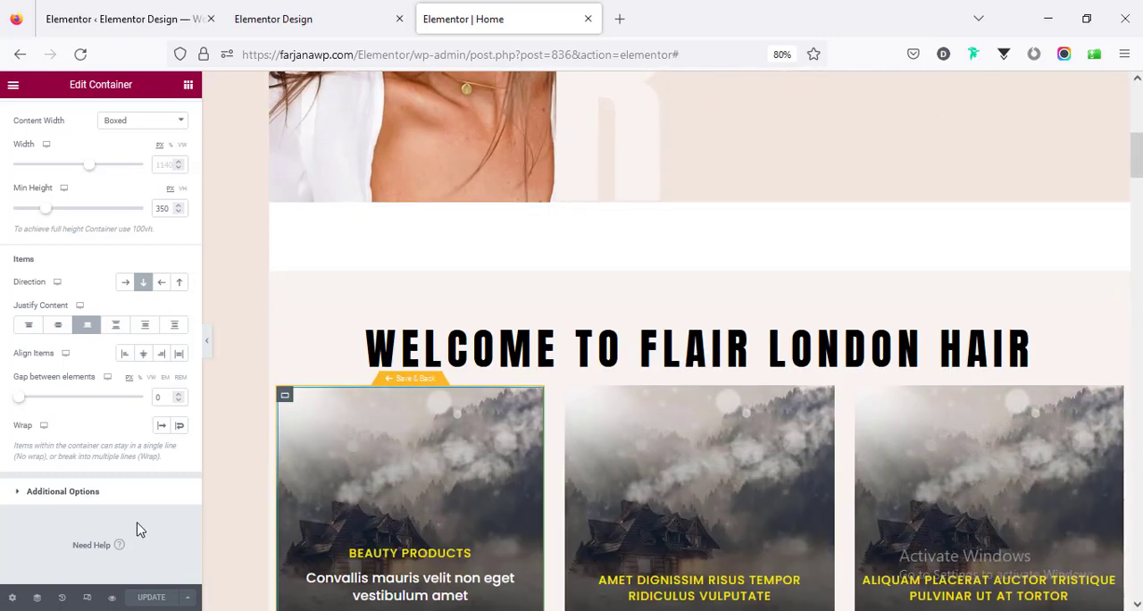
mouse_move(83, 592)
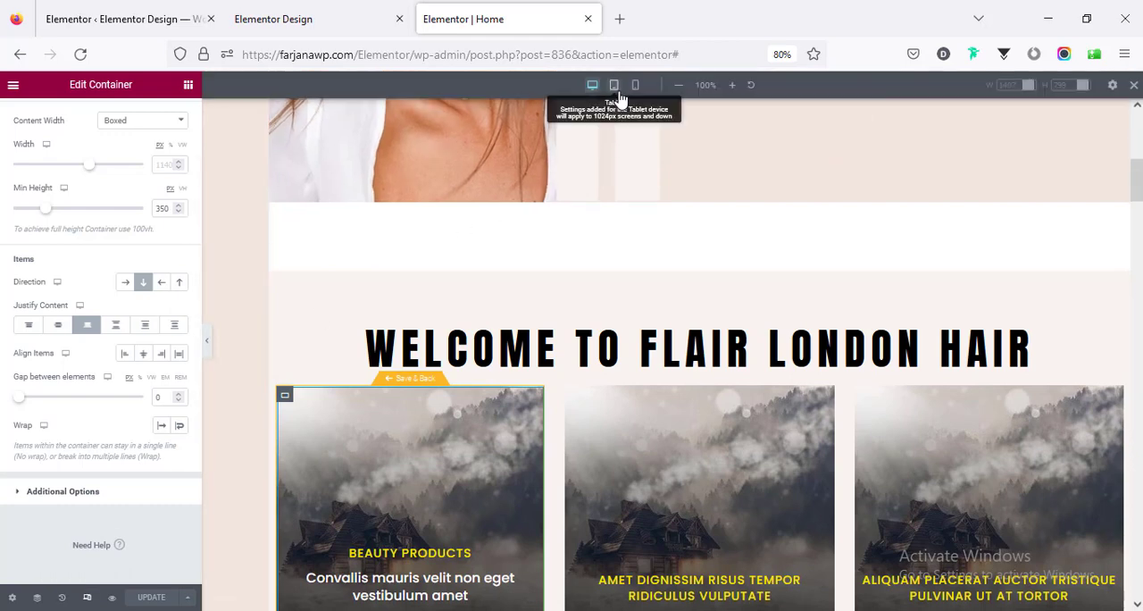
Step: Preview the card at tablet and mobile sizes and select the post title
left_click(609, 85)
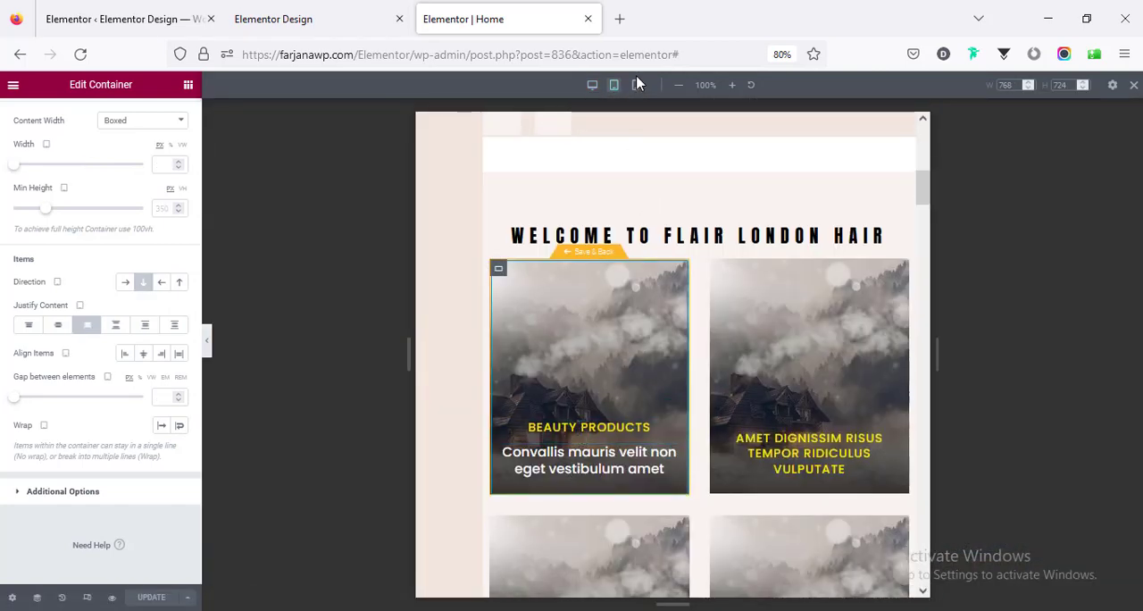
left_click(634, 85)
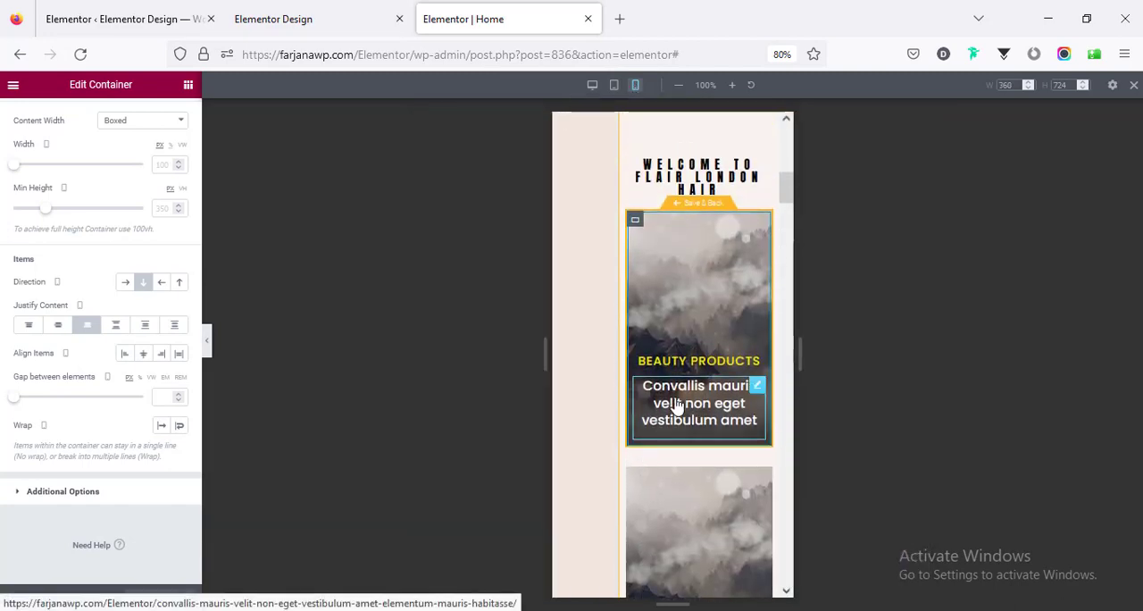
left_click(696, 403)
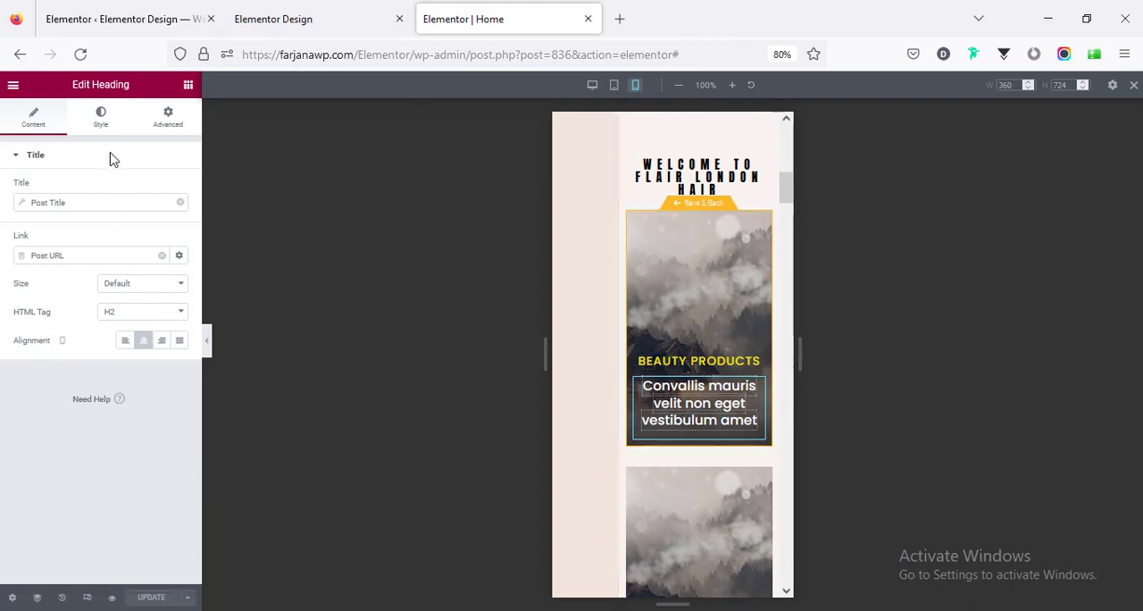
Step: Set smaller mobile font sizes for the title and category label, then return to desktop
left_click(100, 116)
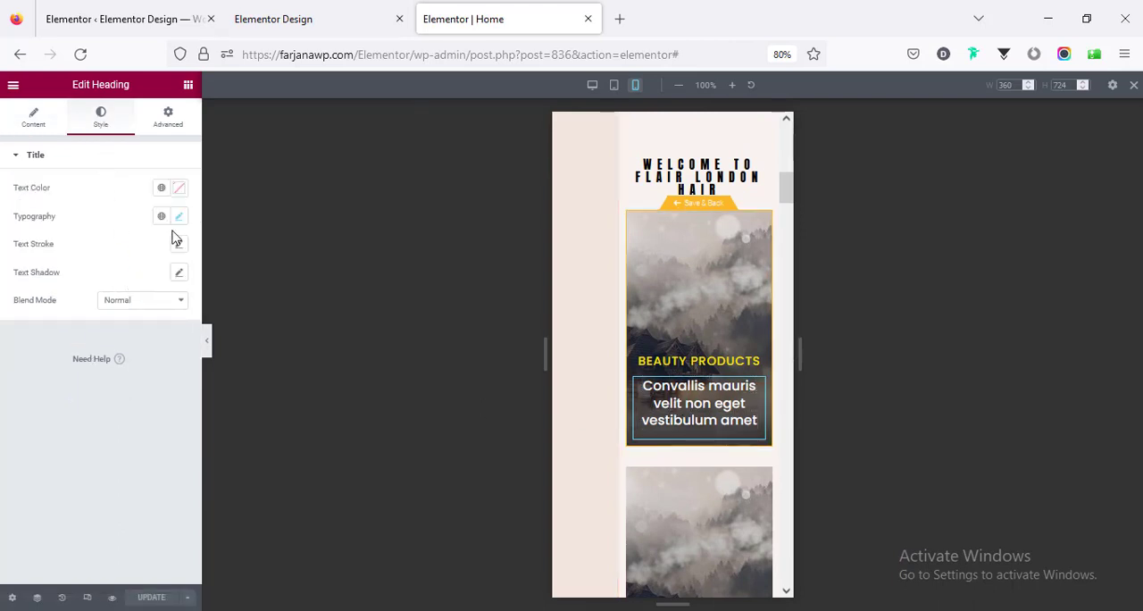
left_click(179, 216)
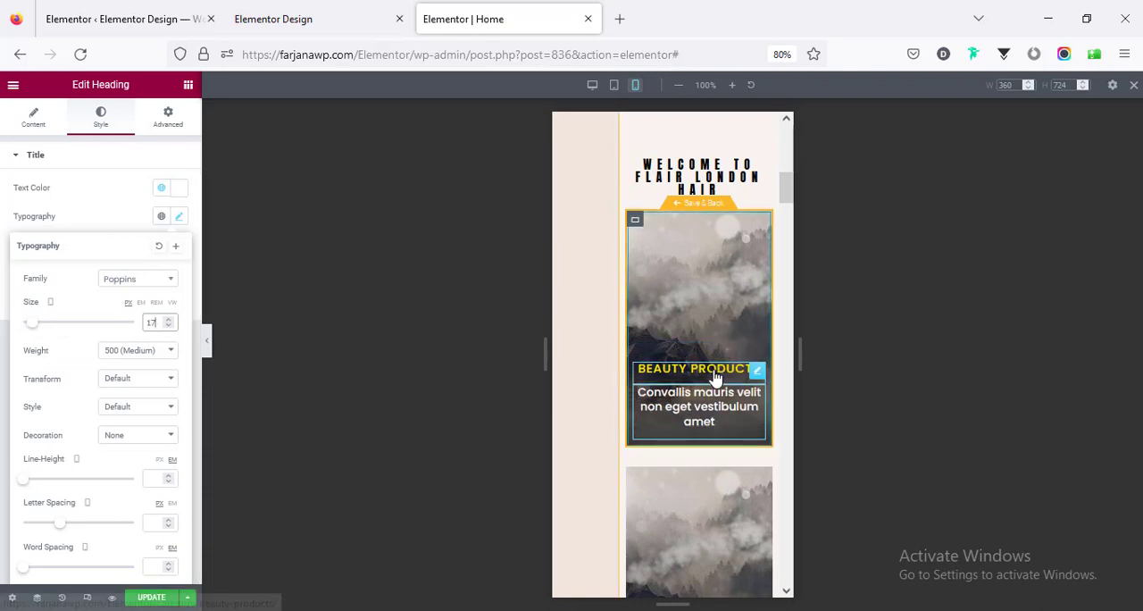
left_click(178, 216)
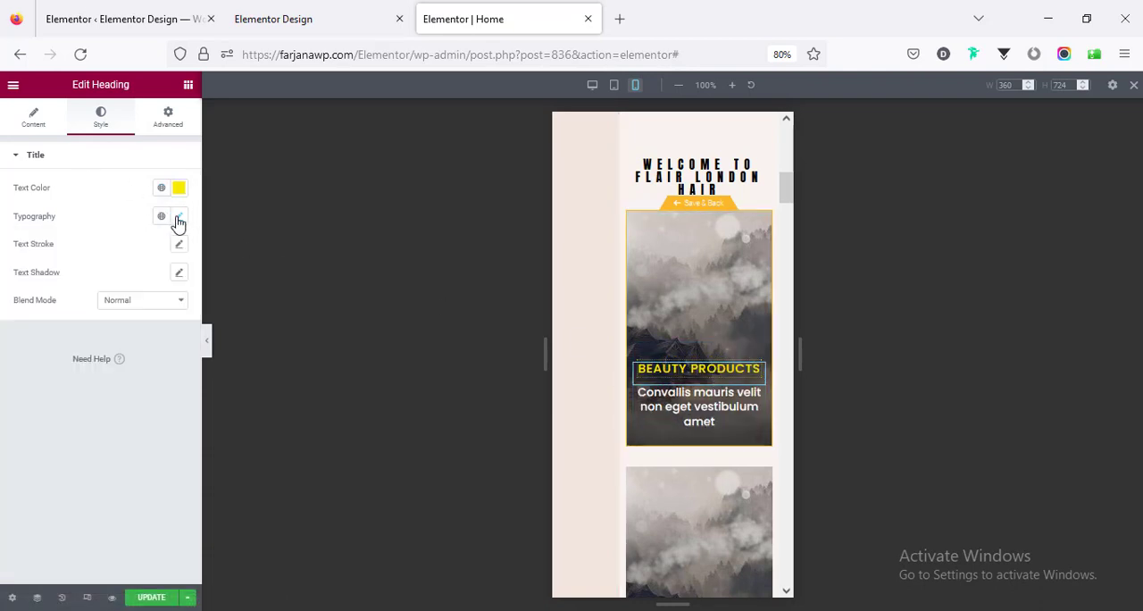
left_click(178, 217)
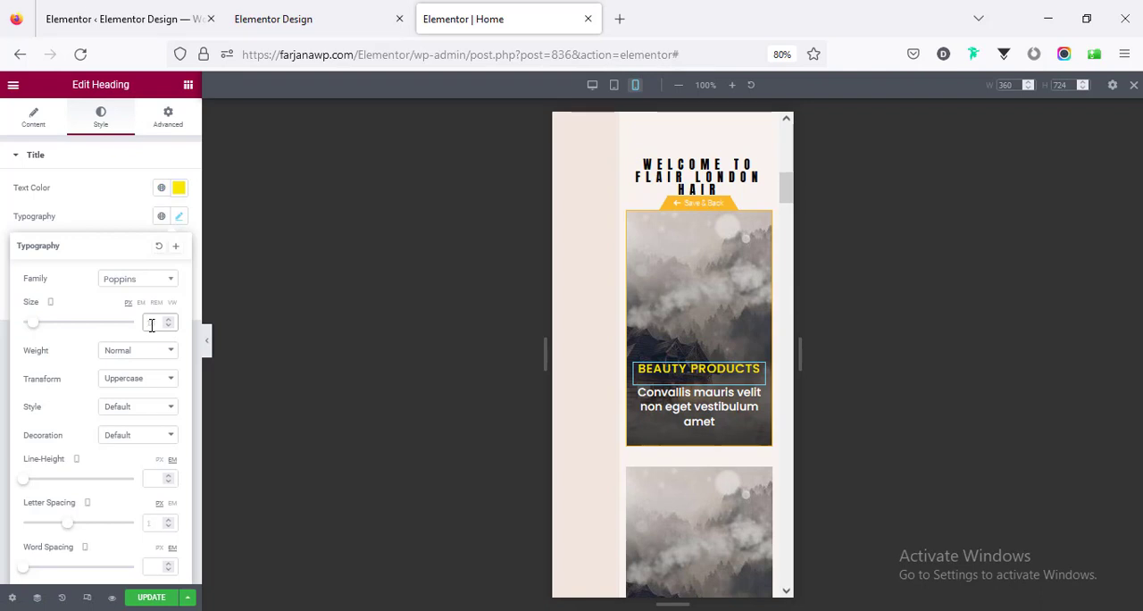
left_click(591, 85)
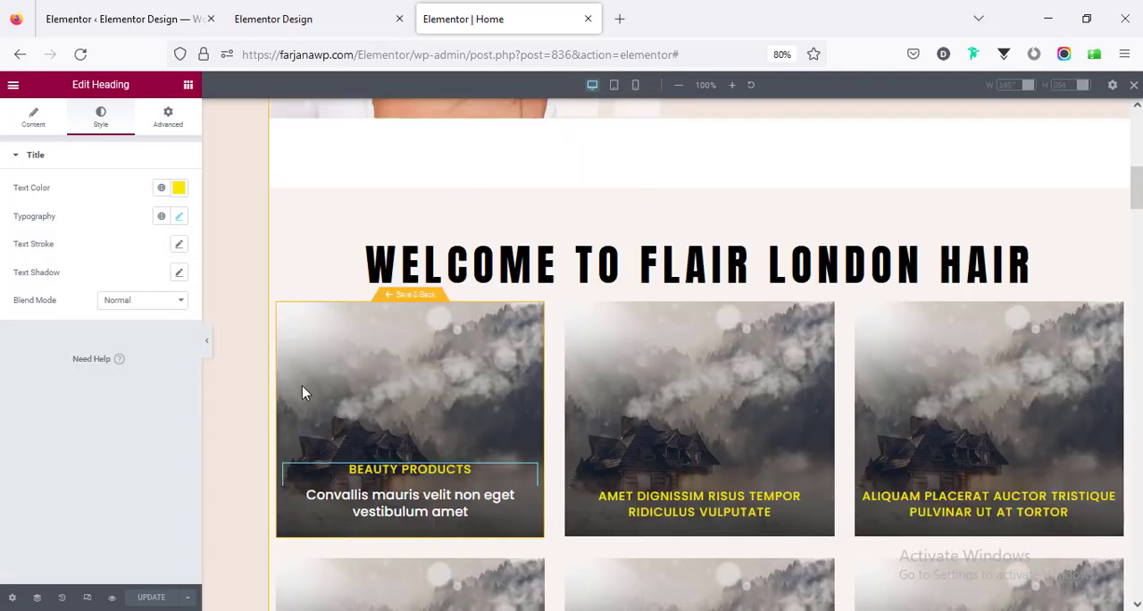
mouse_move(413, 298)
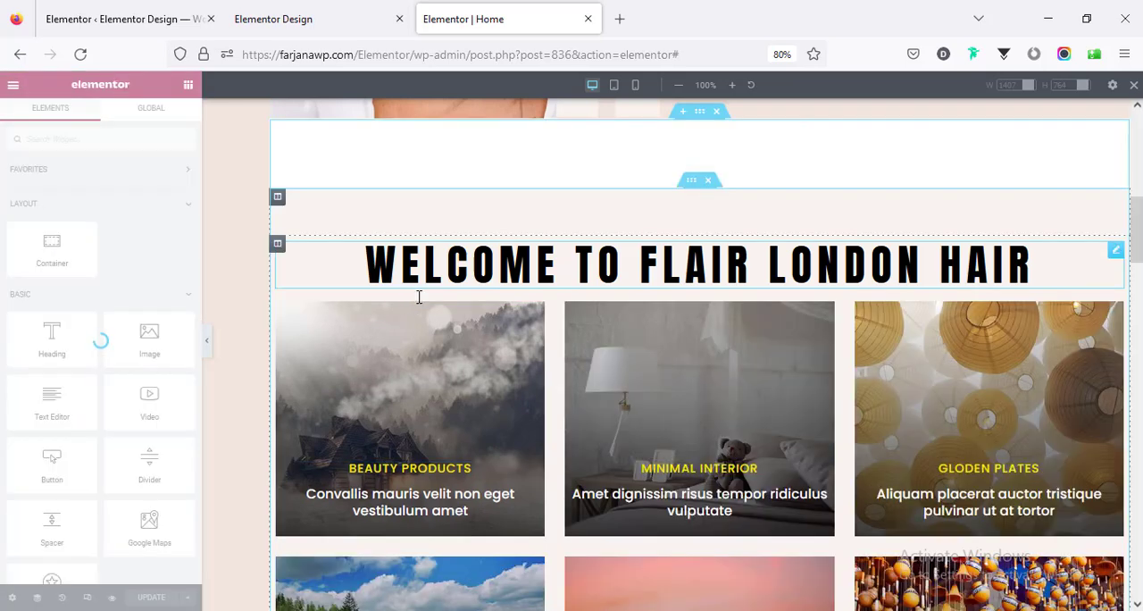
Step: Scroll the home page to view the rendered loop grid cards
scroll("down", 3)
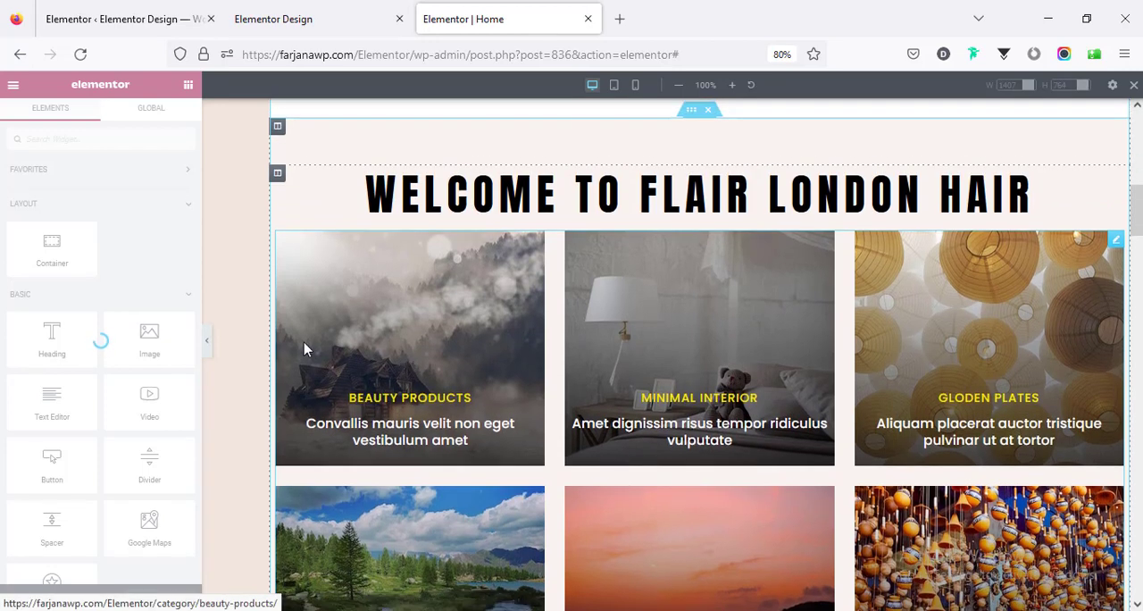
mouse_move(761, 327)
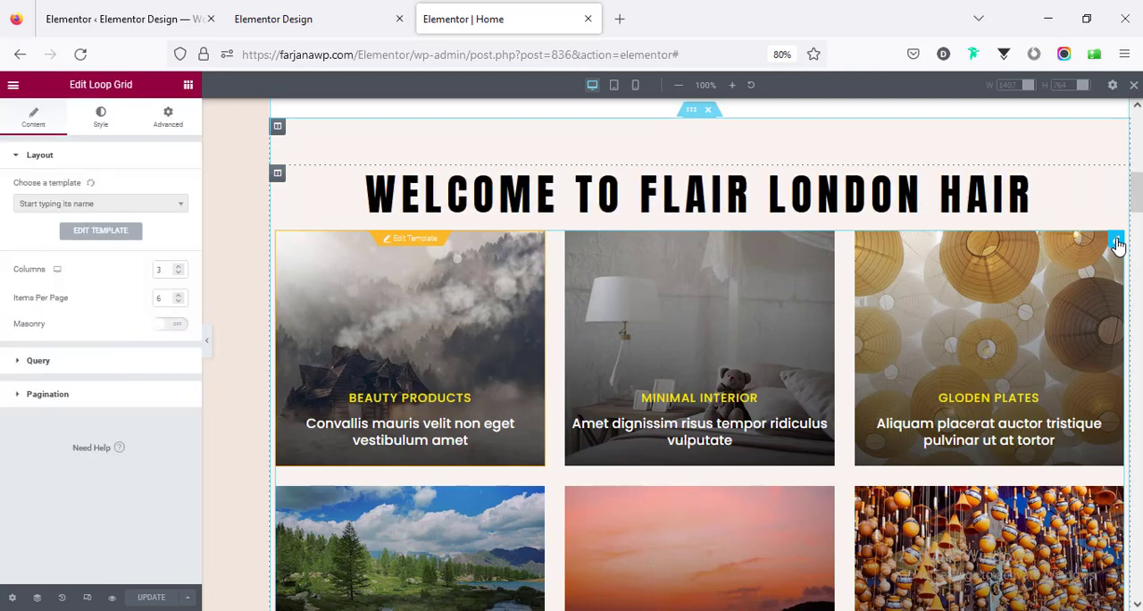
Step: Show 3 items per page in the loop grid and keep Posts as the query source
left_click(98, 203)
type("3")
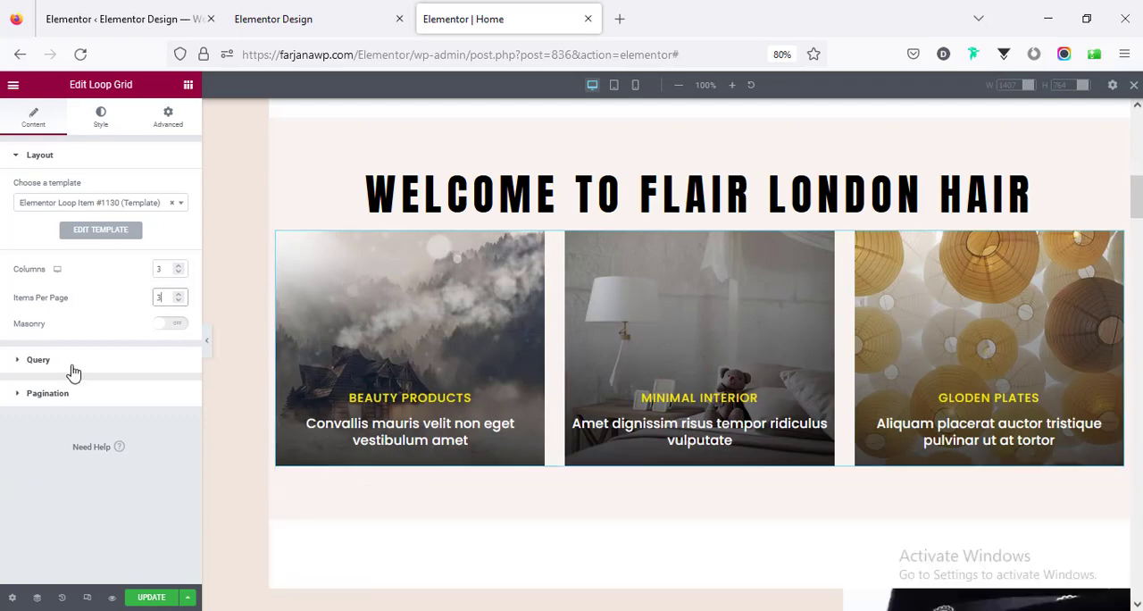
left_click(39, 359)
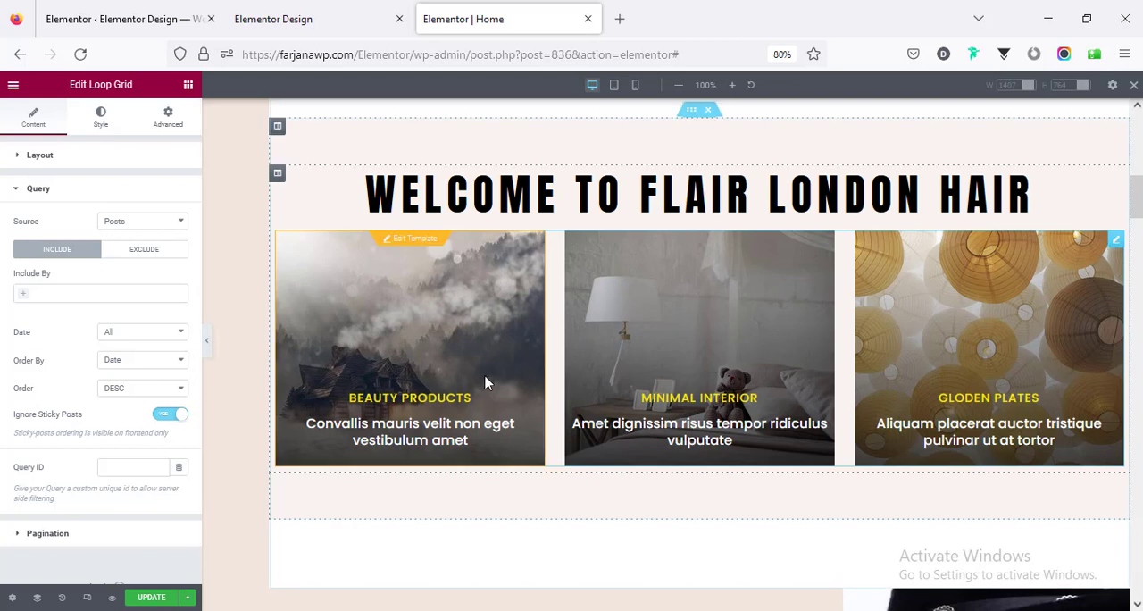
left_click(142, 220)
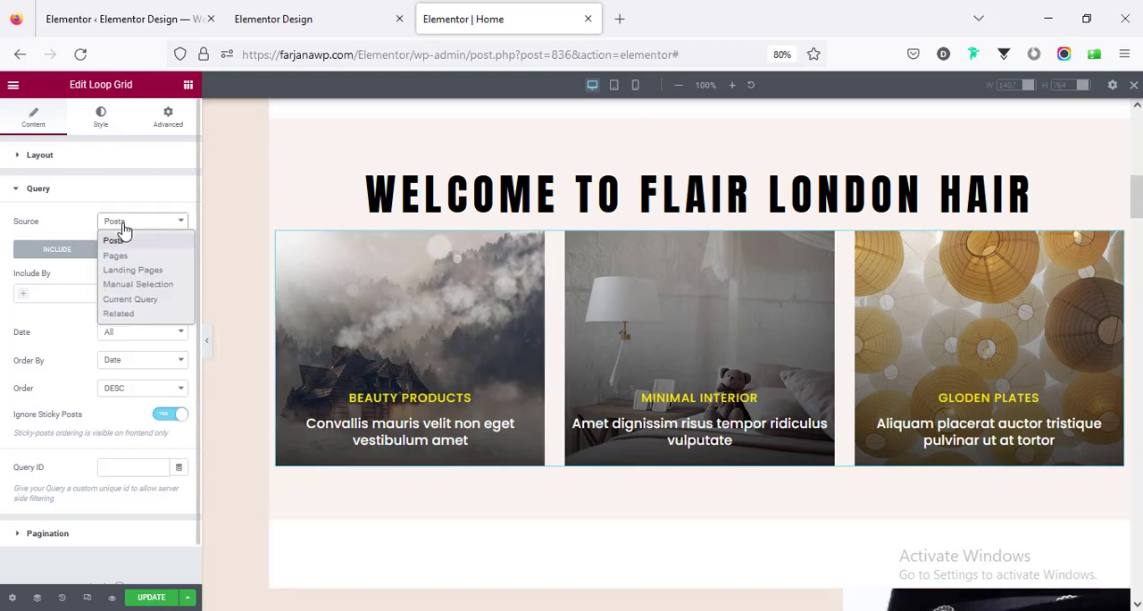
mouse_move(150, 244)
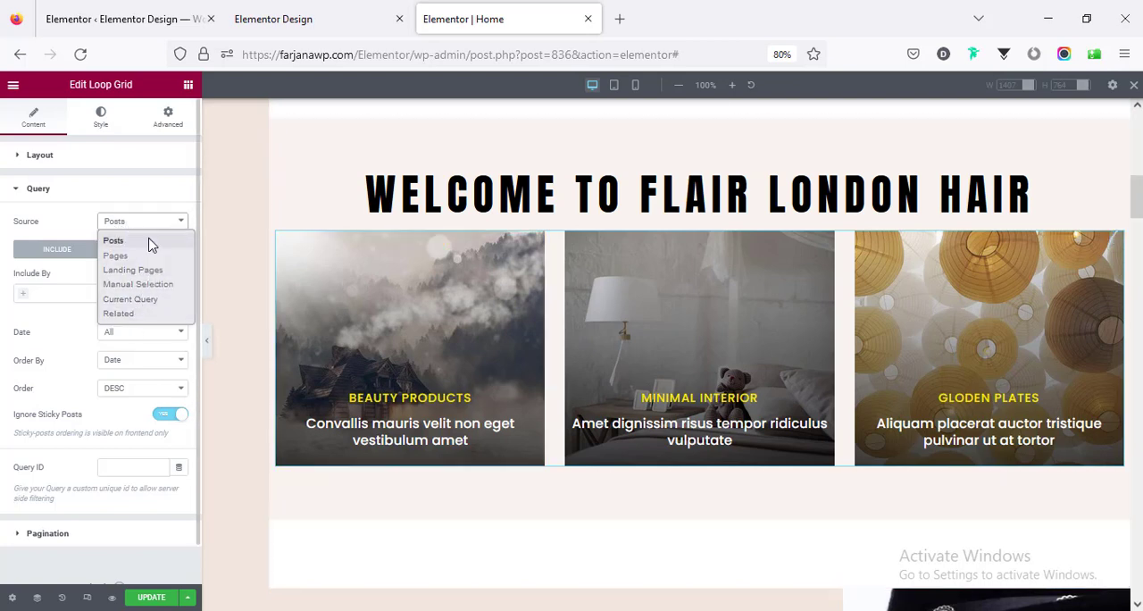
mouse_move(120, 200)
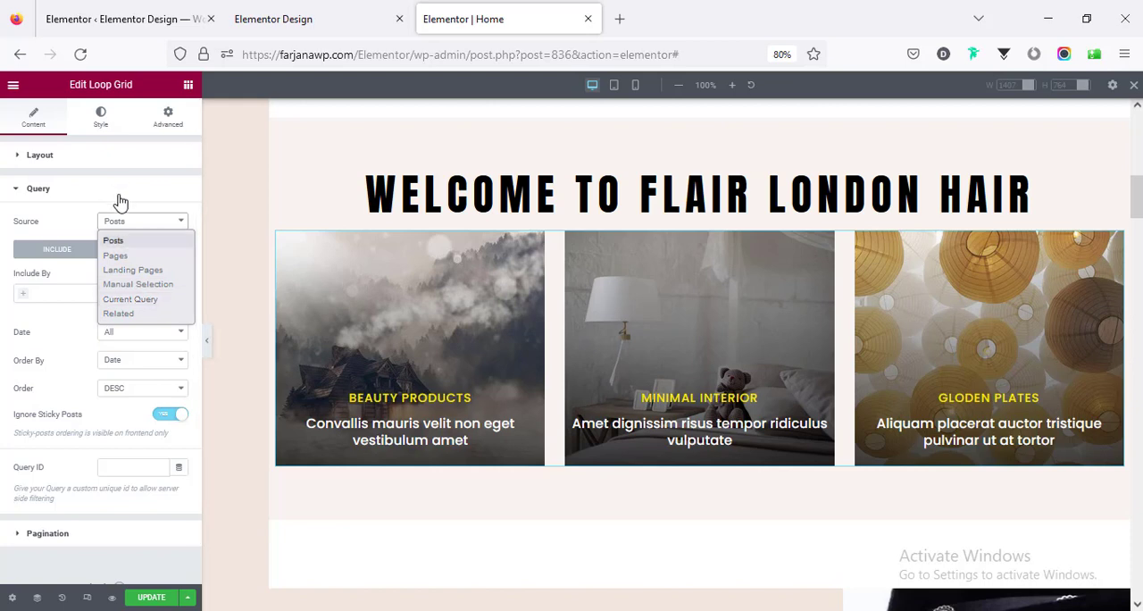
left_click(37, 188)
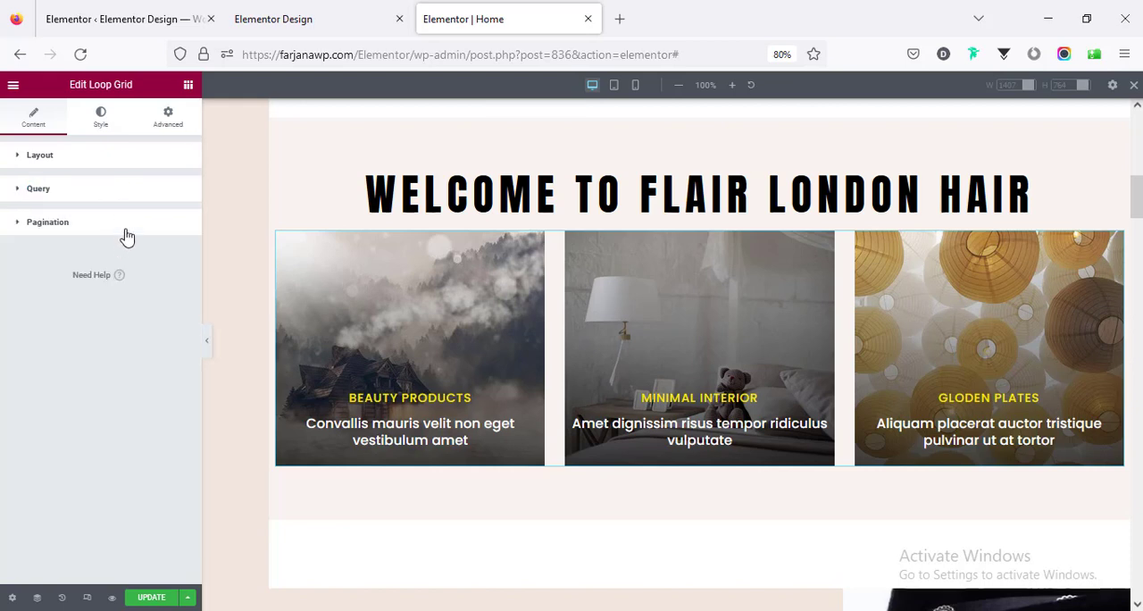
left_click(38, 187)
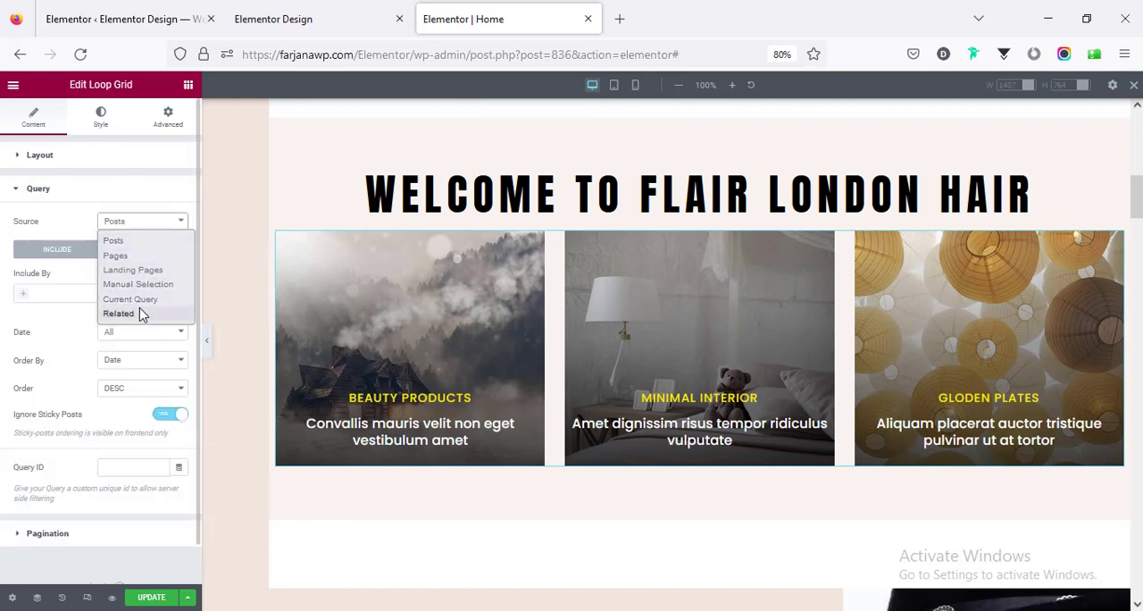
left_click(112, 240)
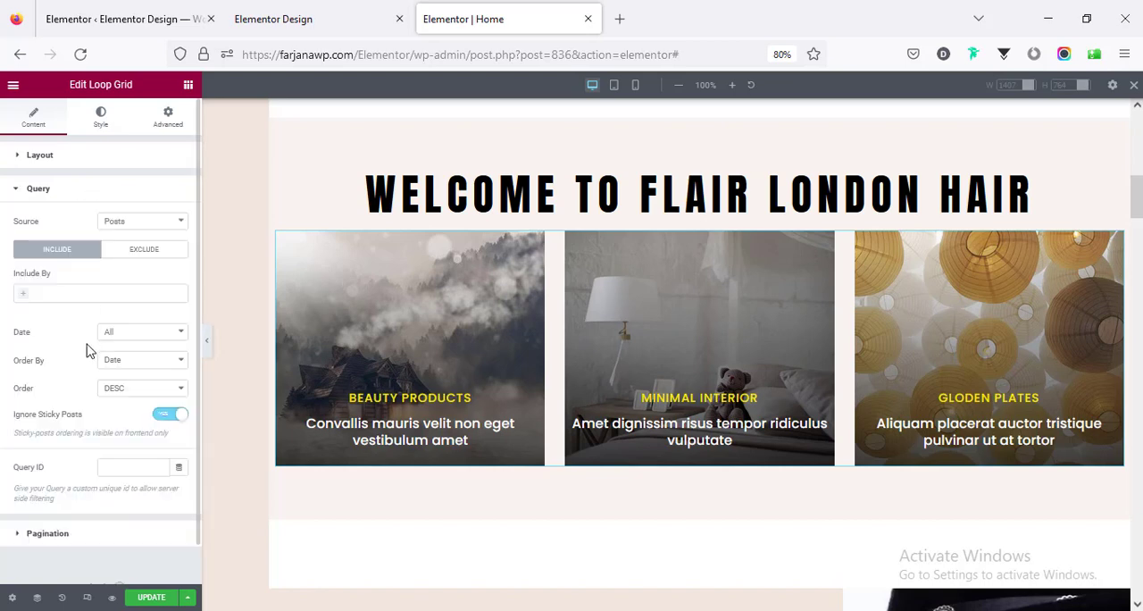
mouse_move(49, 423)
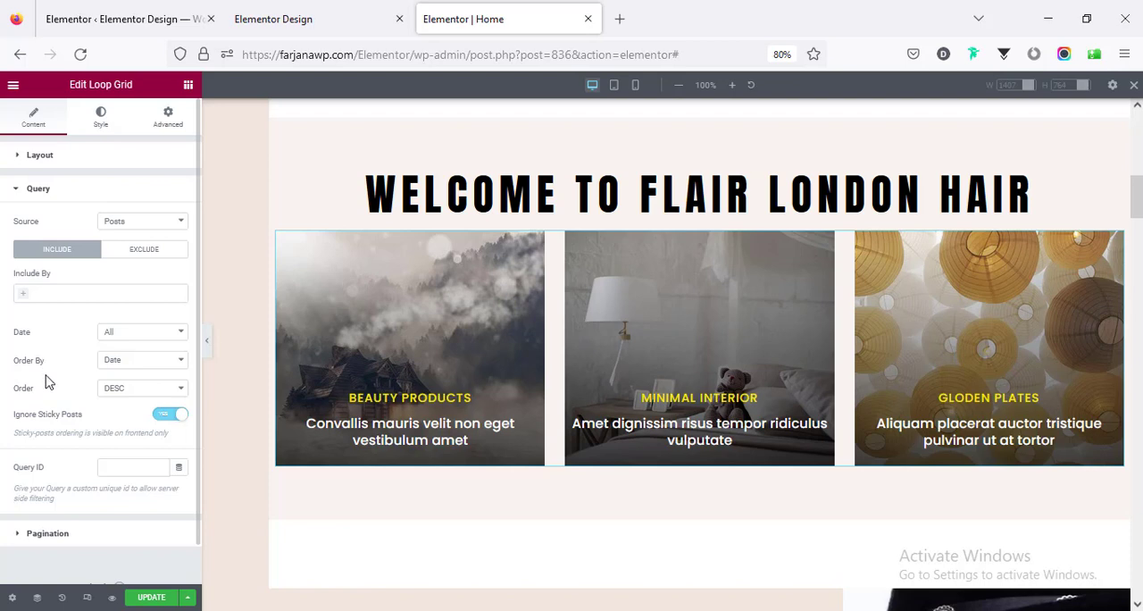
mouse_move(79, 484)
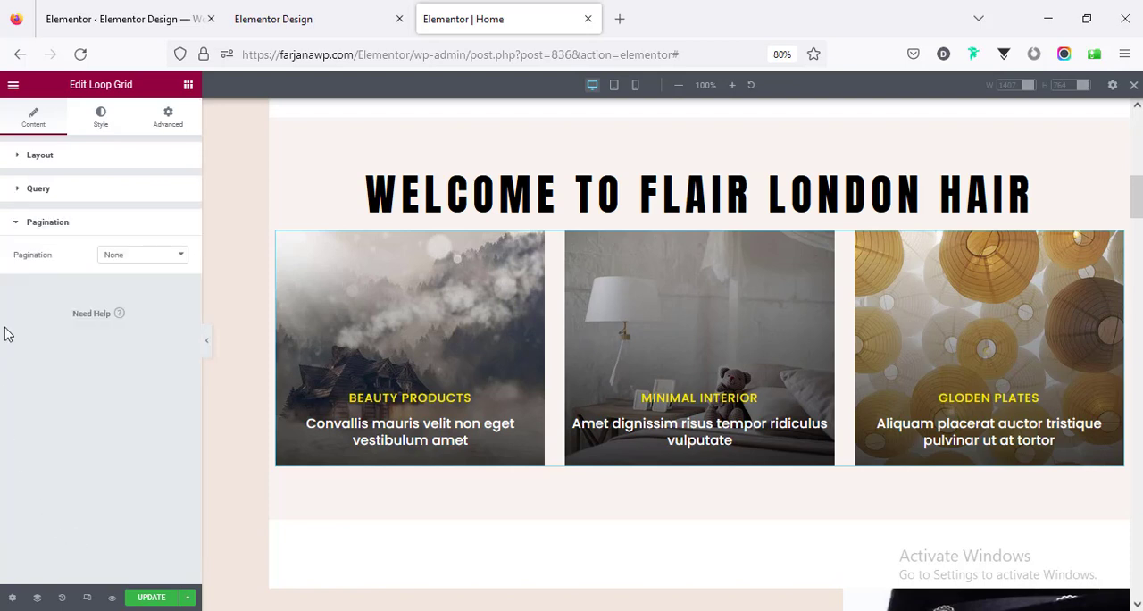
left_click(141, 255)
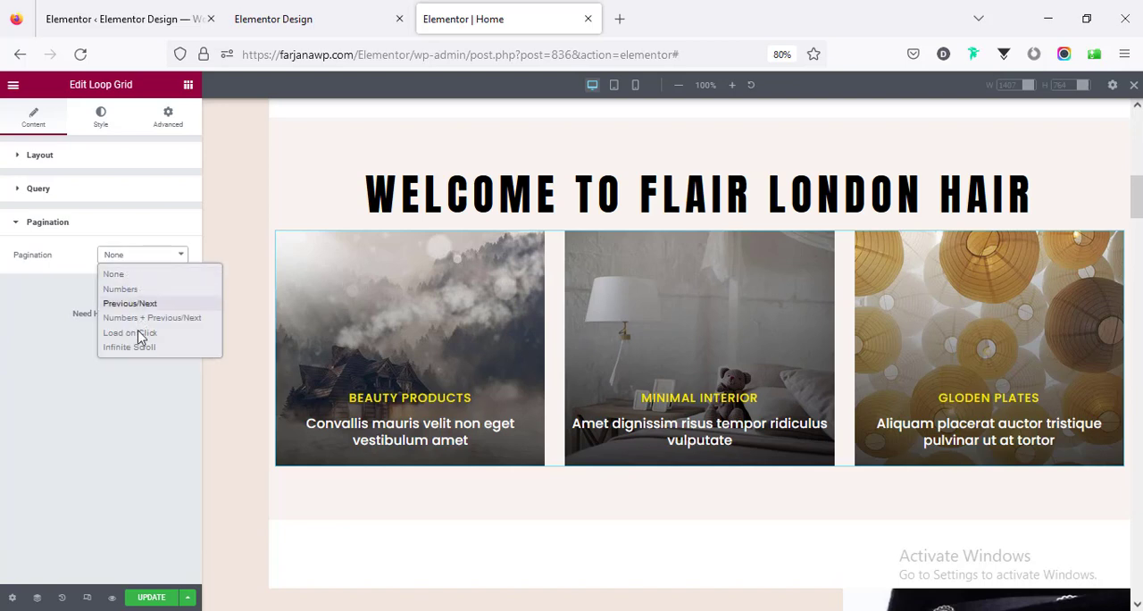
mouse_move(146, 300)
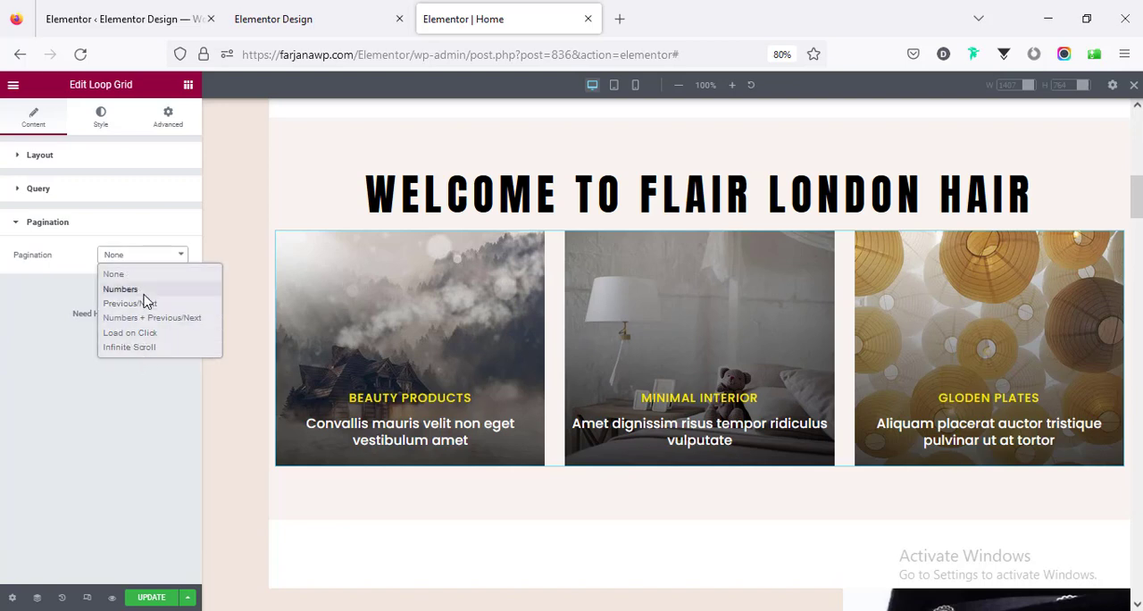
mouse_move(104, 194)
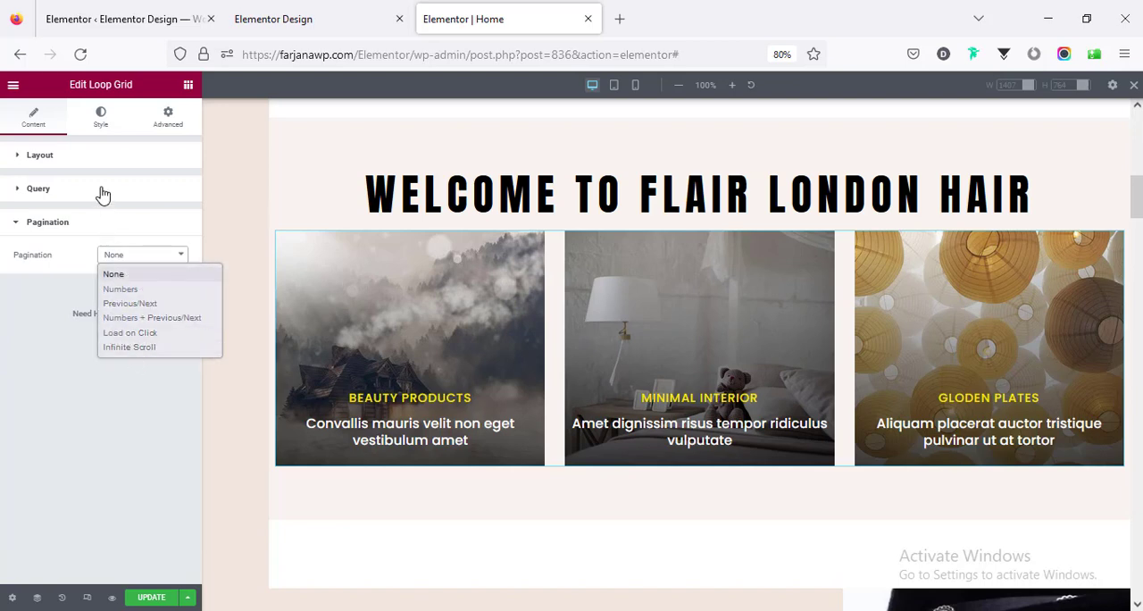
left_click(100, 116)
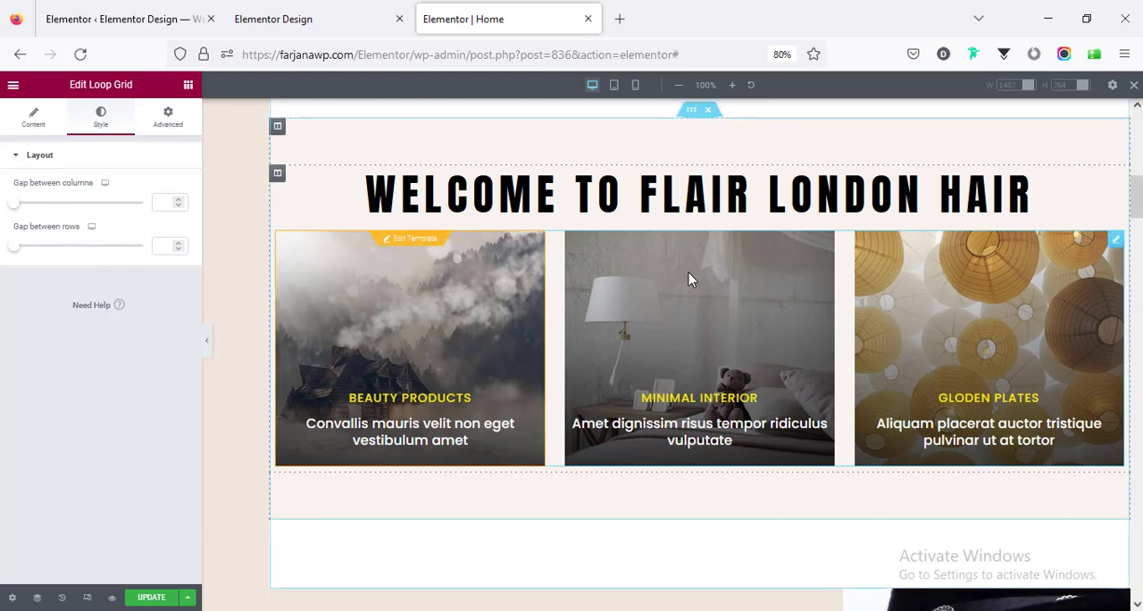
mouse_move(278, 249)
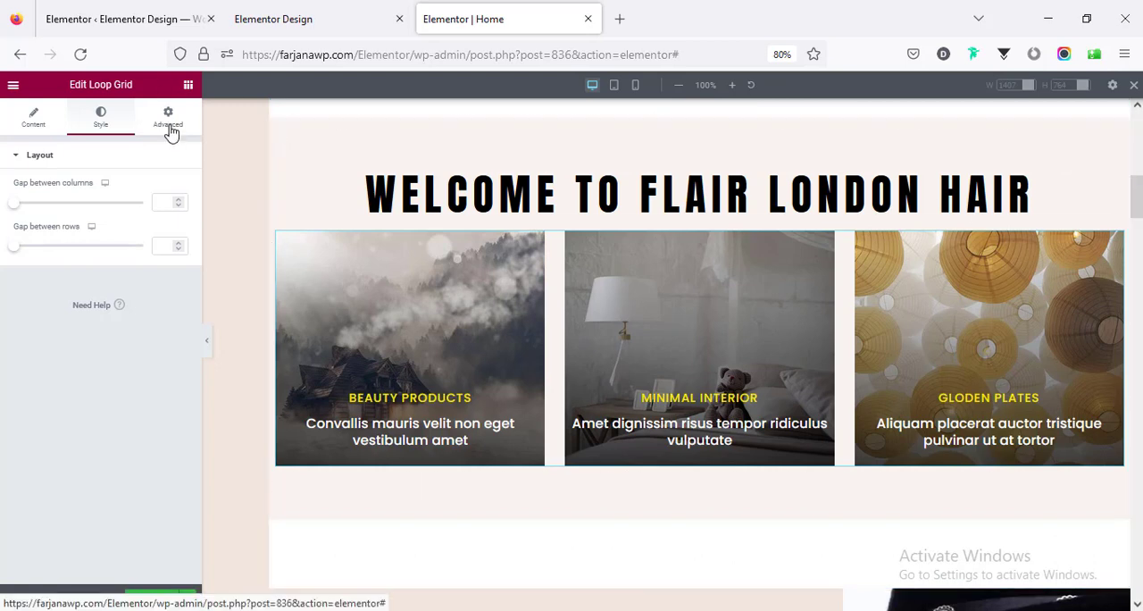
Step: Pad the loop grid 20 top, 30 sides, 10 bottom and update the home page
left_click(167, 116)
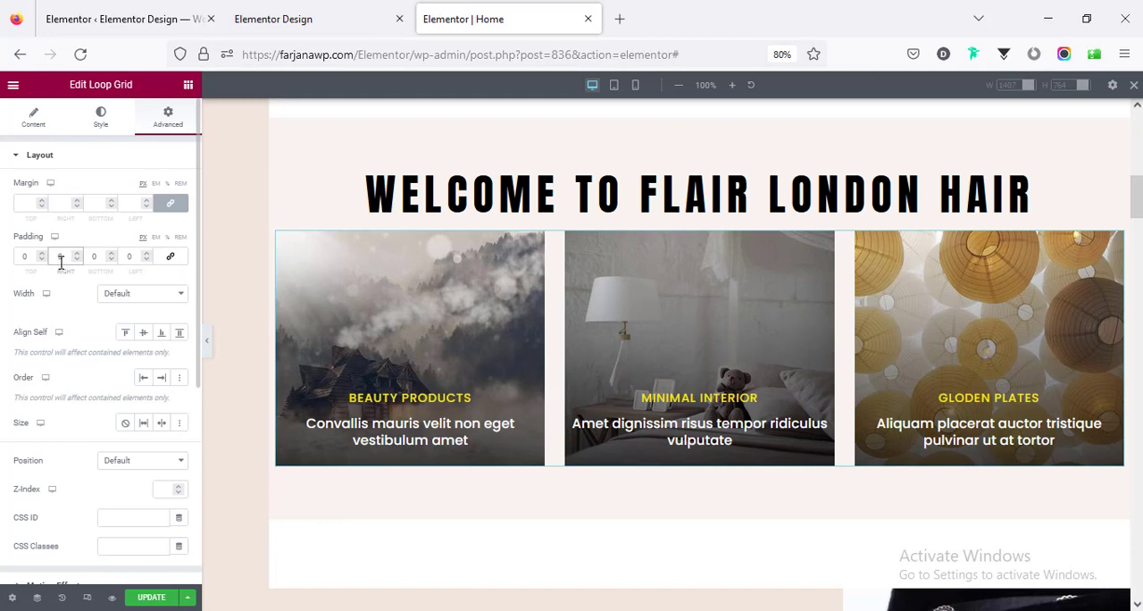
type("30")
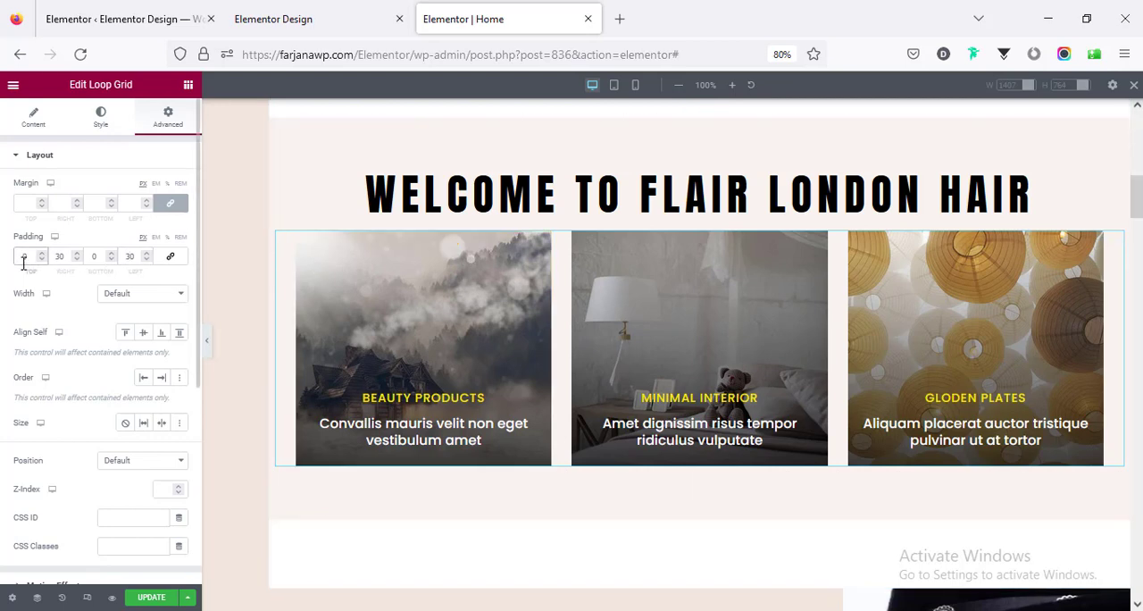
type("20")
type("10")
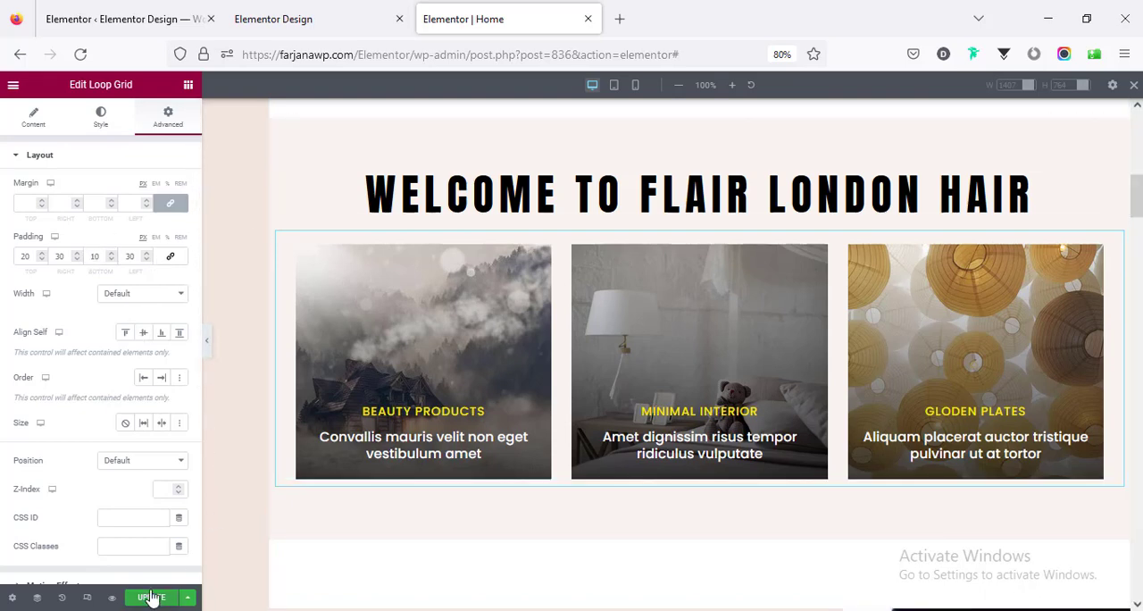
left_click(155, 596)
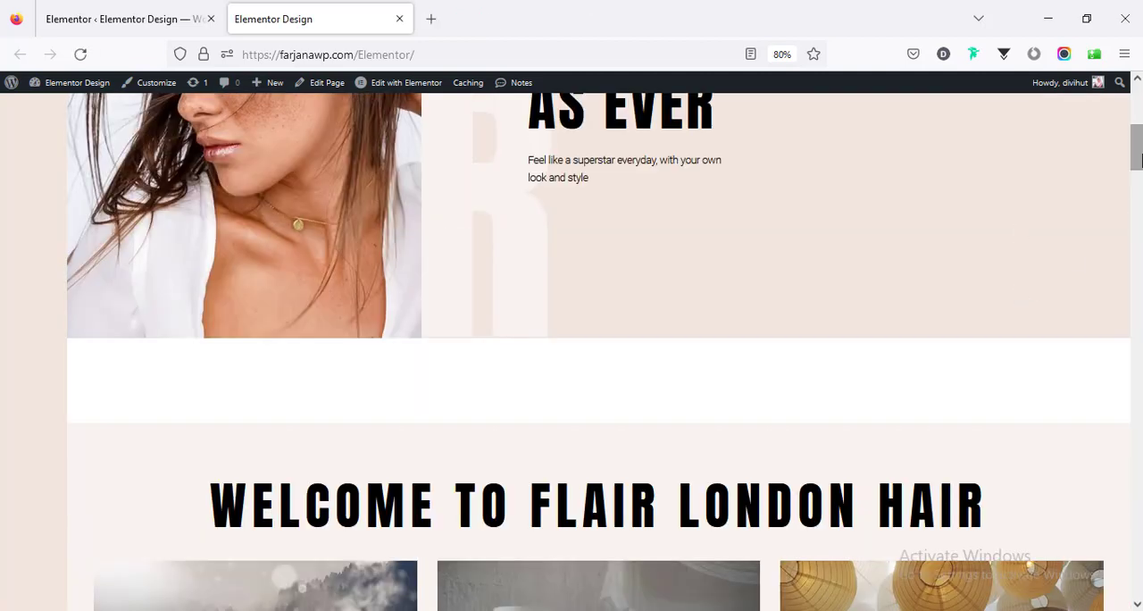
Step: Scroll through the live three-card grid, then open the designer's Get Started booking form
scroll("down", 3)
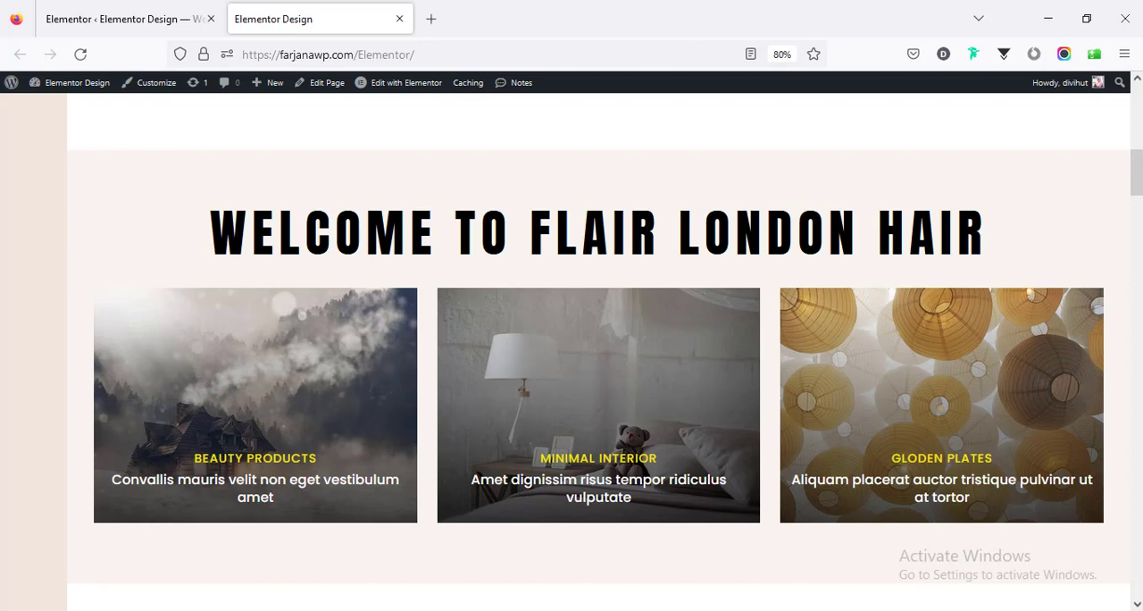
mouse_move(313, 415)
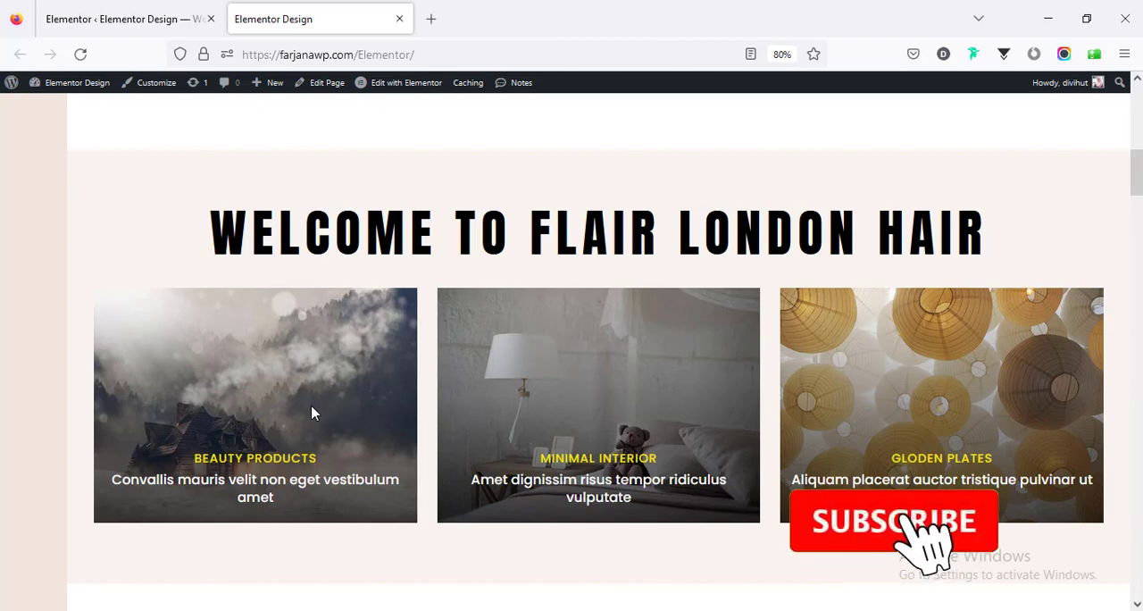
left_click(884, 521)
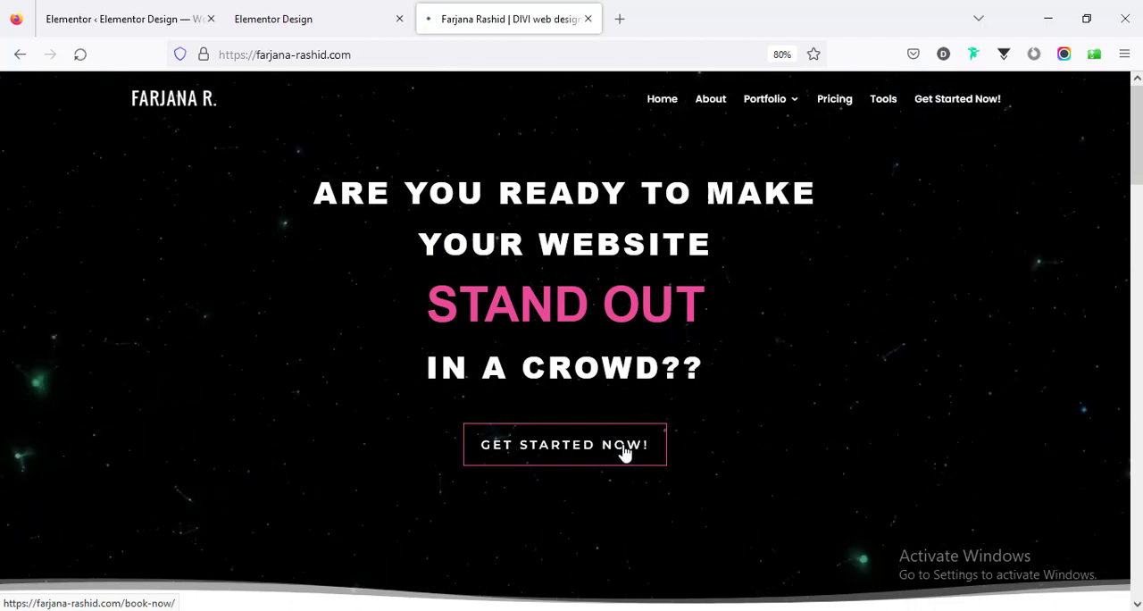
left_click(562, 445)
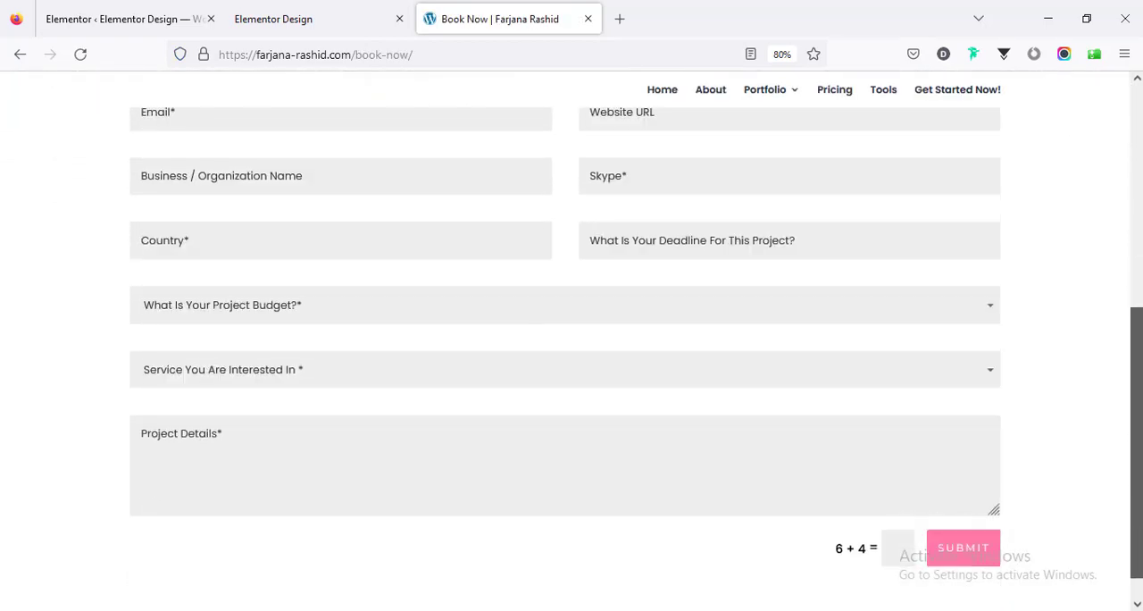
scroll("down", 3)
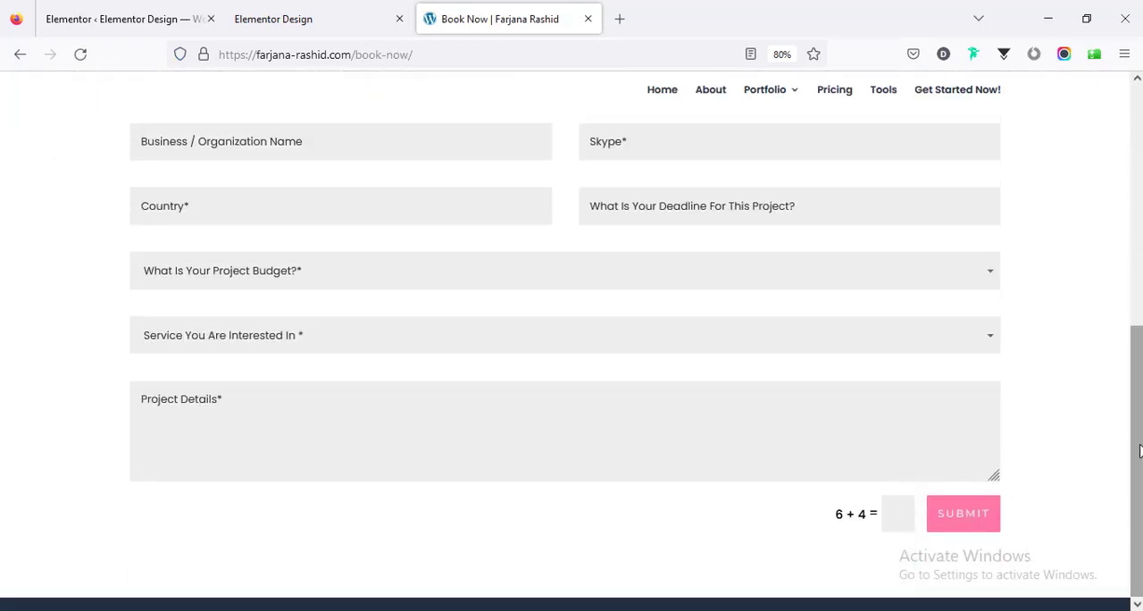